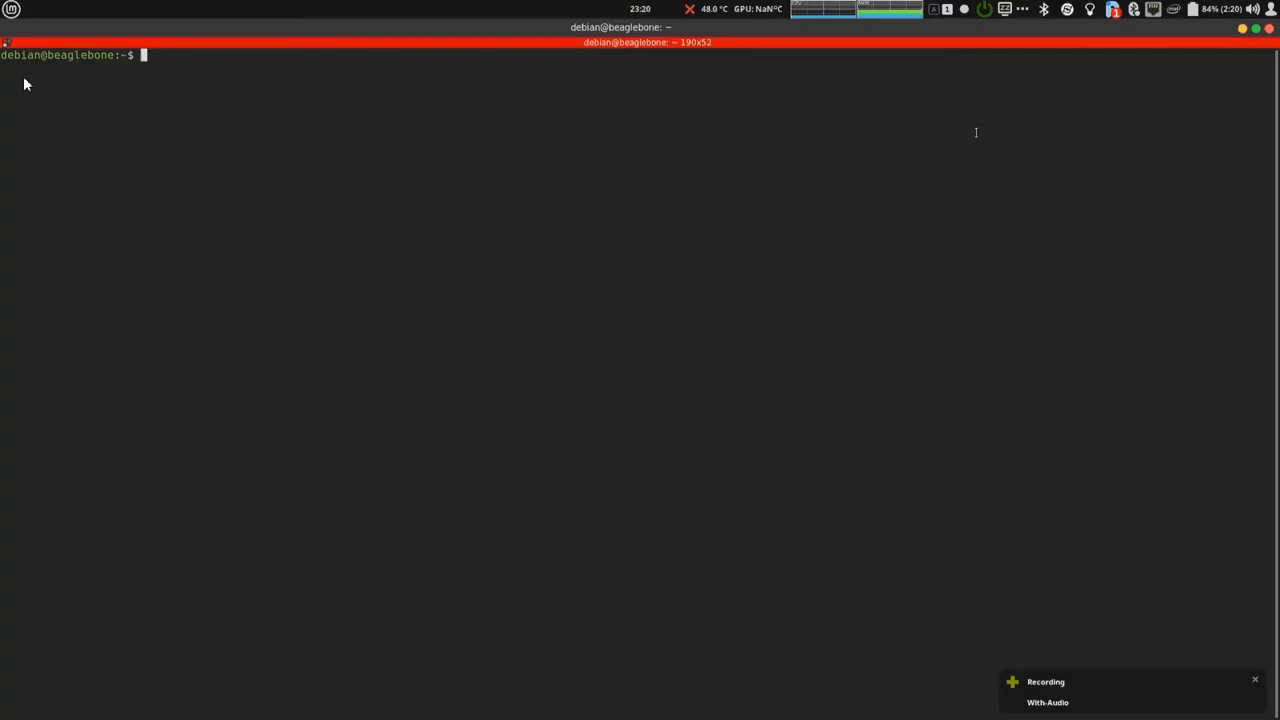
View example.sim in nano, then compile and run it with simppru, printing c := 11.
text(nano)
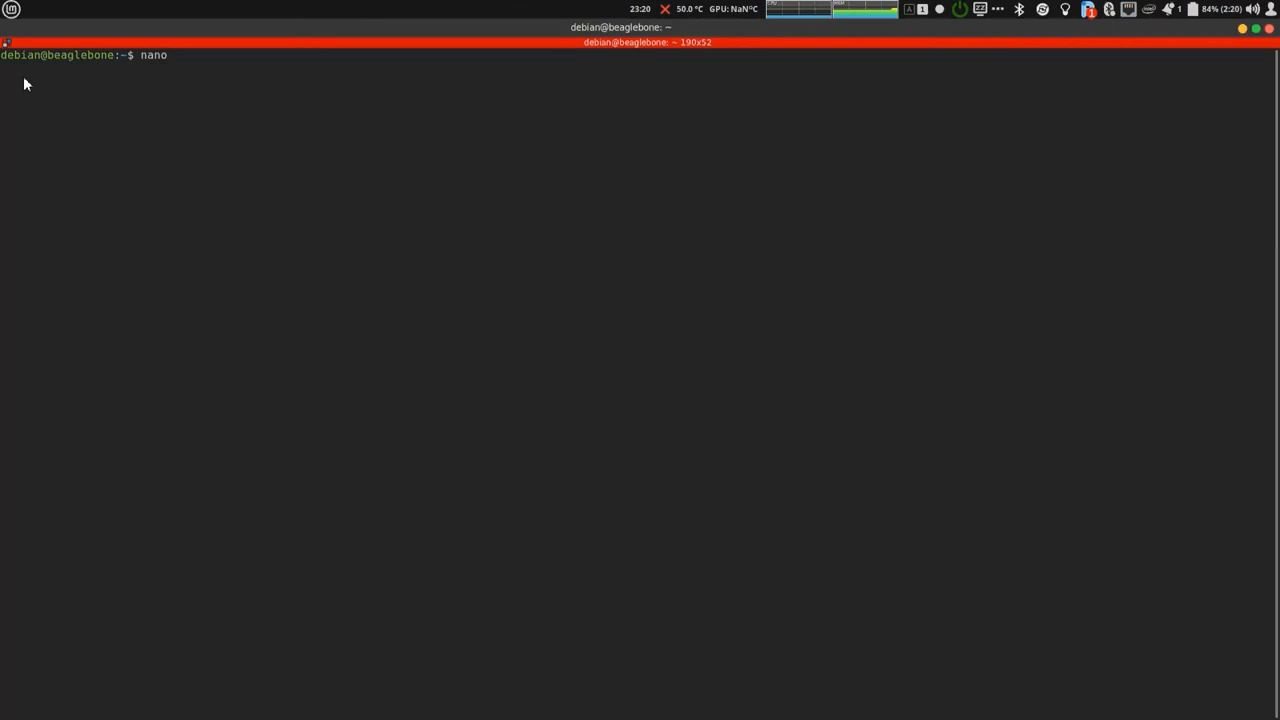
text(example.sim)
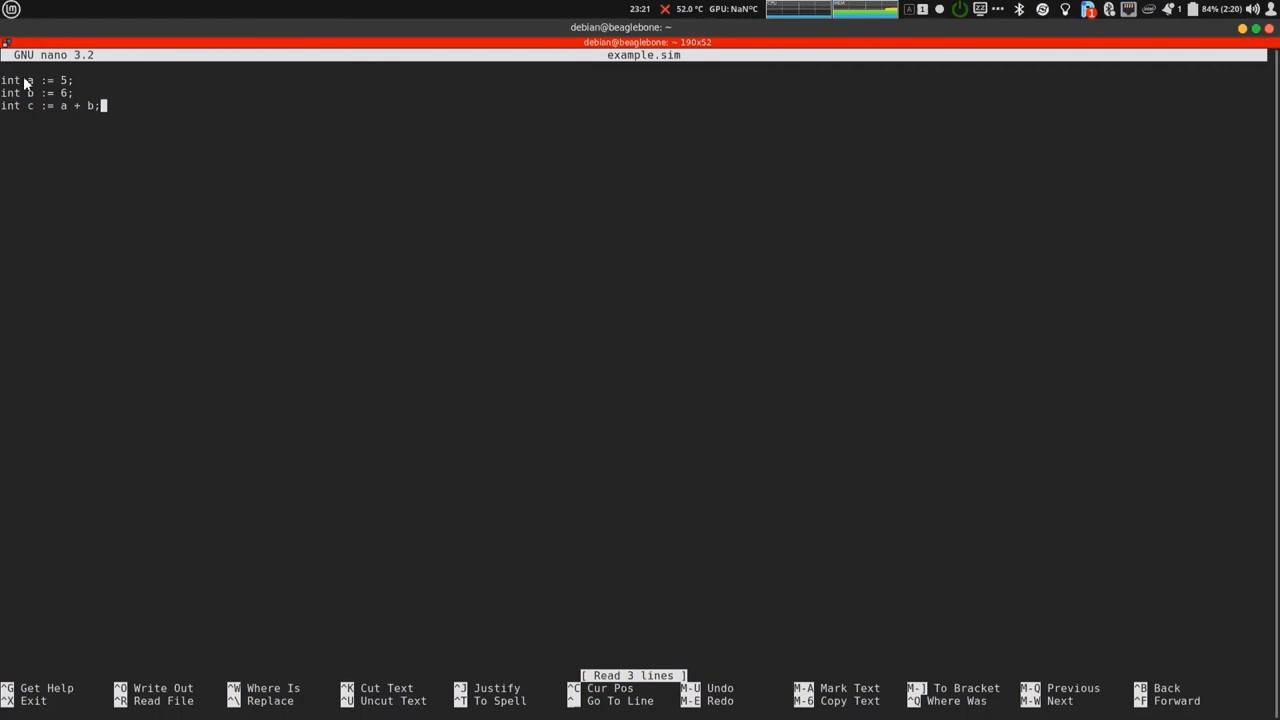
key(ctrl+x)
text(s)
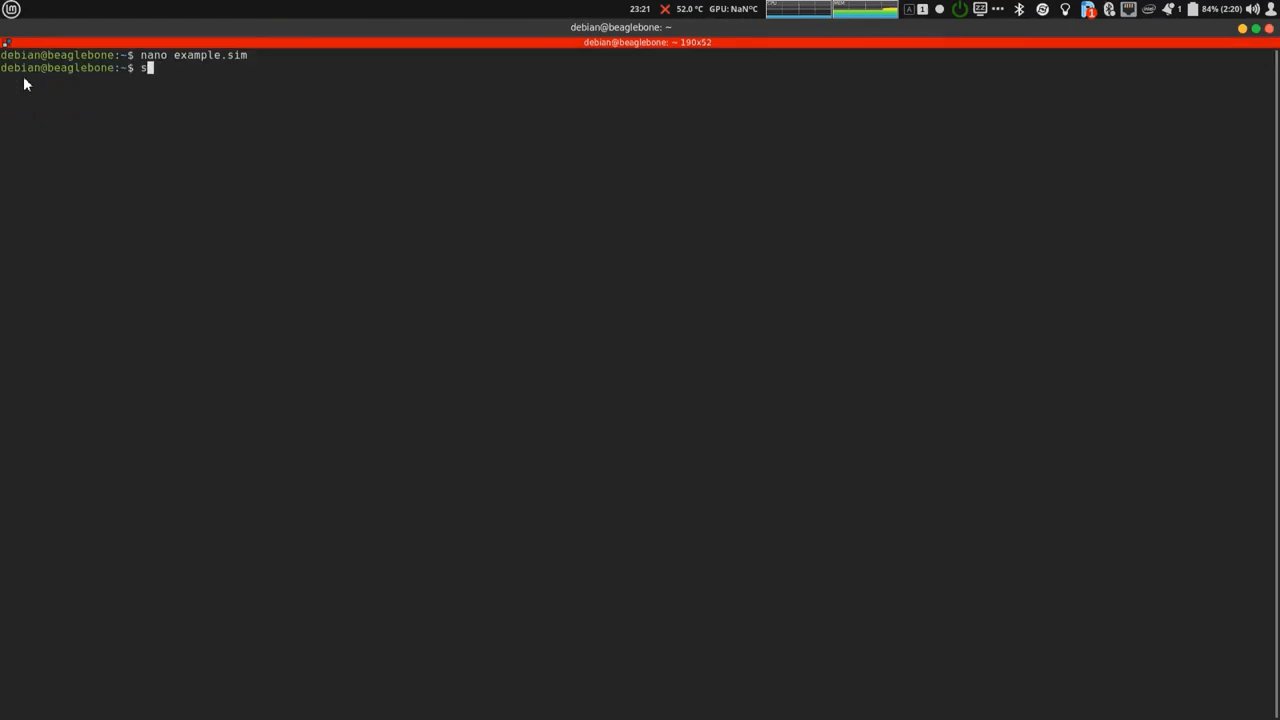
text(imppru example.sim)
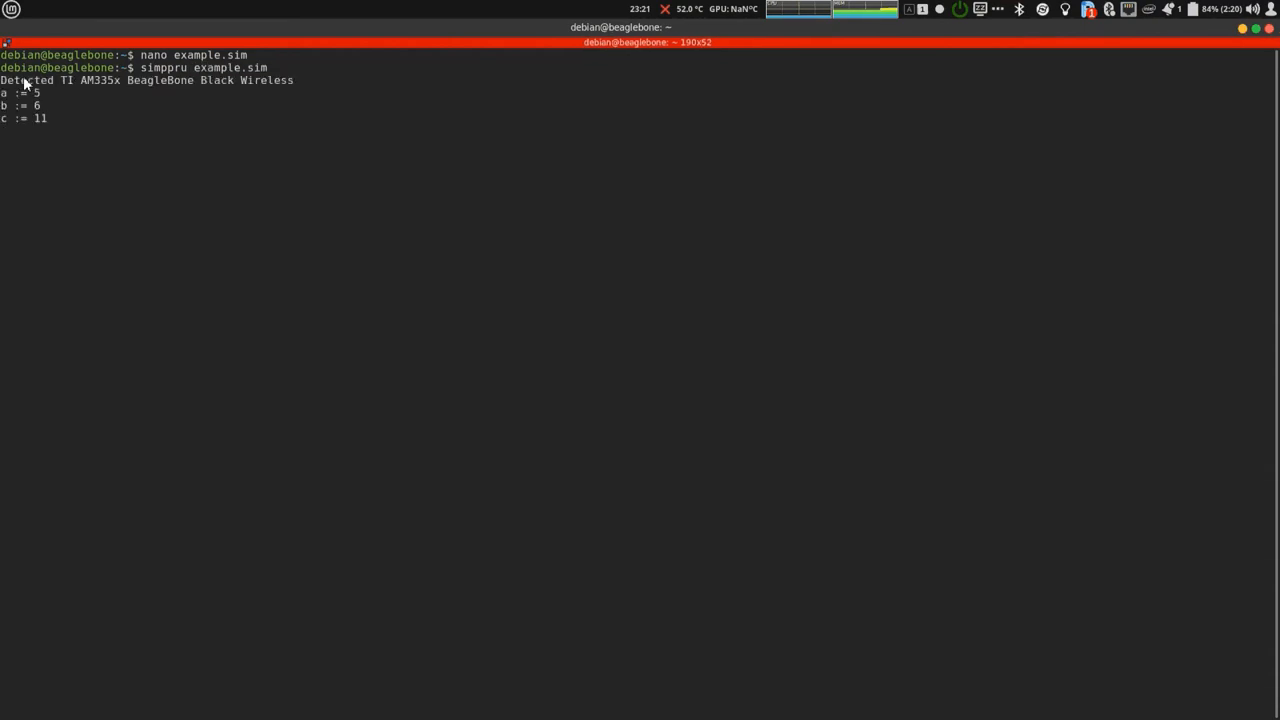
text(l)
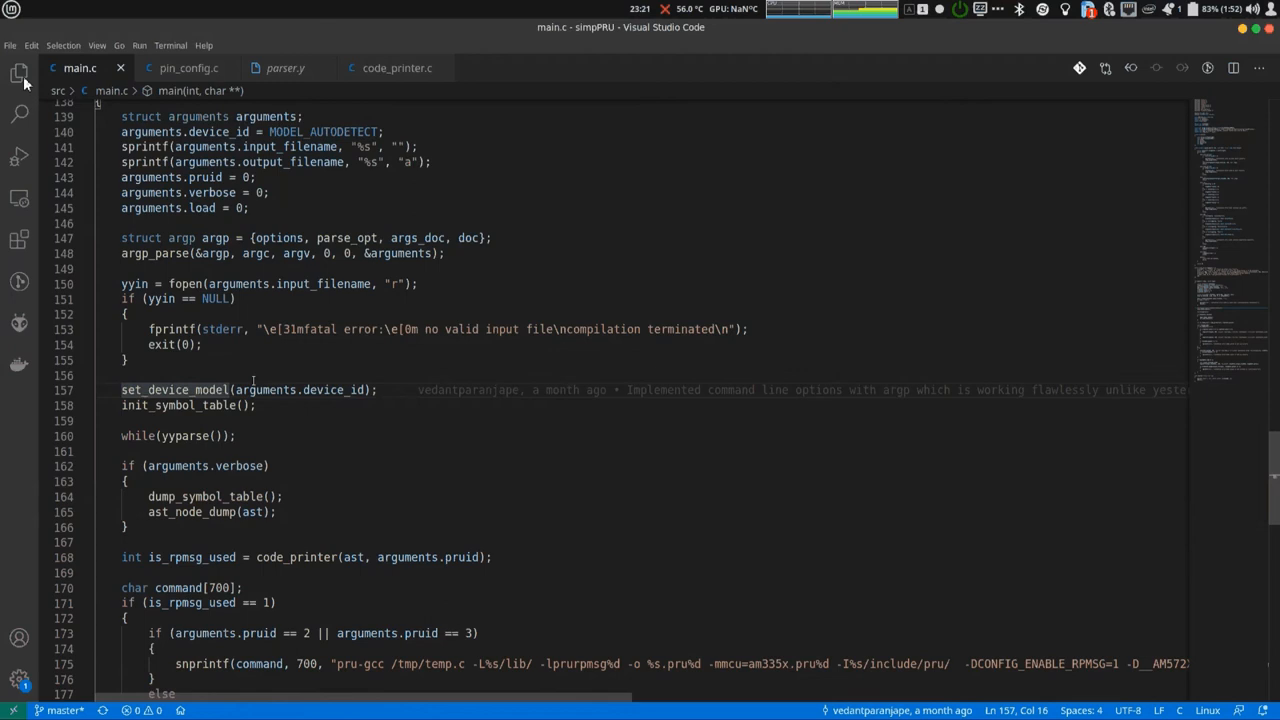
scroll(down, 3)
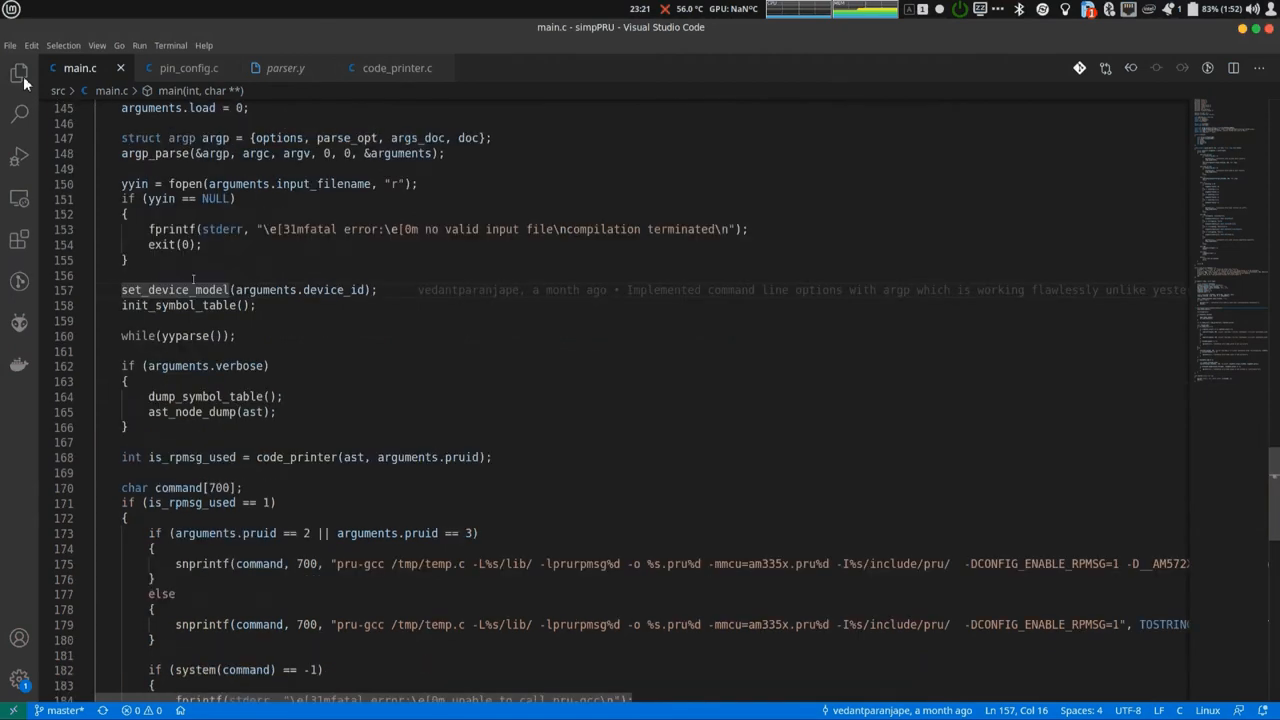
mouse_move(185, 67)
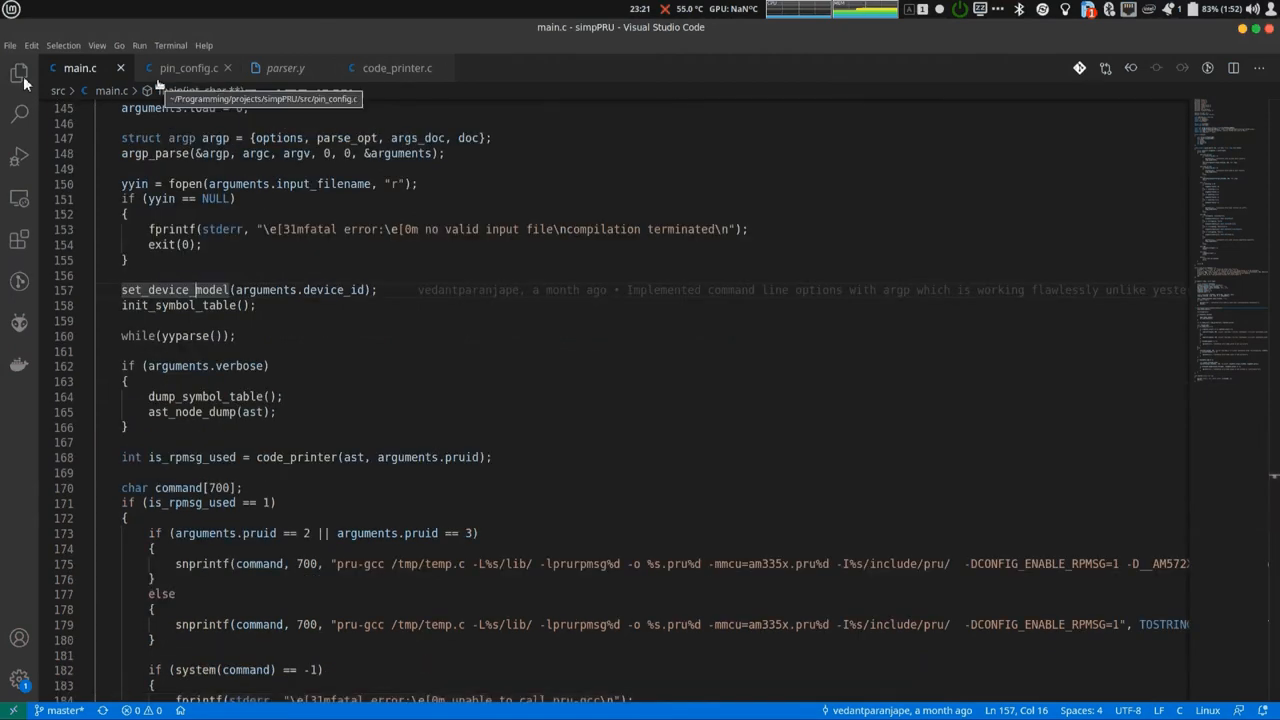
click(188, 67)
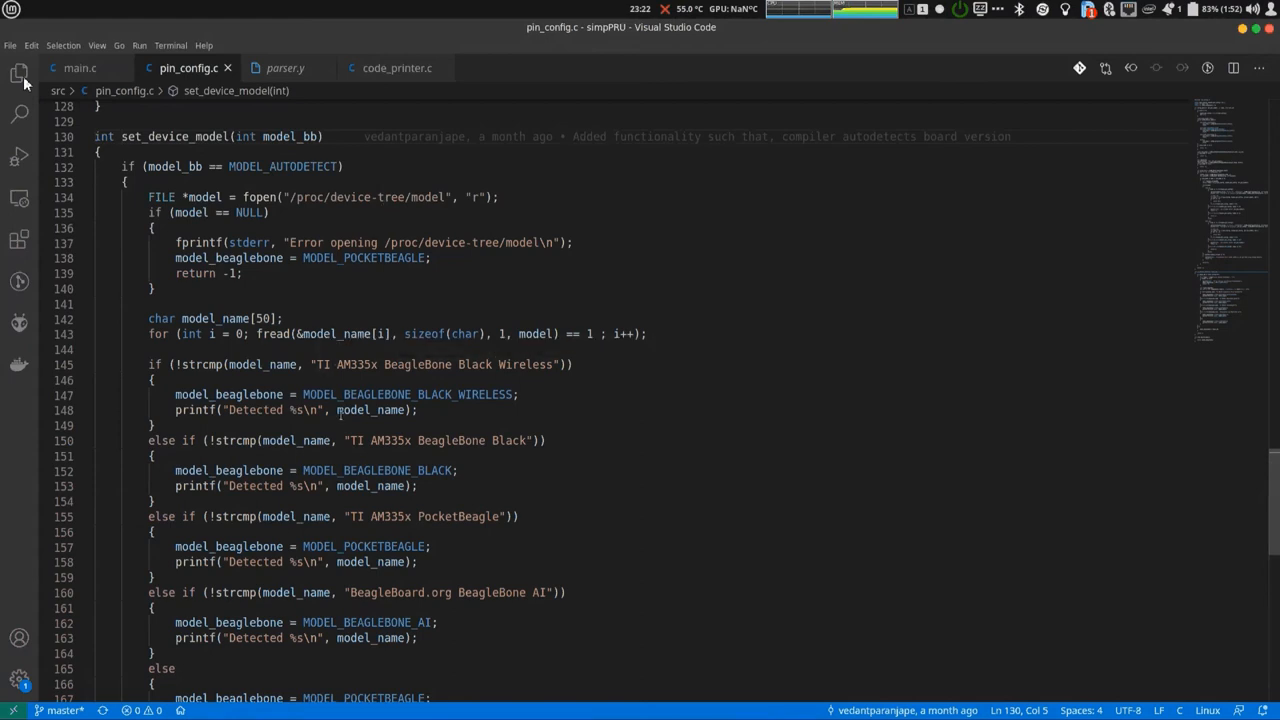
click(371, 410)
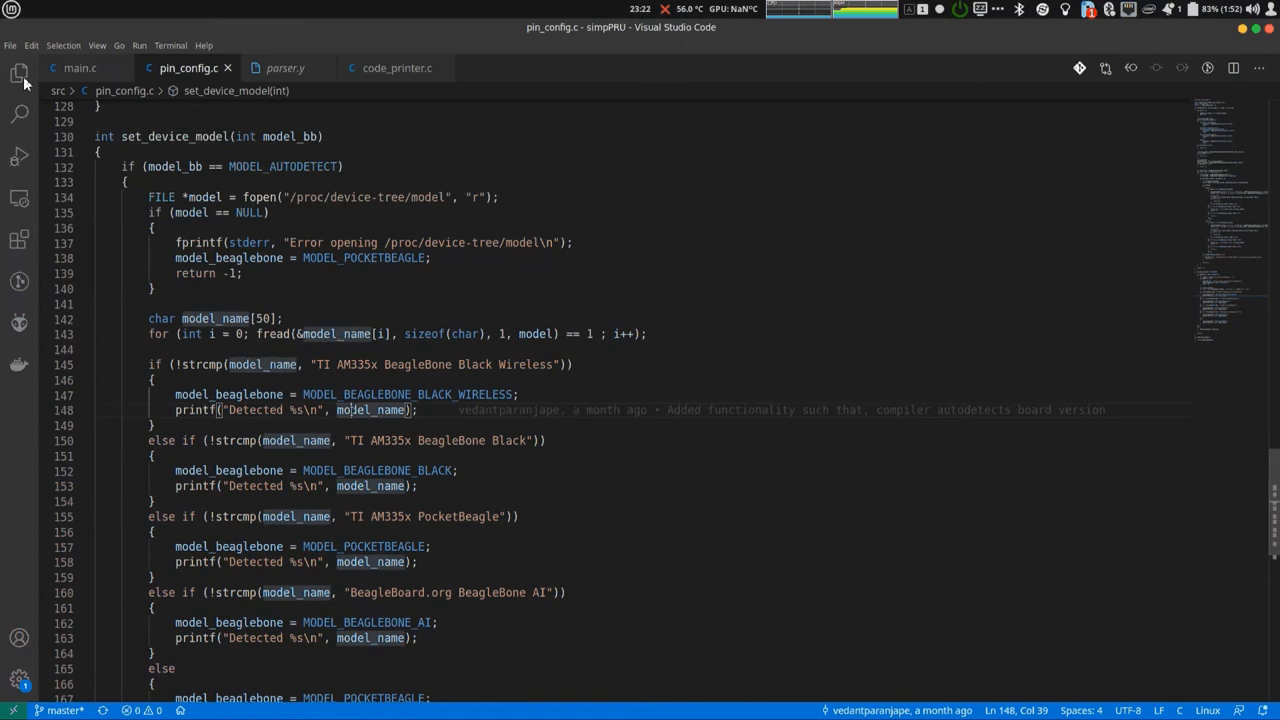
click(62, 45)
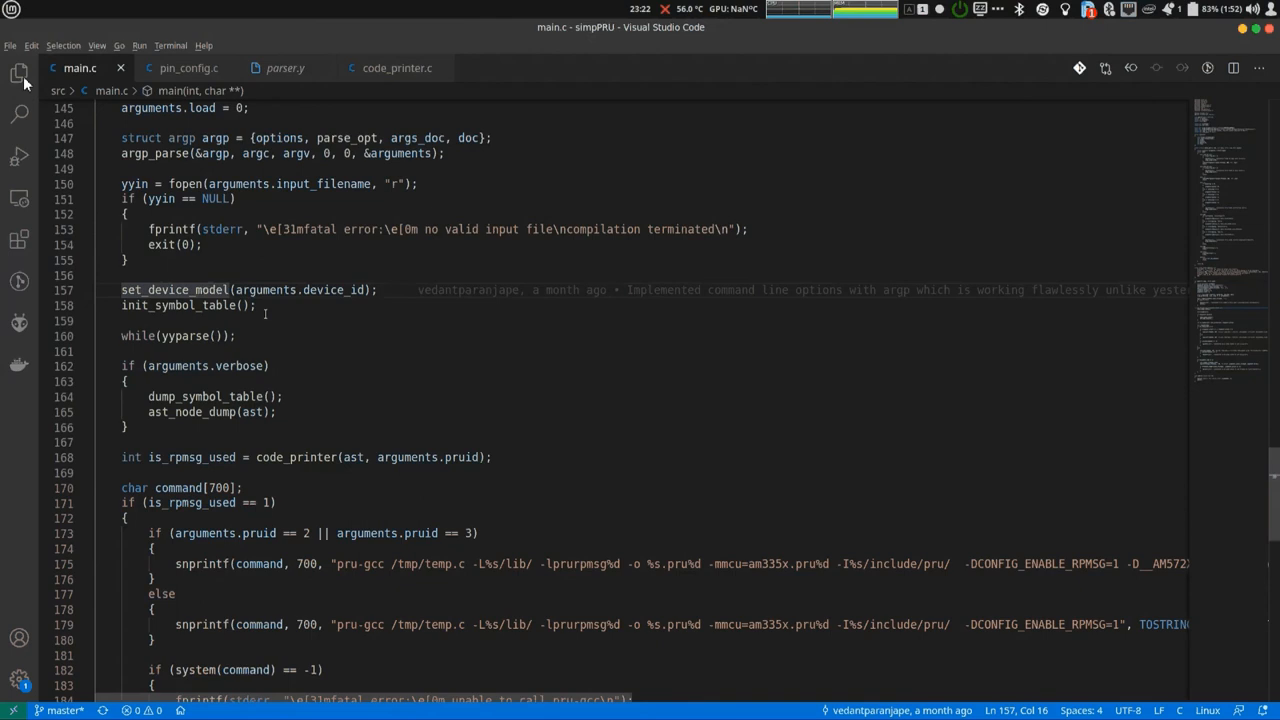
scroll(down, 3)
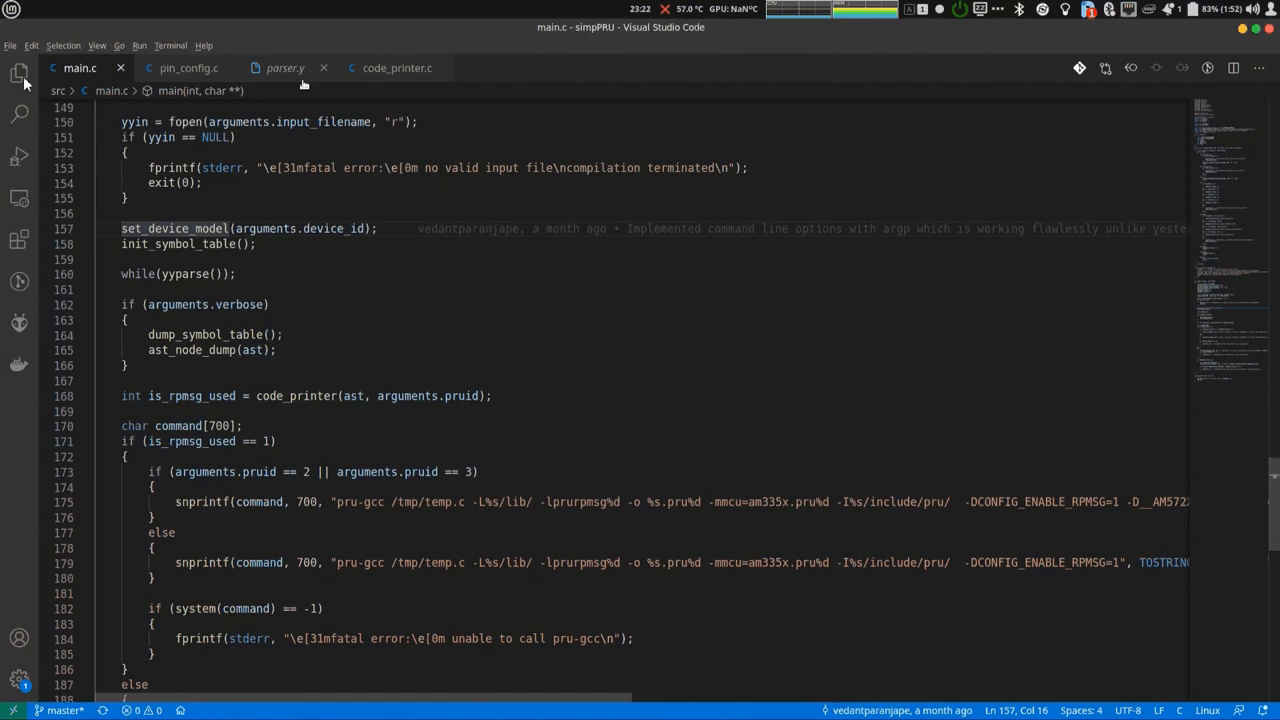
Open parser.y and scroll to the declaration_assignment and assignment grammar rules.
click(285, 67)
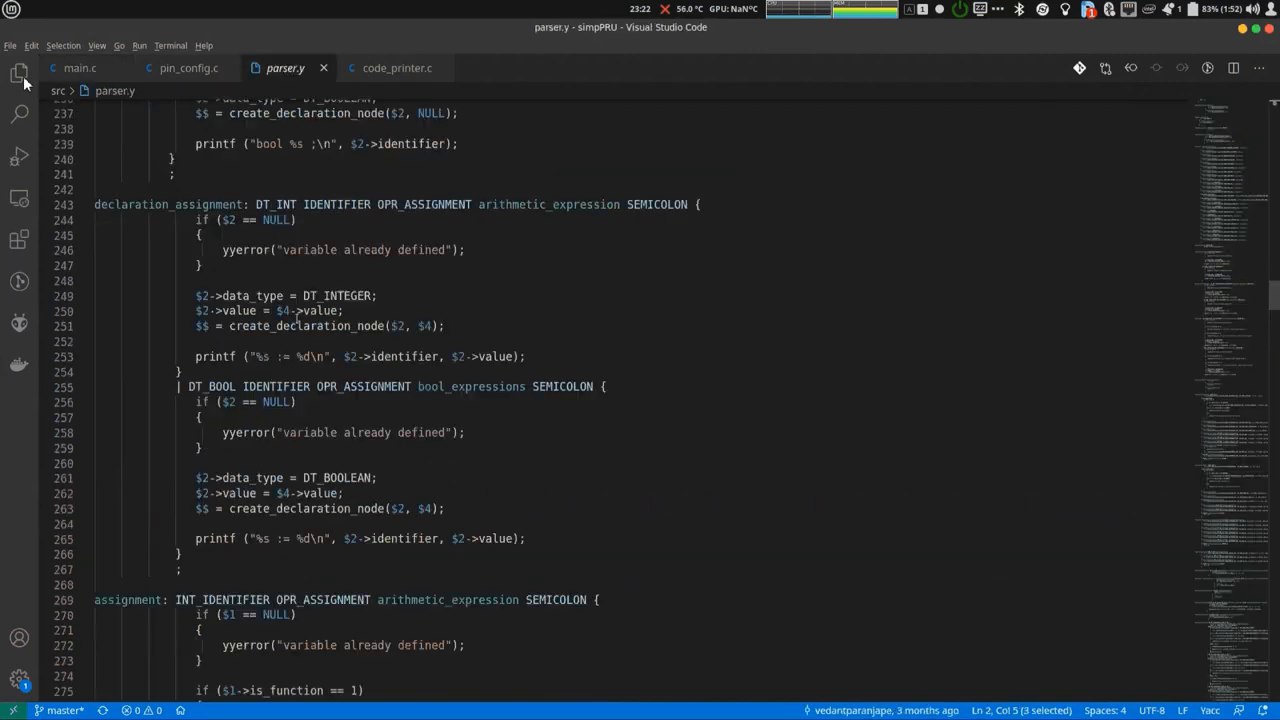
scroll(down, 3)
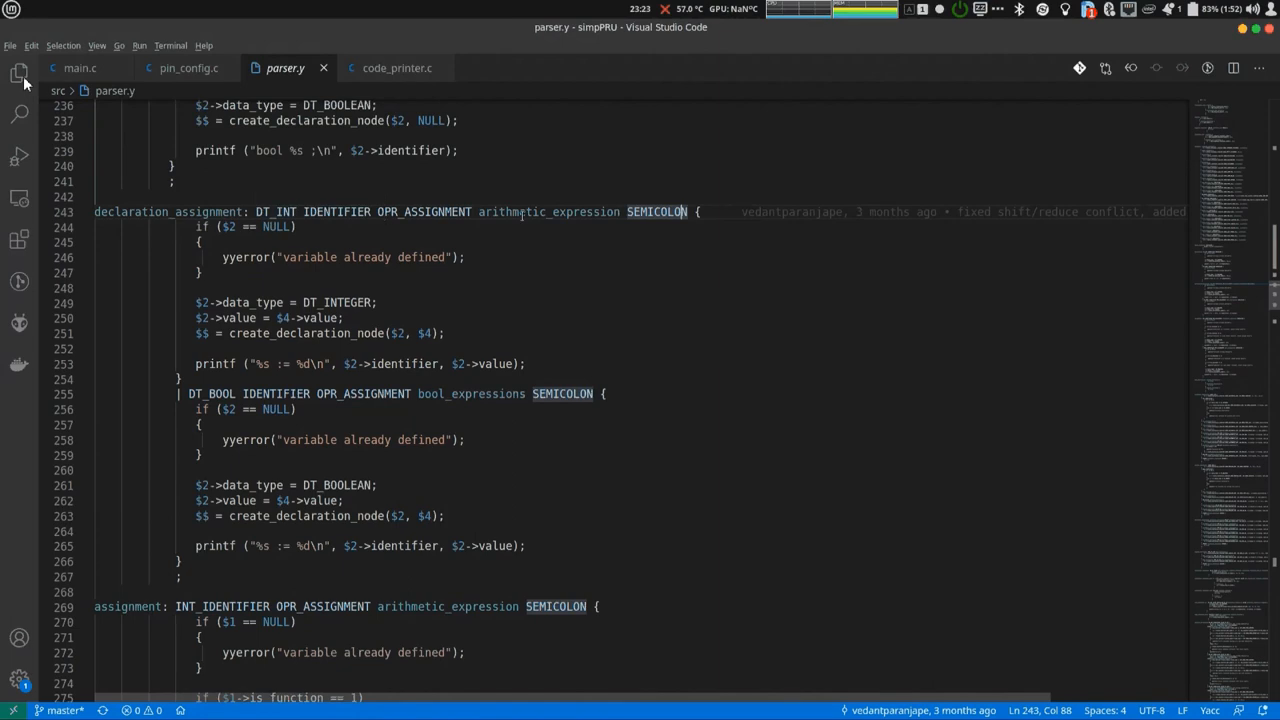
mouse_move(548, 211)
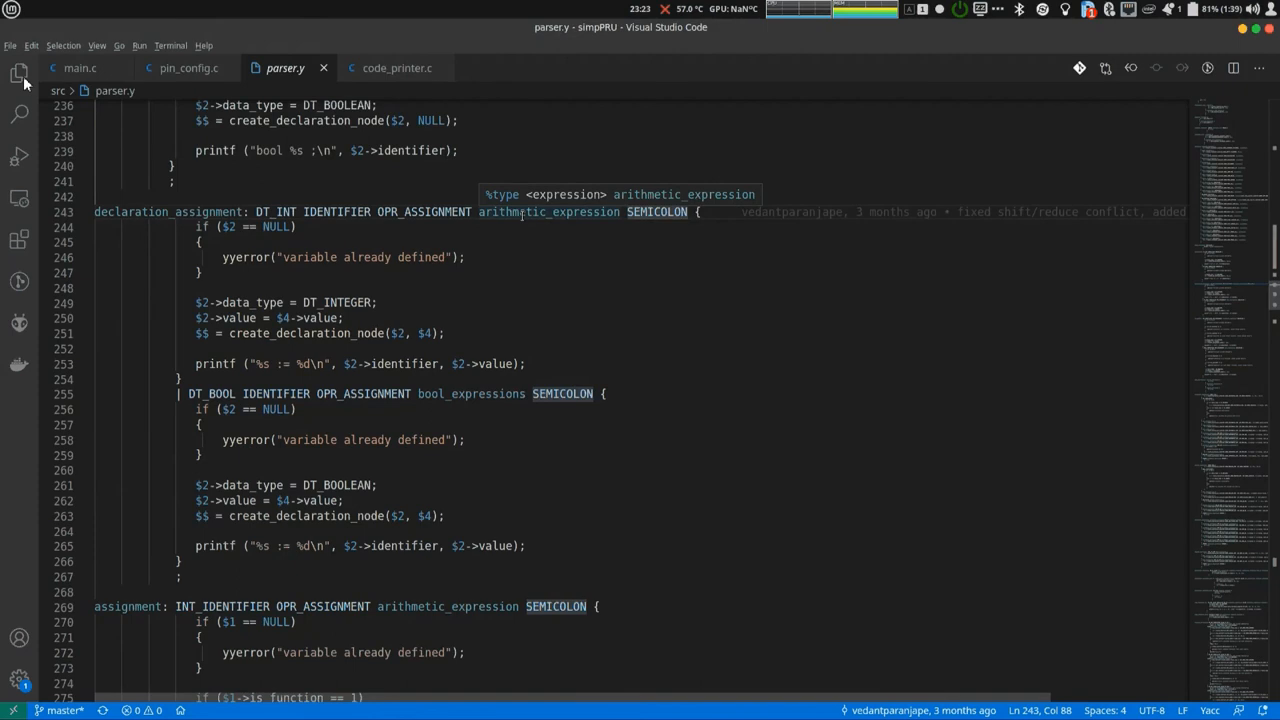
mouse_move(735, 197)
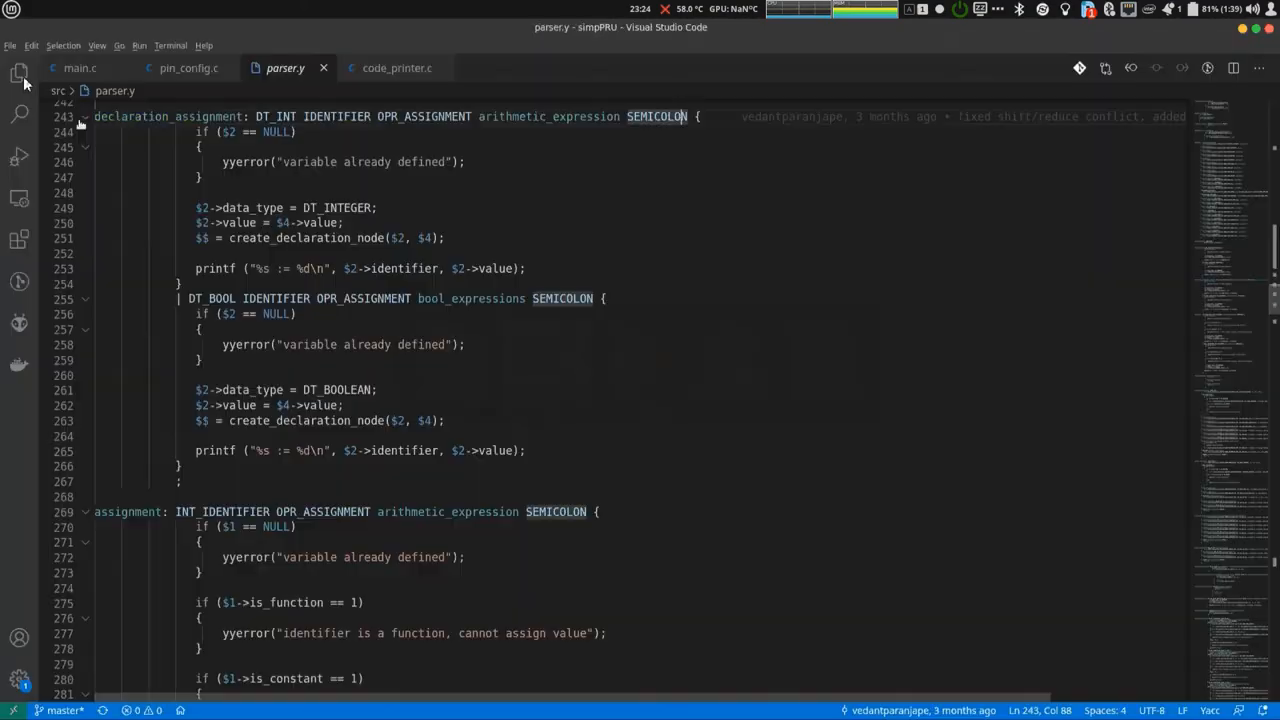
scroll(down, 3)
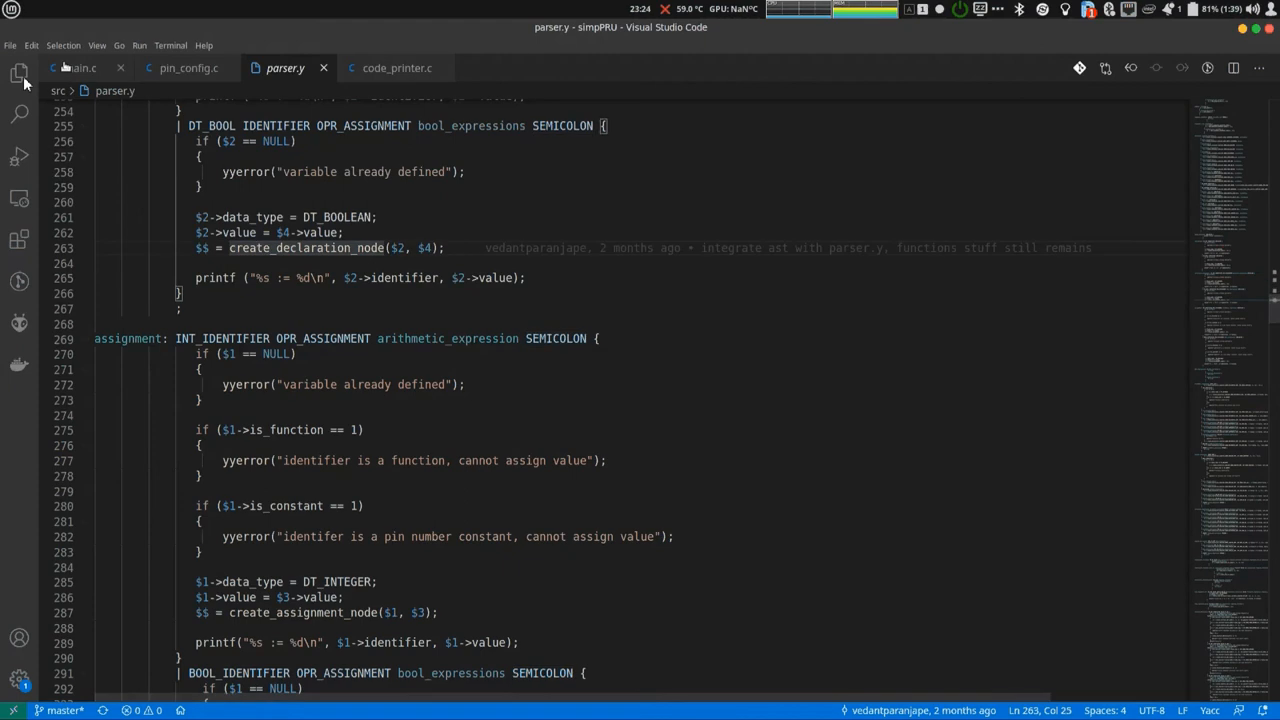
Return to main.c and scroll to the verbose dump block and pru-gcc commands.
click(79, 67)
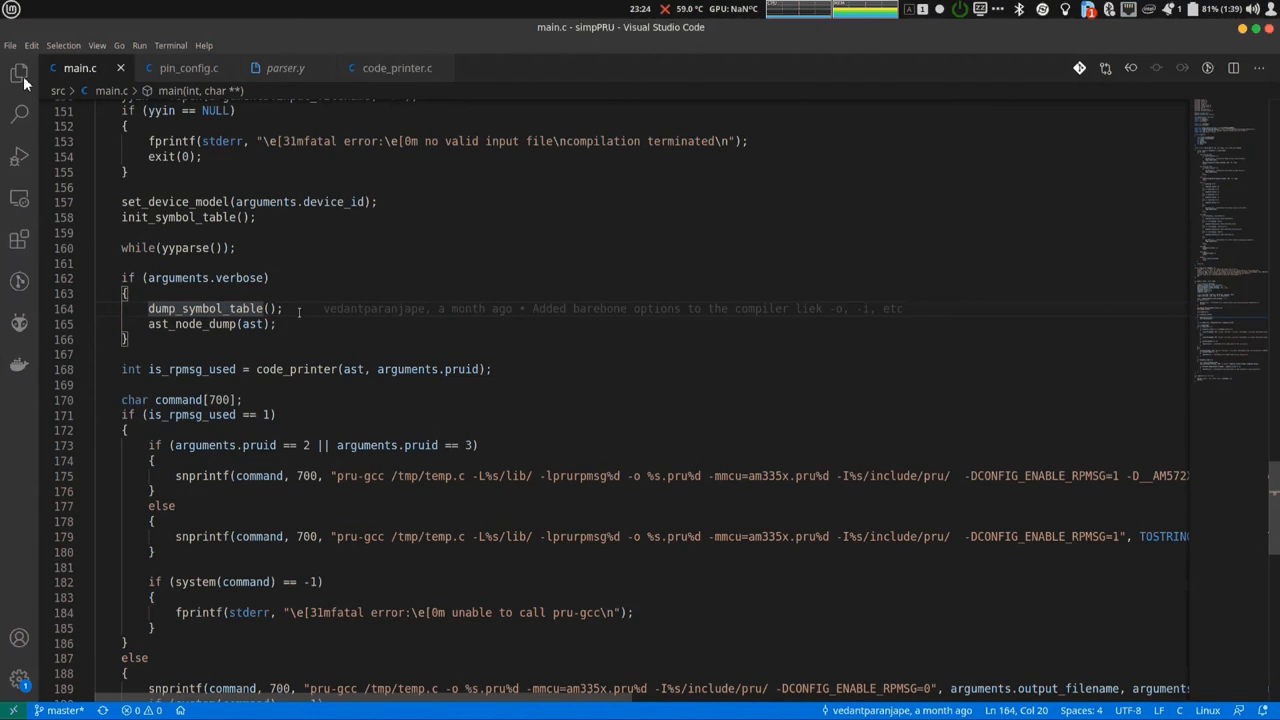
scroll(down, 3)
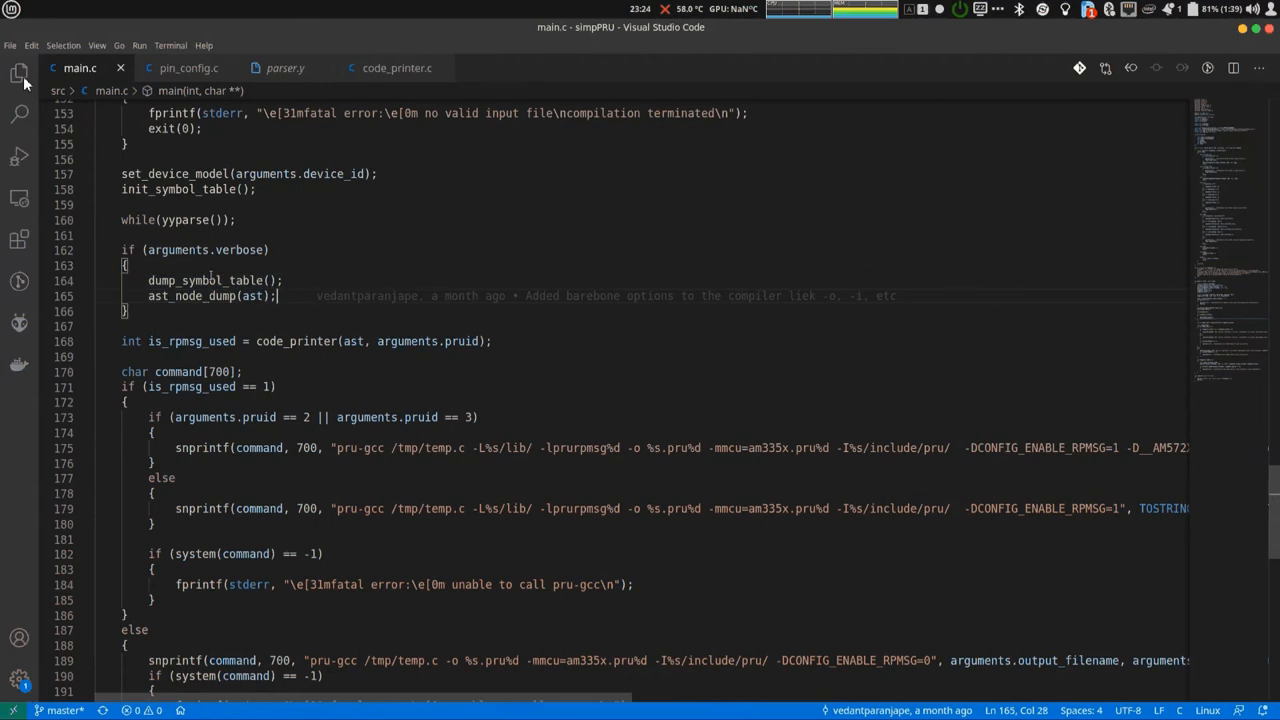
click(283, 296)
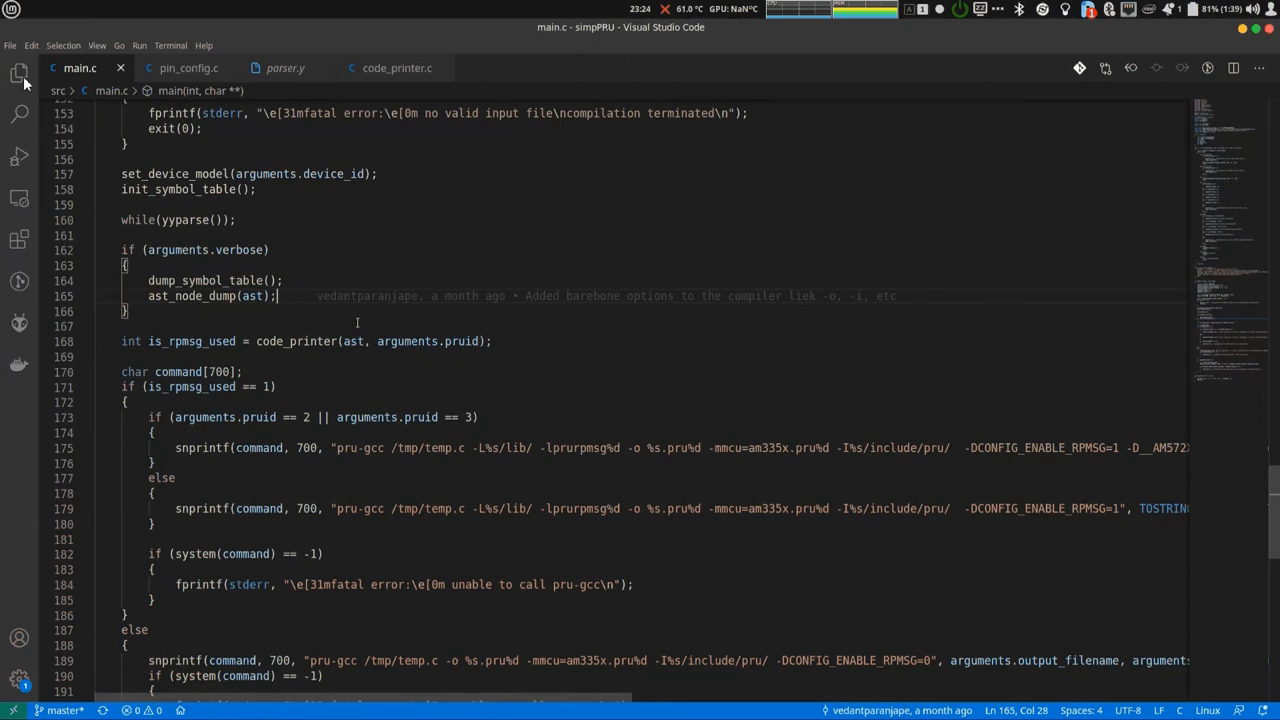
scroll(down, 3)
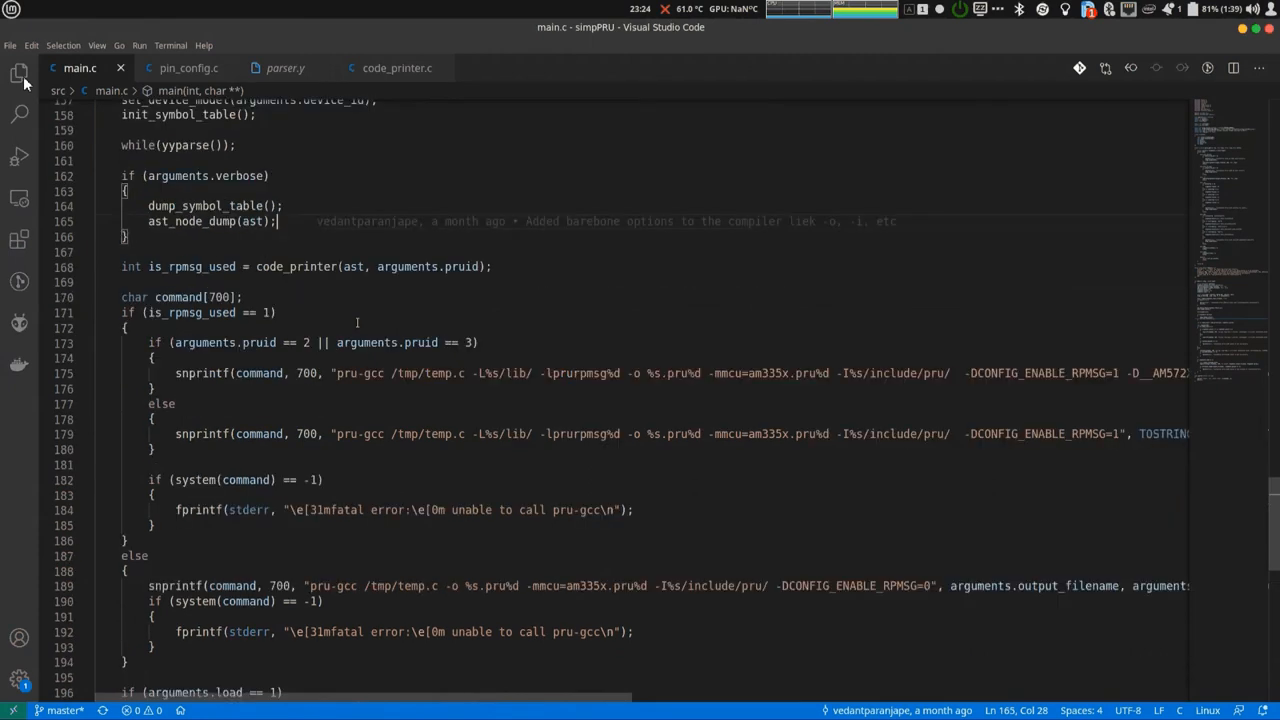
mouse_move(461, 267)
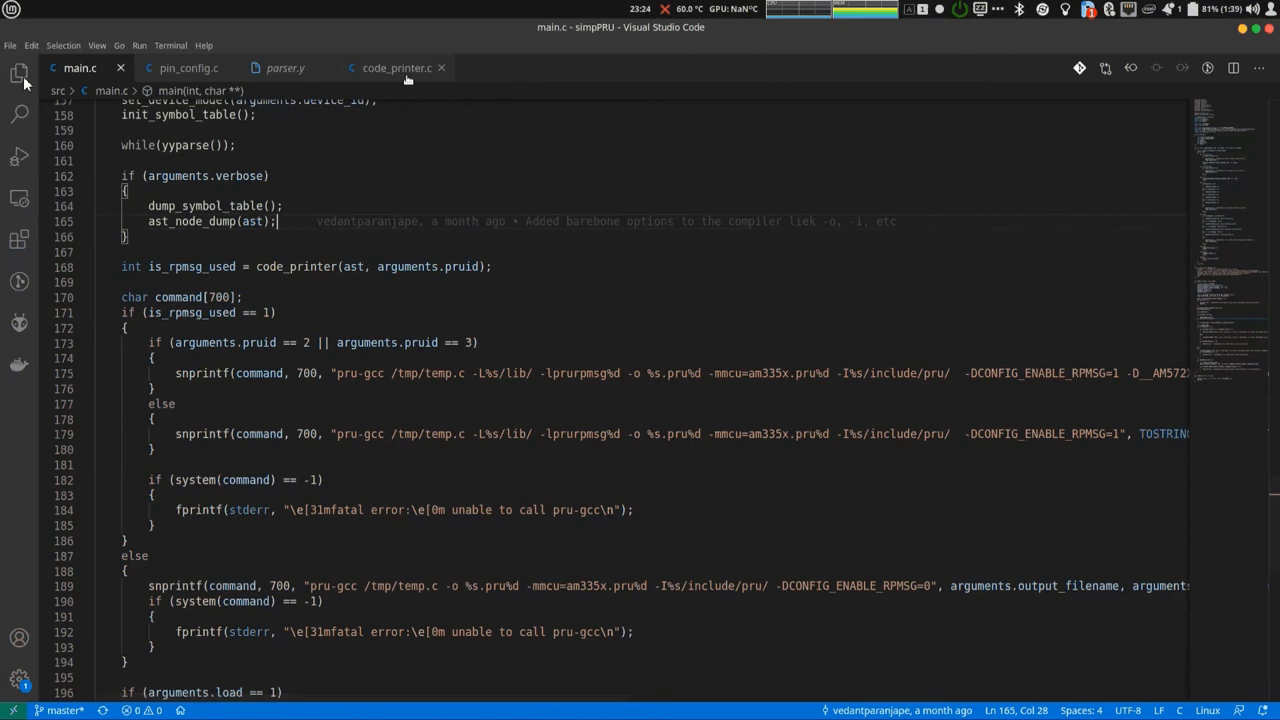
mouse_move(396, 67)
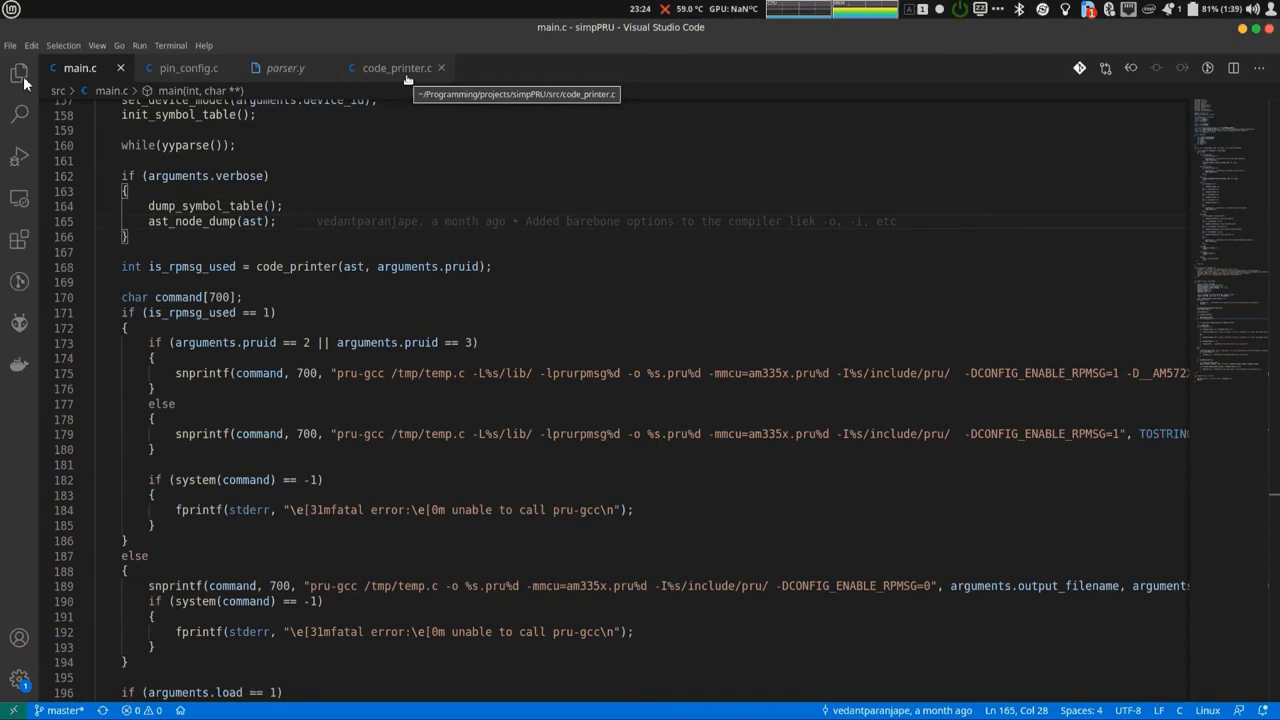
Open code_printer.c and scroll through code_printer() down to ast_declaration_printer.
click(396, 67)
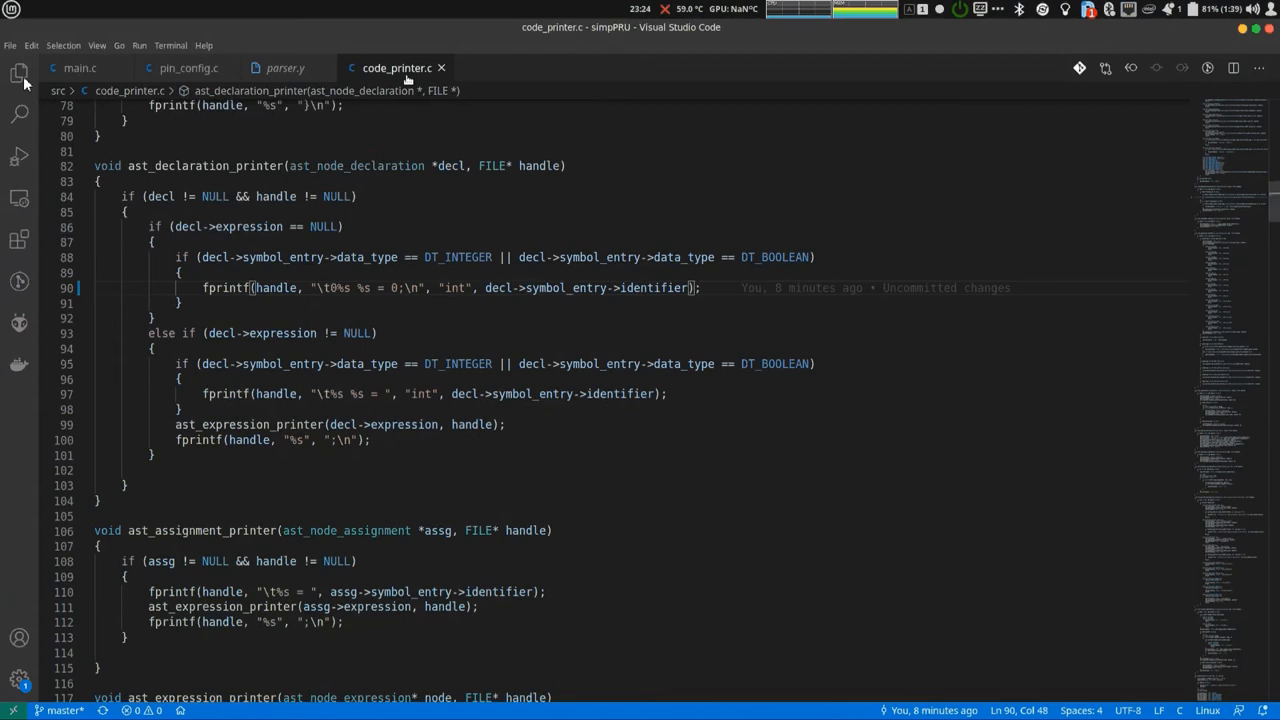
scroll(down, 3)
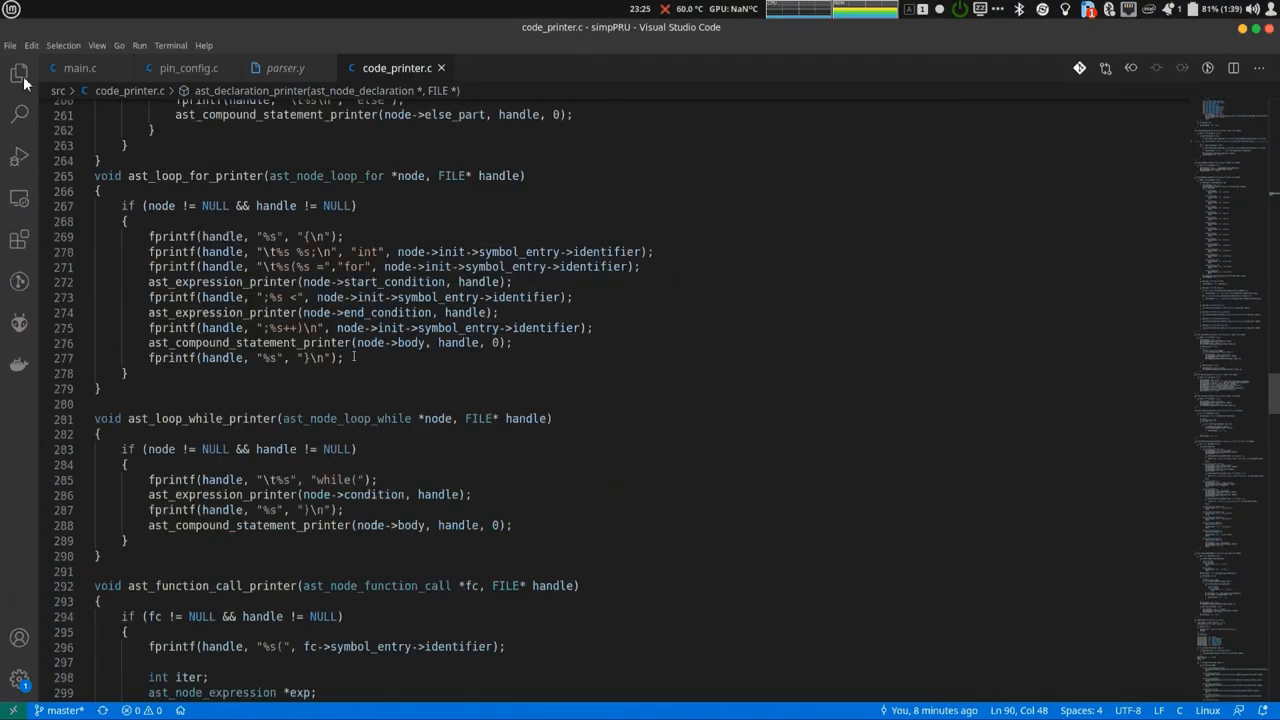
scroll(down, 3)
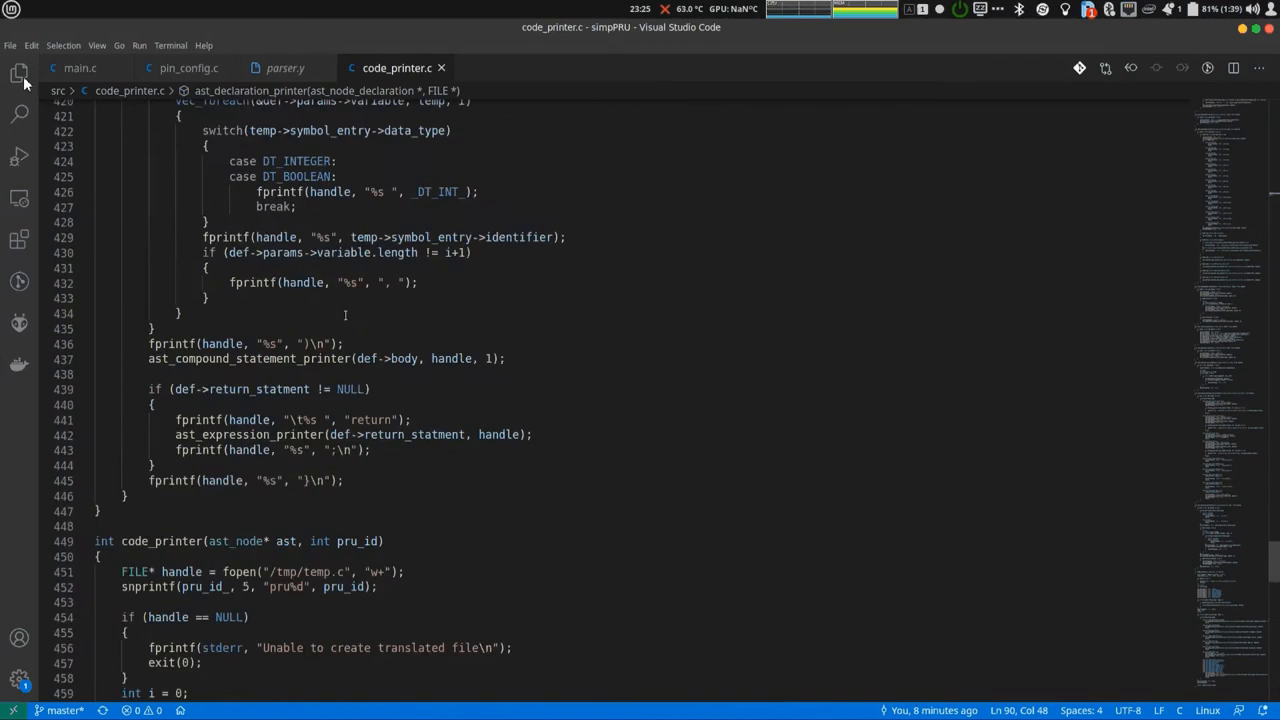
scroll(down, 3)
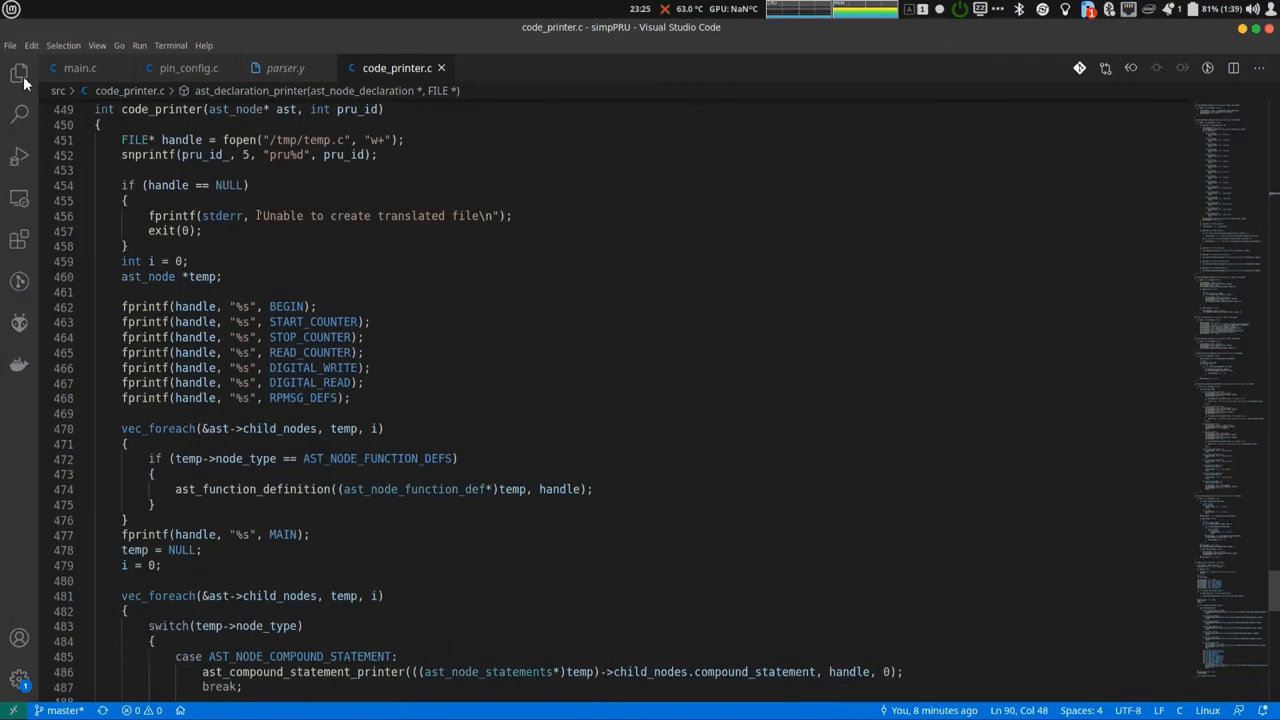
mouse_move(280, 216)
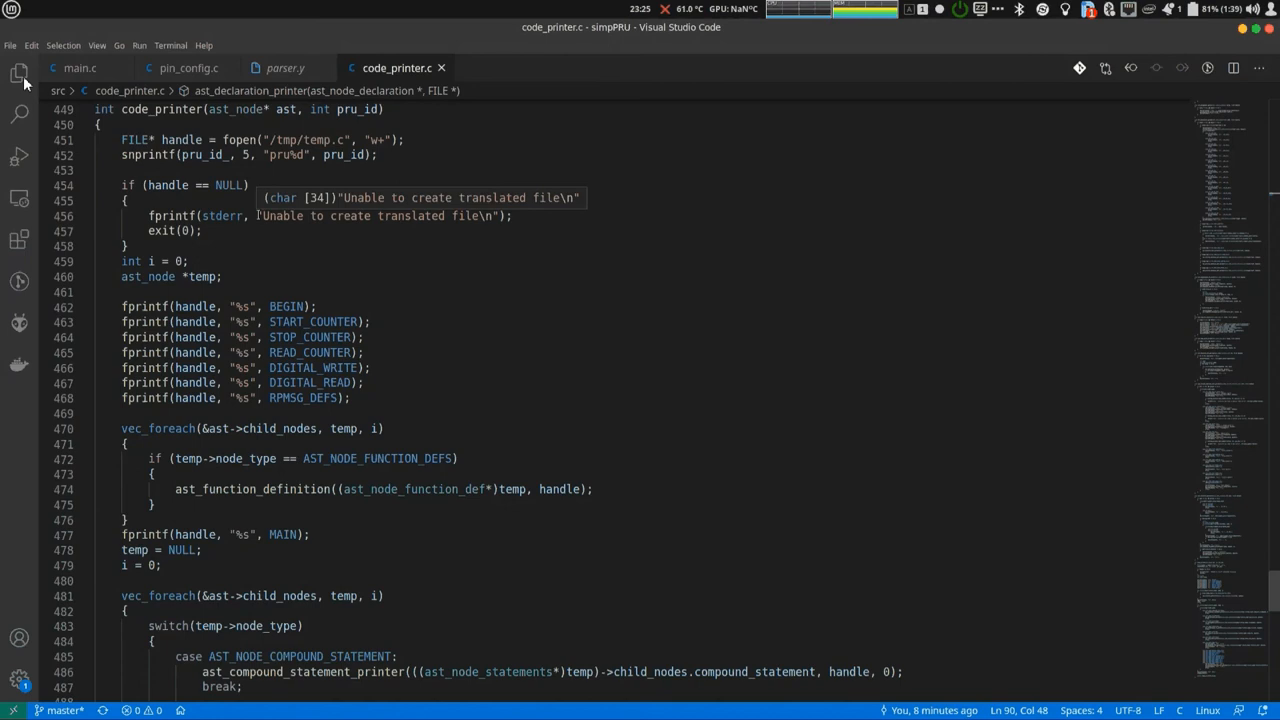
mouse_move(172, 126)
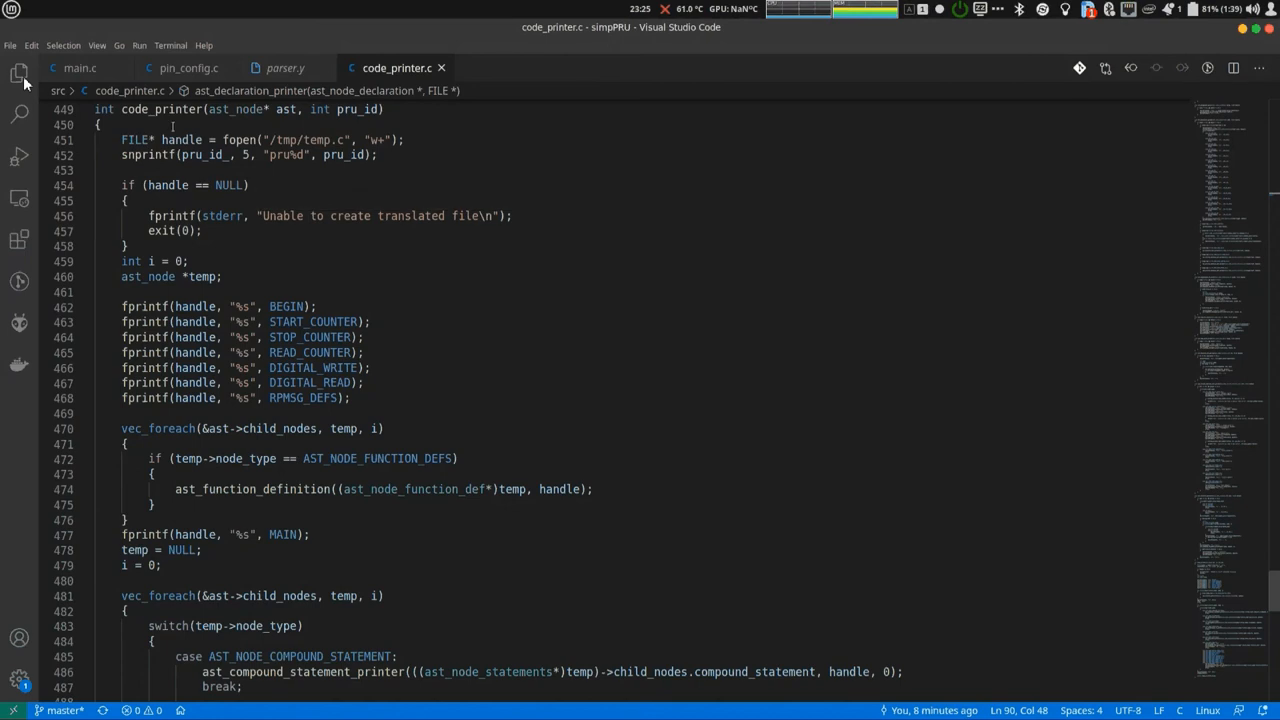
scroll(down, 3)
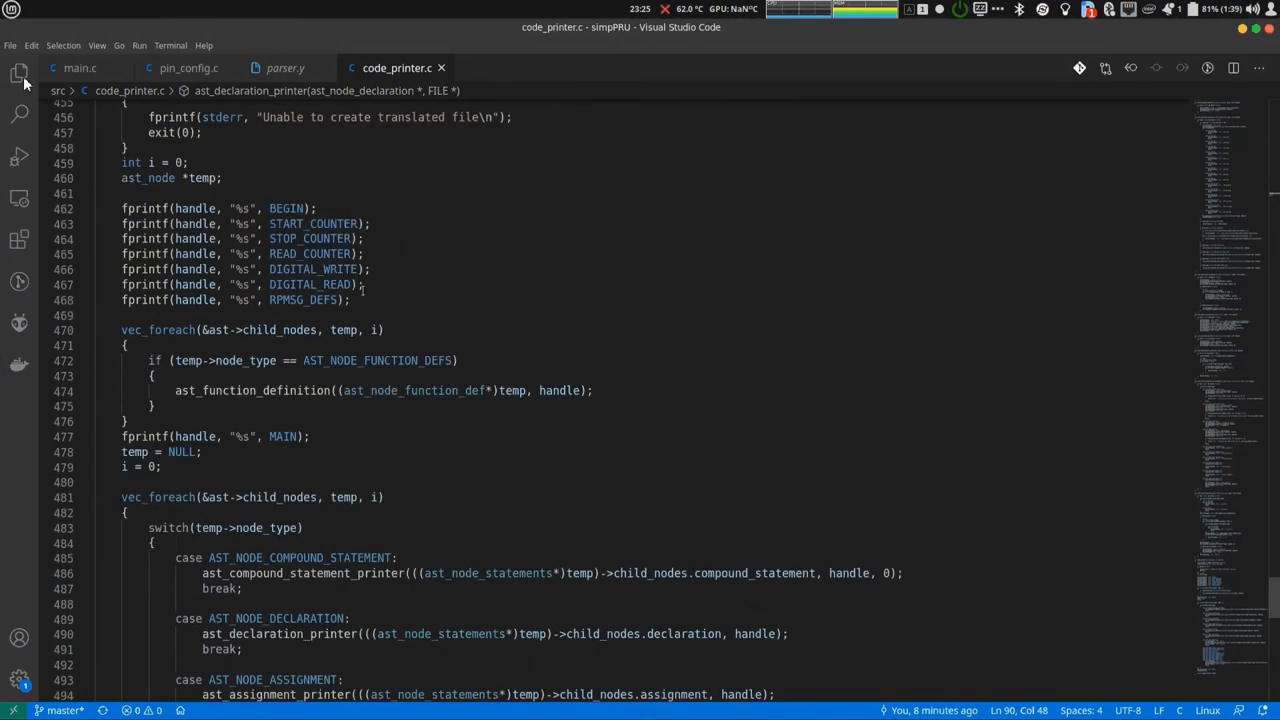
scroll(down, 3)
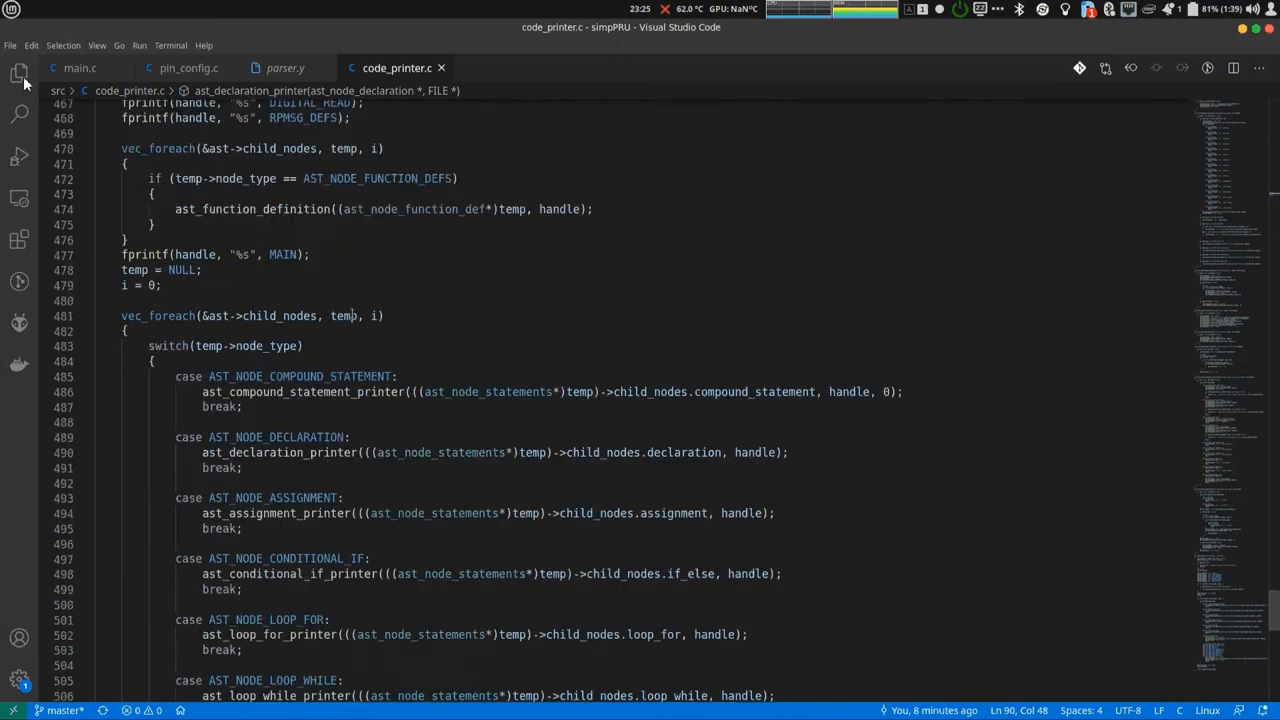
scroll(down, 3)
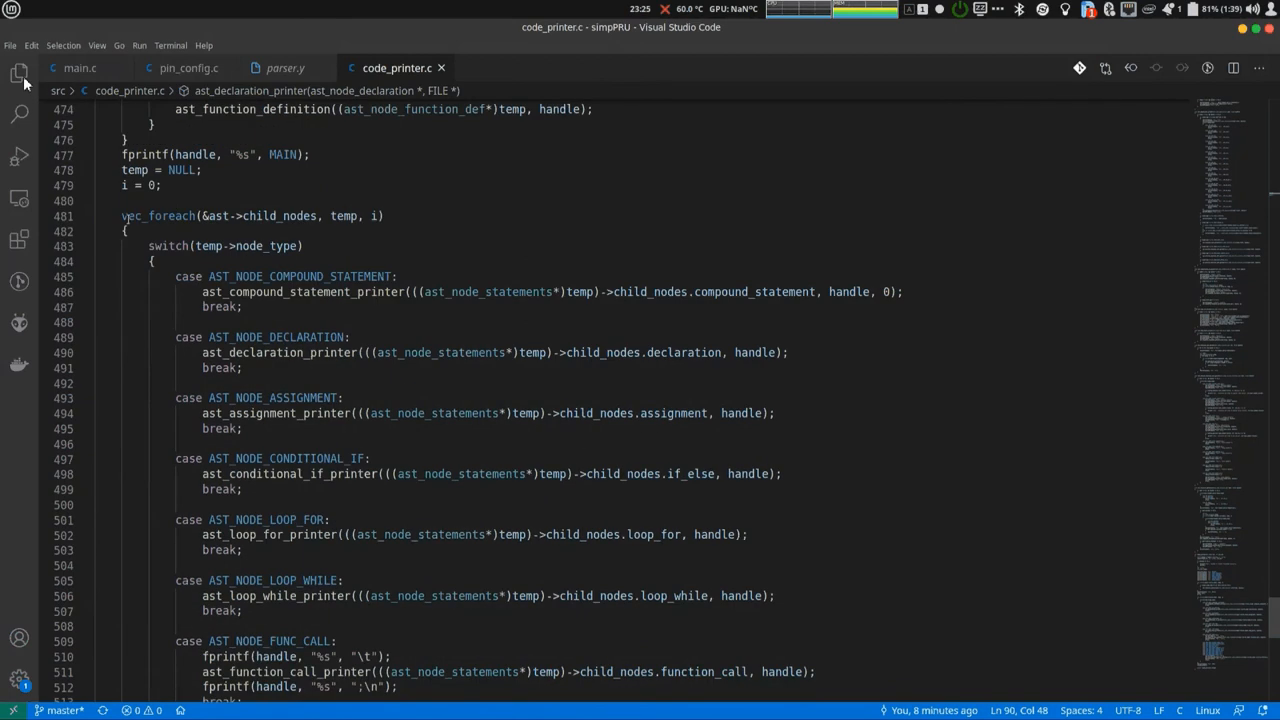
scroll(down, 3)
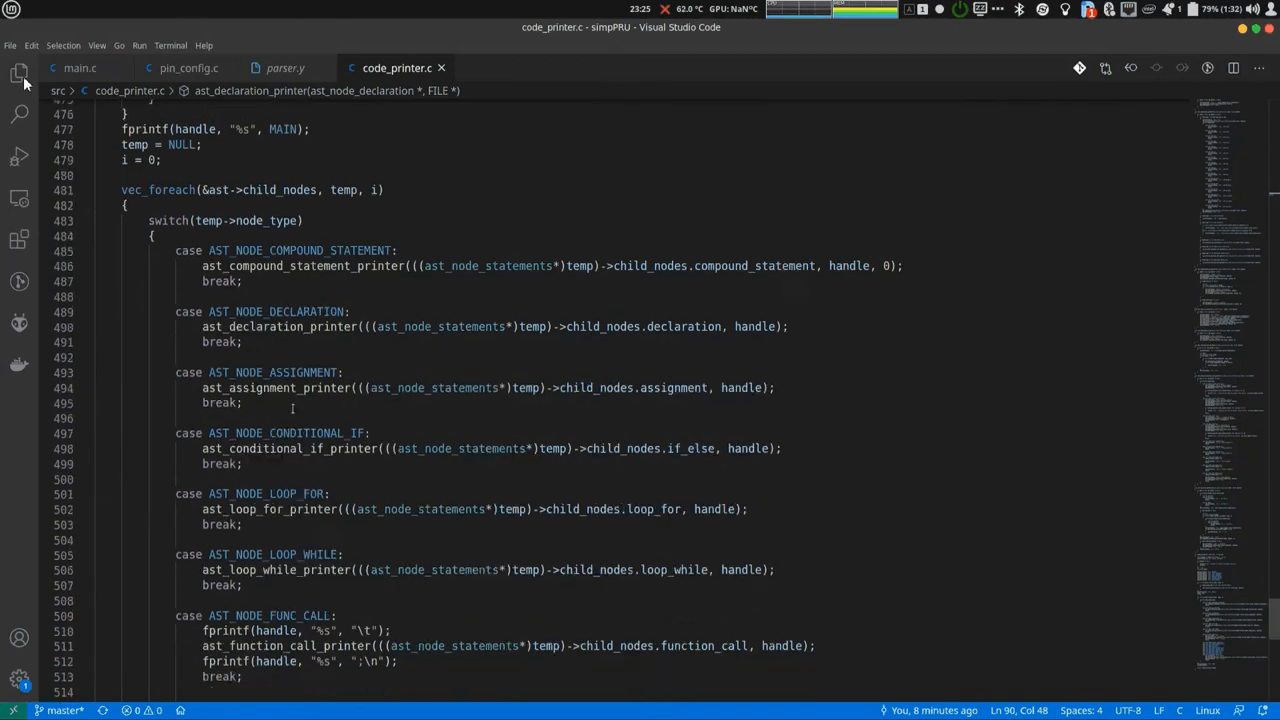
scroll(down, 3)
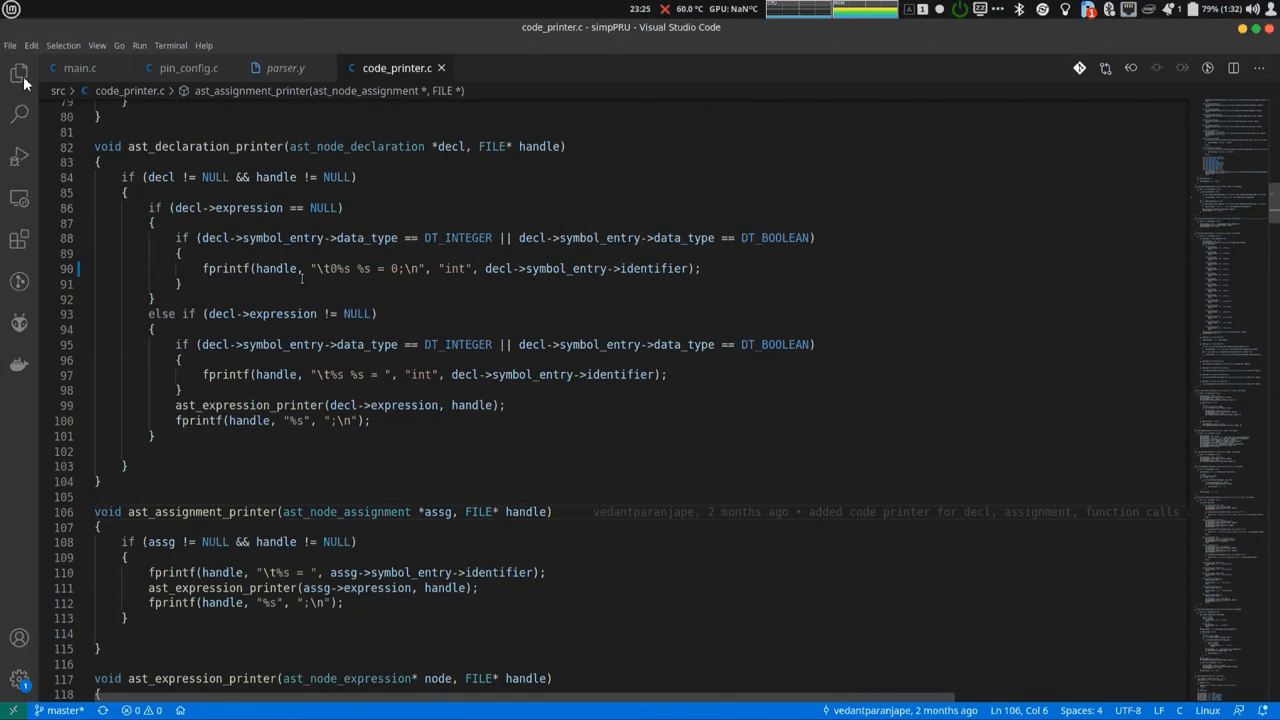
Review ast_assignment_printer and ast_expression_printer operator cases, then return to main.c.
click(128, 511)
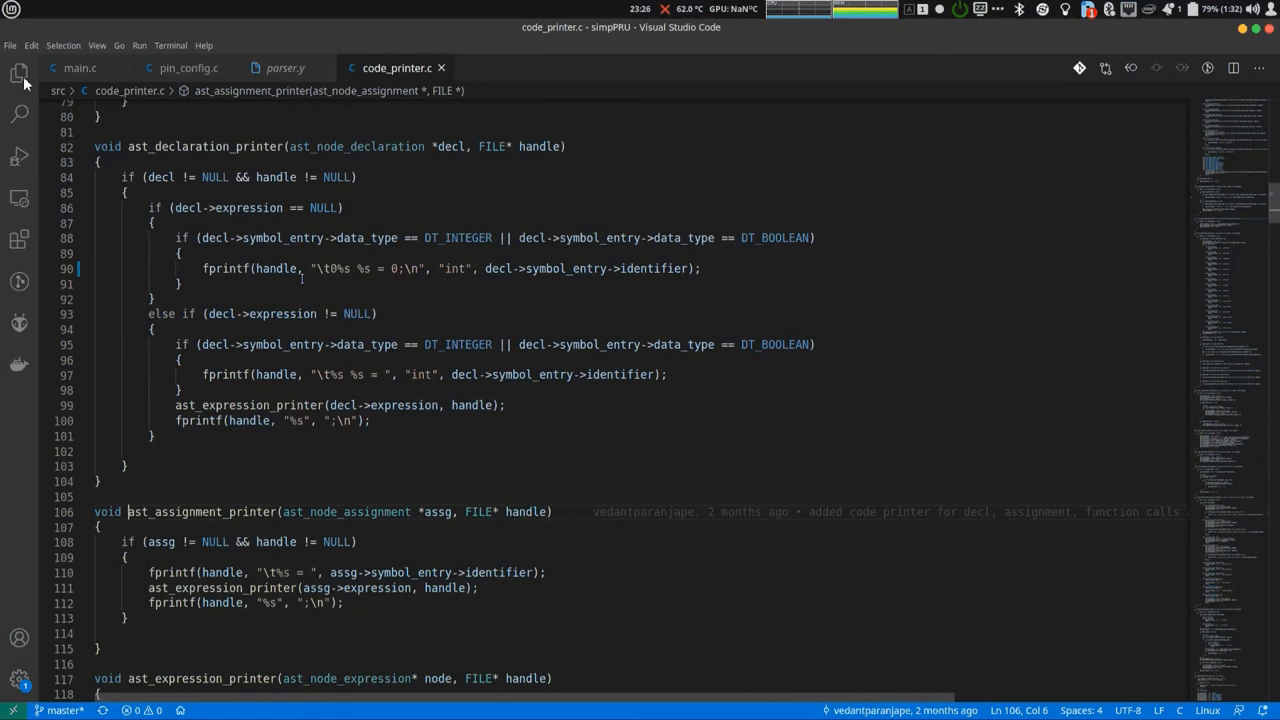
click(160, 314)
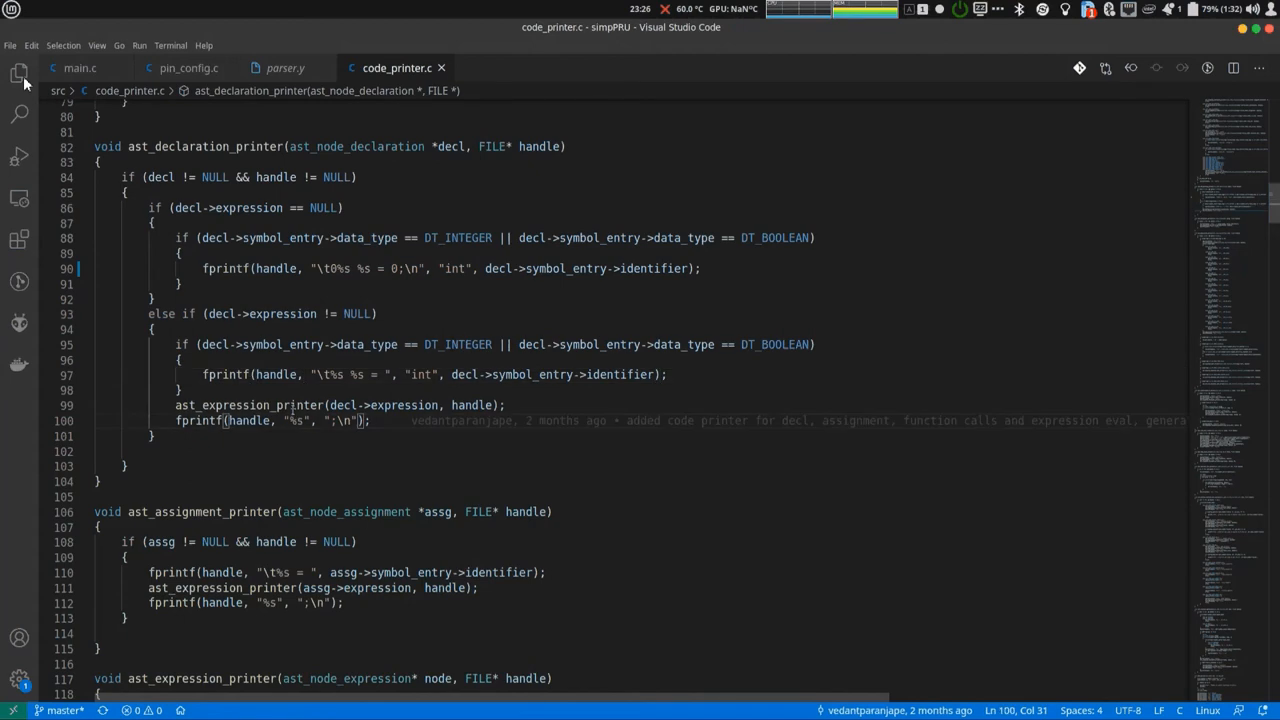
scroll(down, 3)
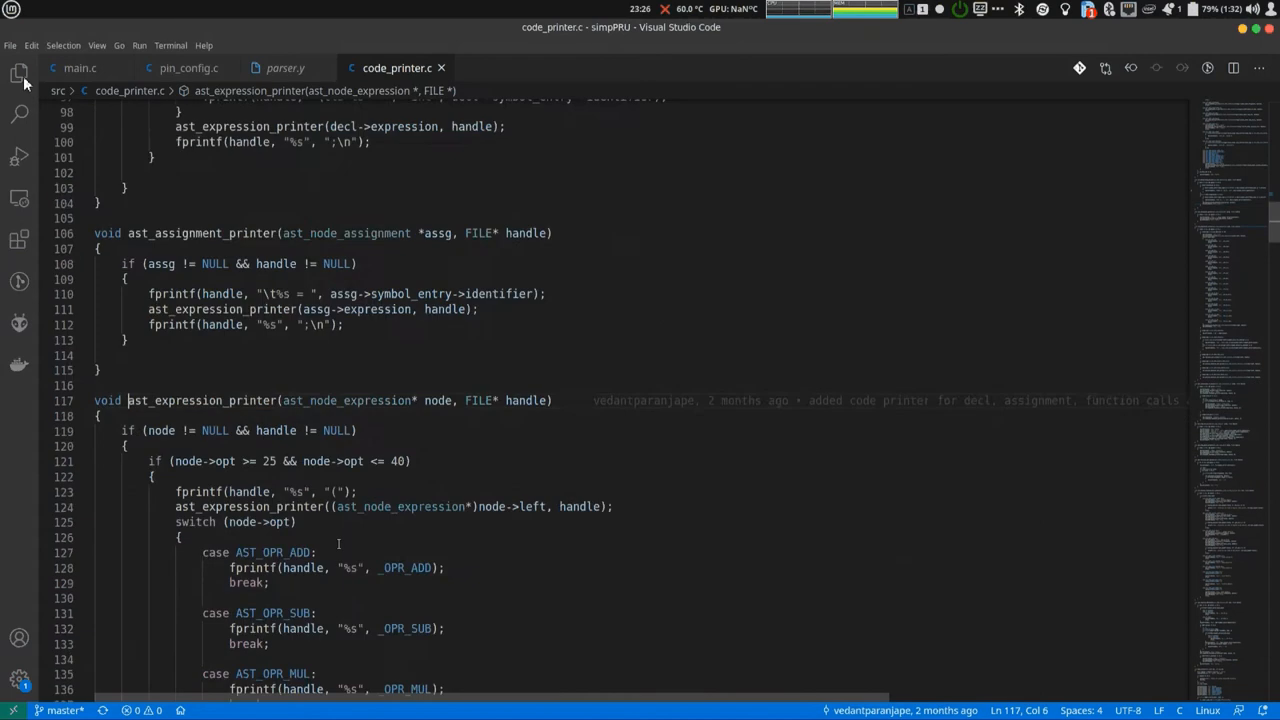
scroll(down, 3)
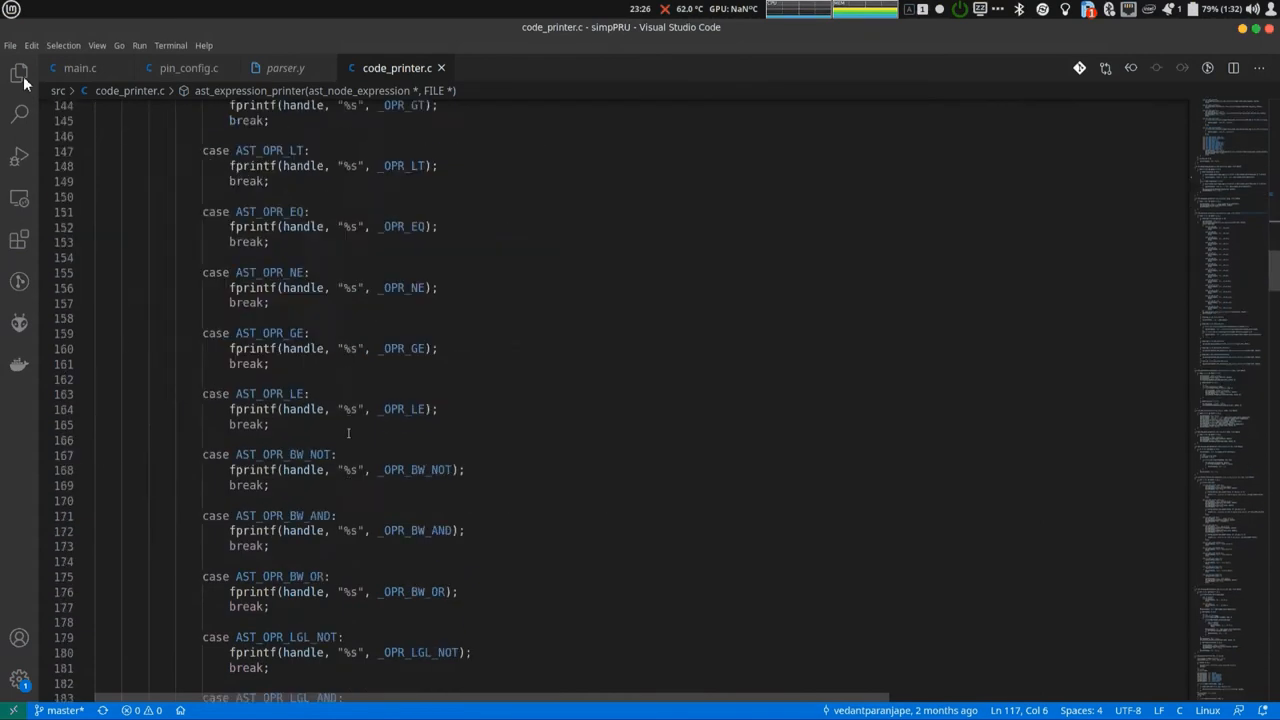
scroll(down, 3)
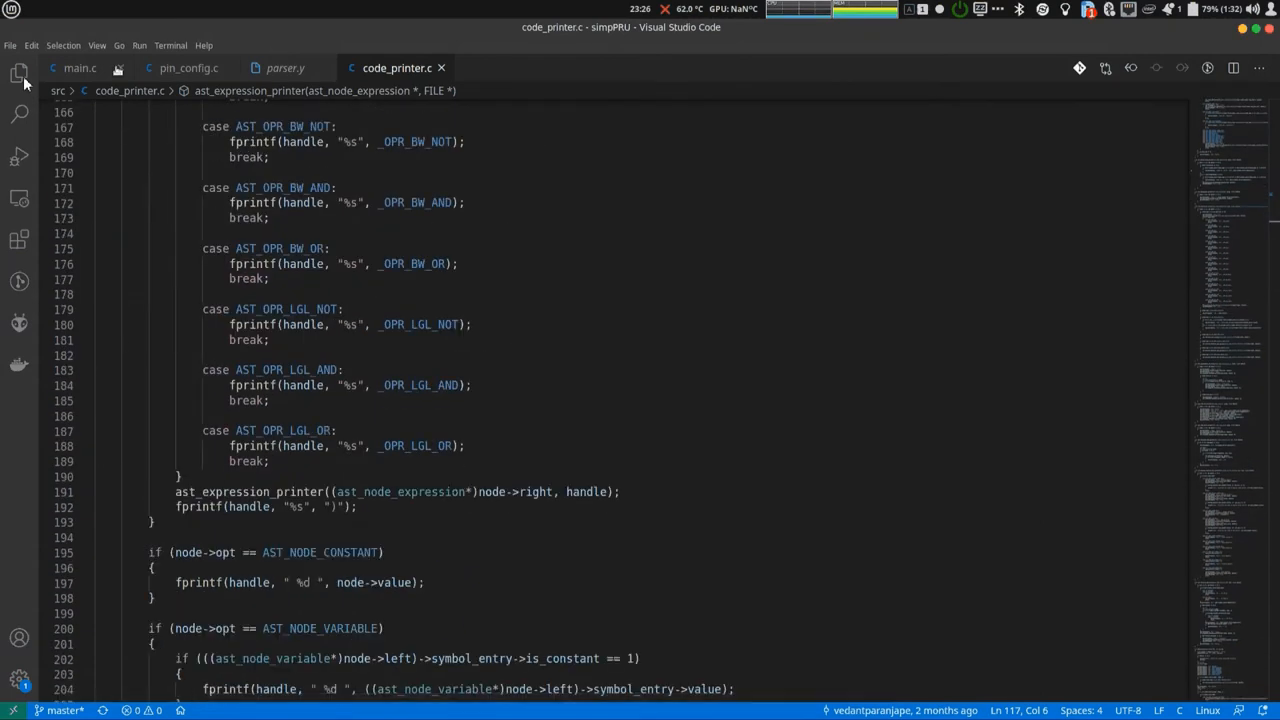
click(79, 67)
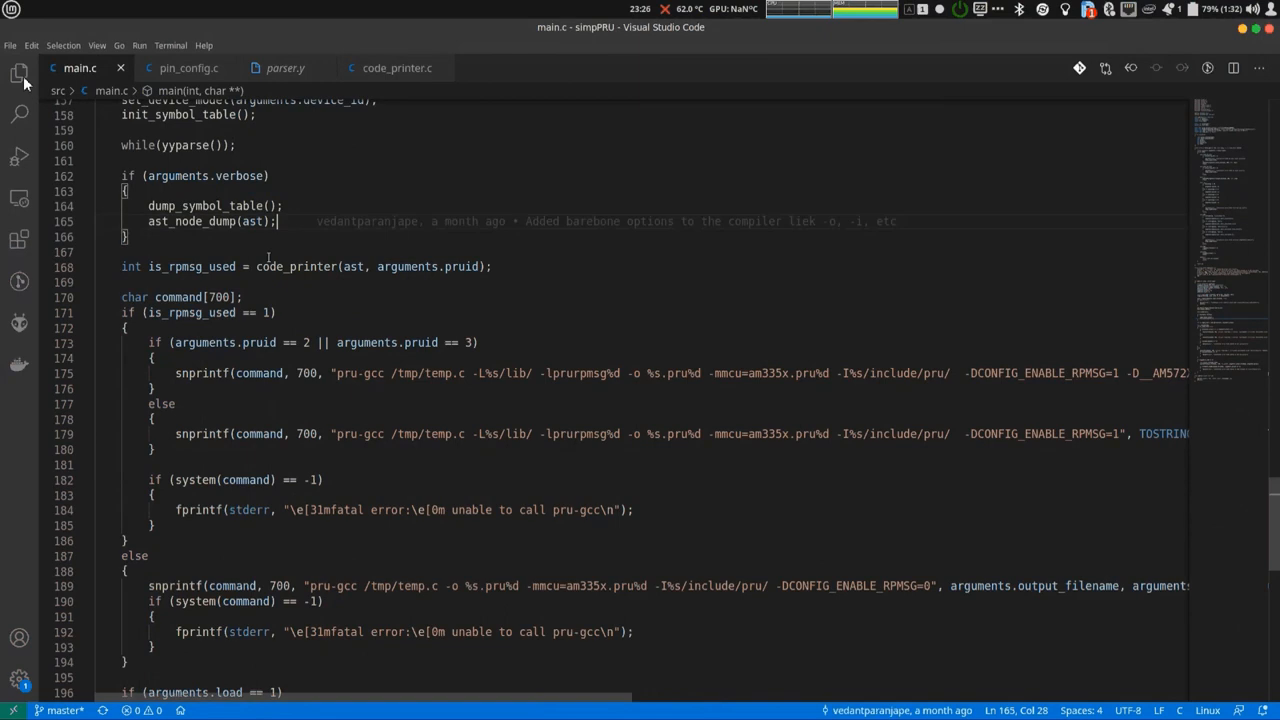
scroll(down, 3)
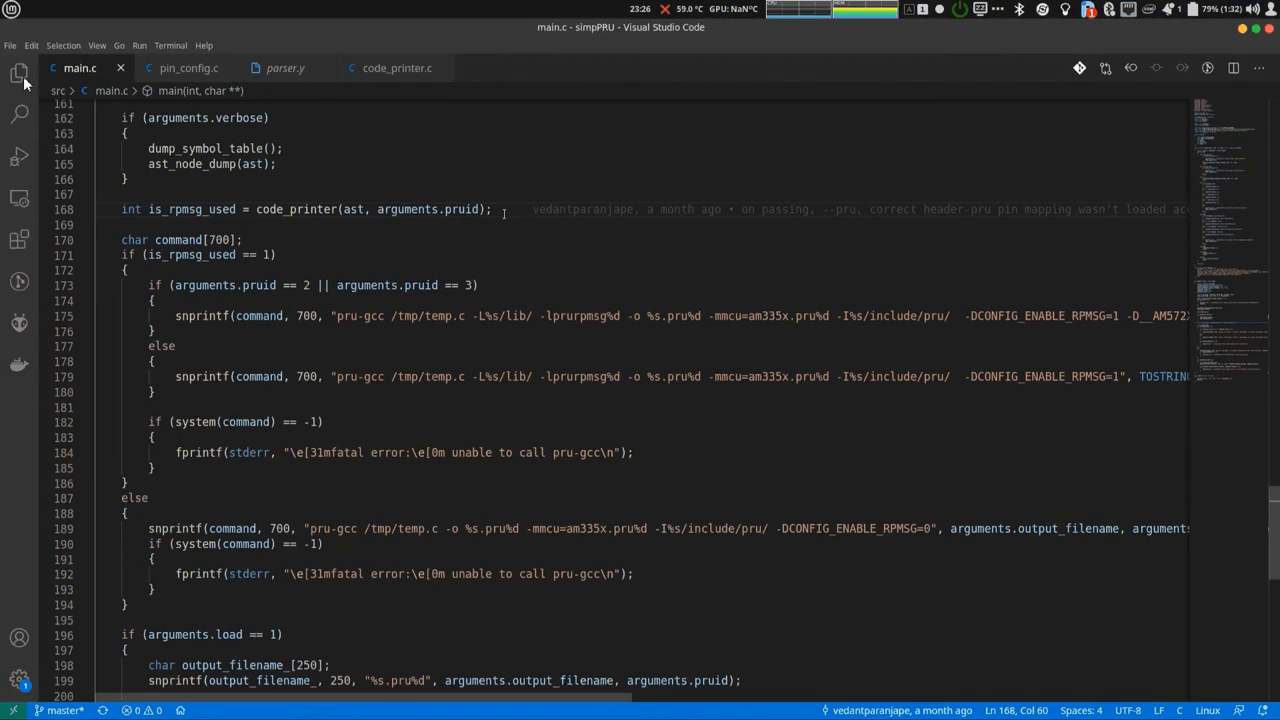
scroll(down, 3)
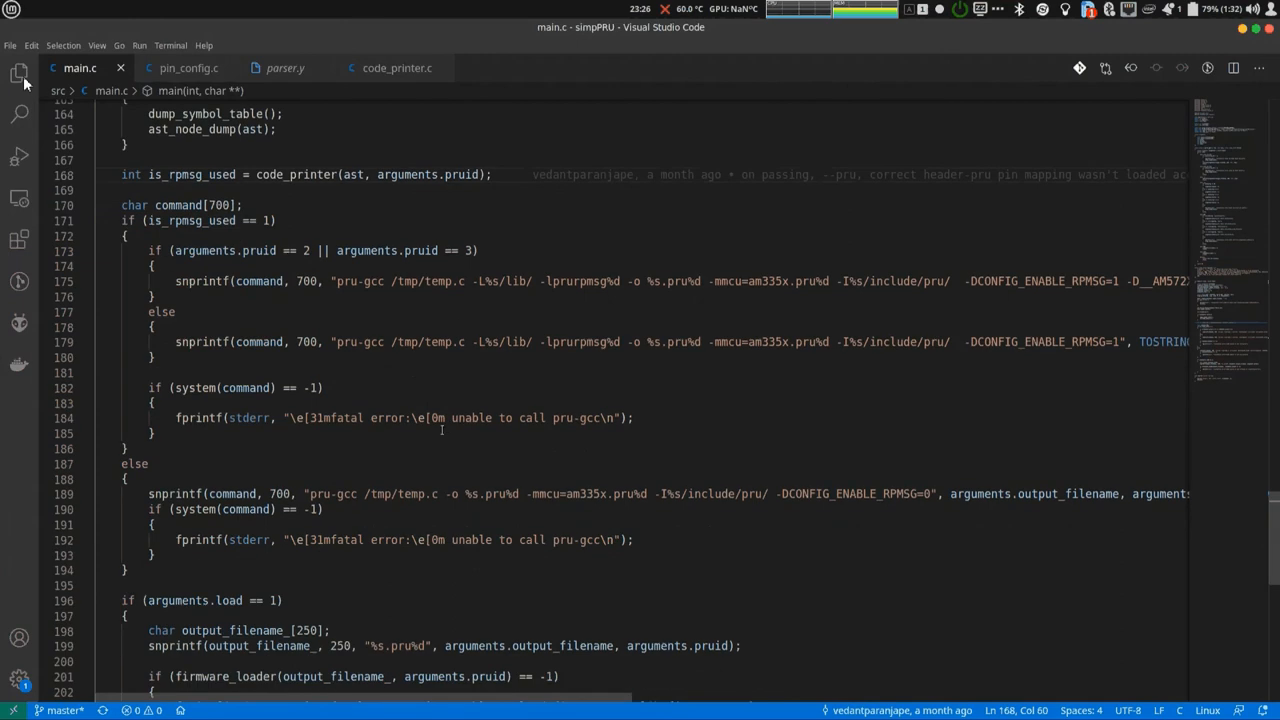
mouse_move(500, 539)
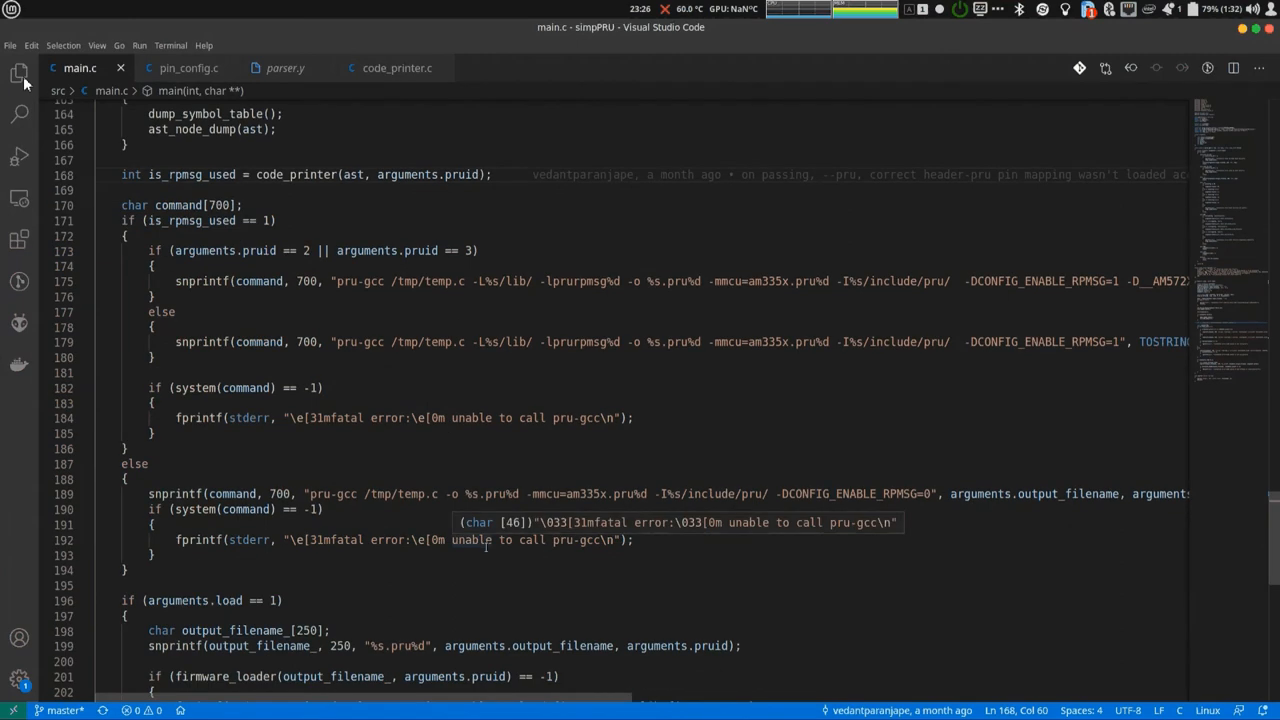
scroll(down, 3)
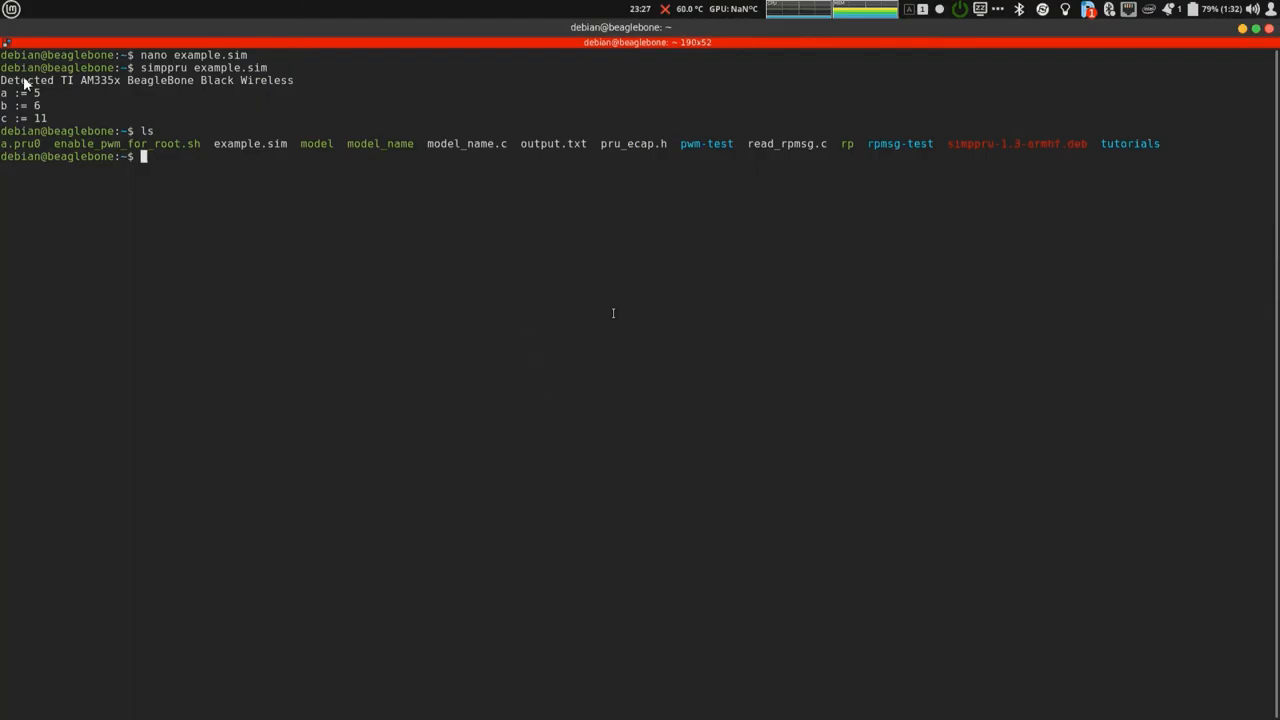
Print /tmp/temp.c and highlight the generated int a, b, c declarations in main.
text(ca)
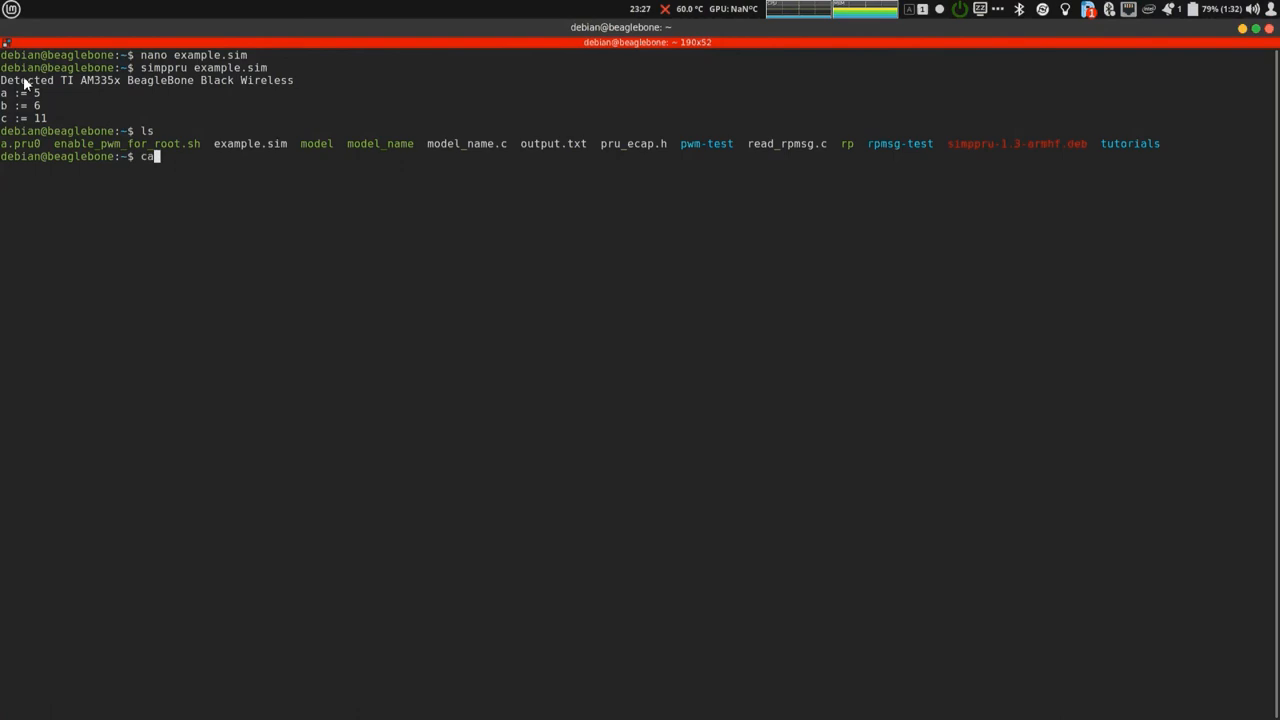
text(t /t)
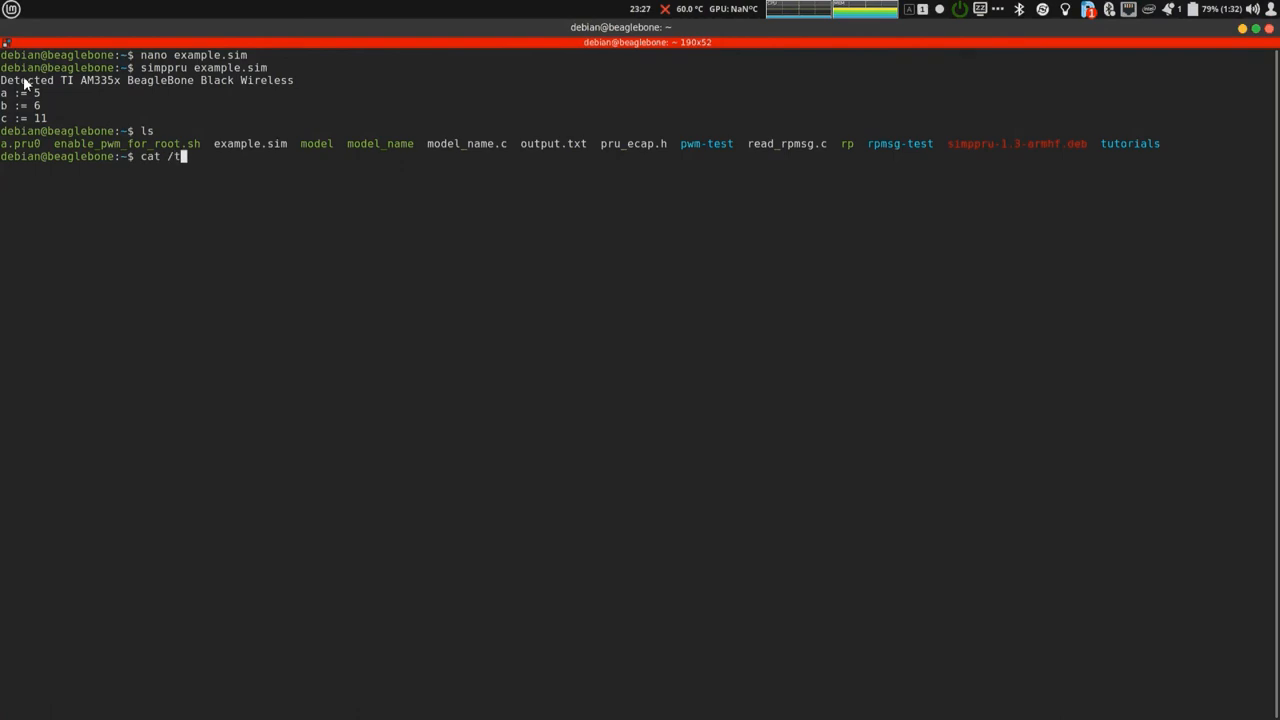
text(mp/tem)
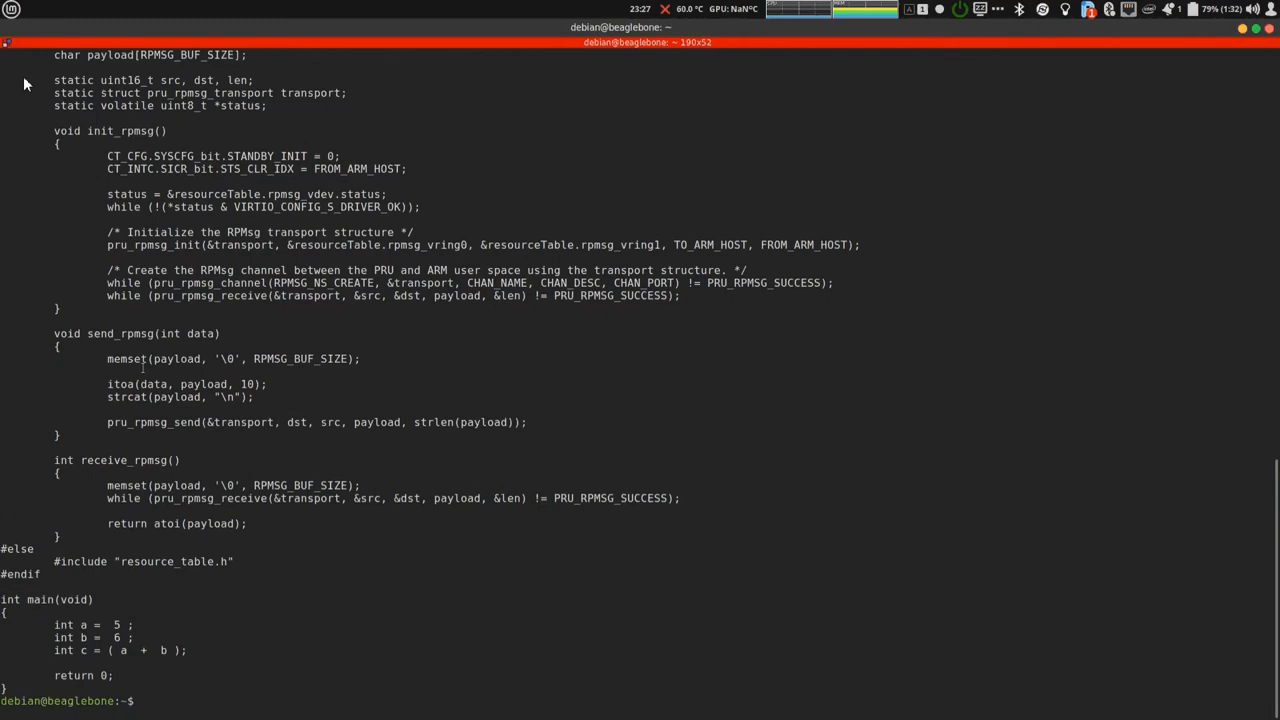
drag(55, 624, 130, 637)
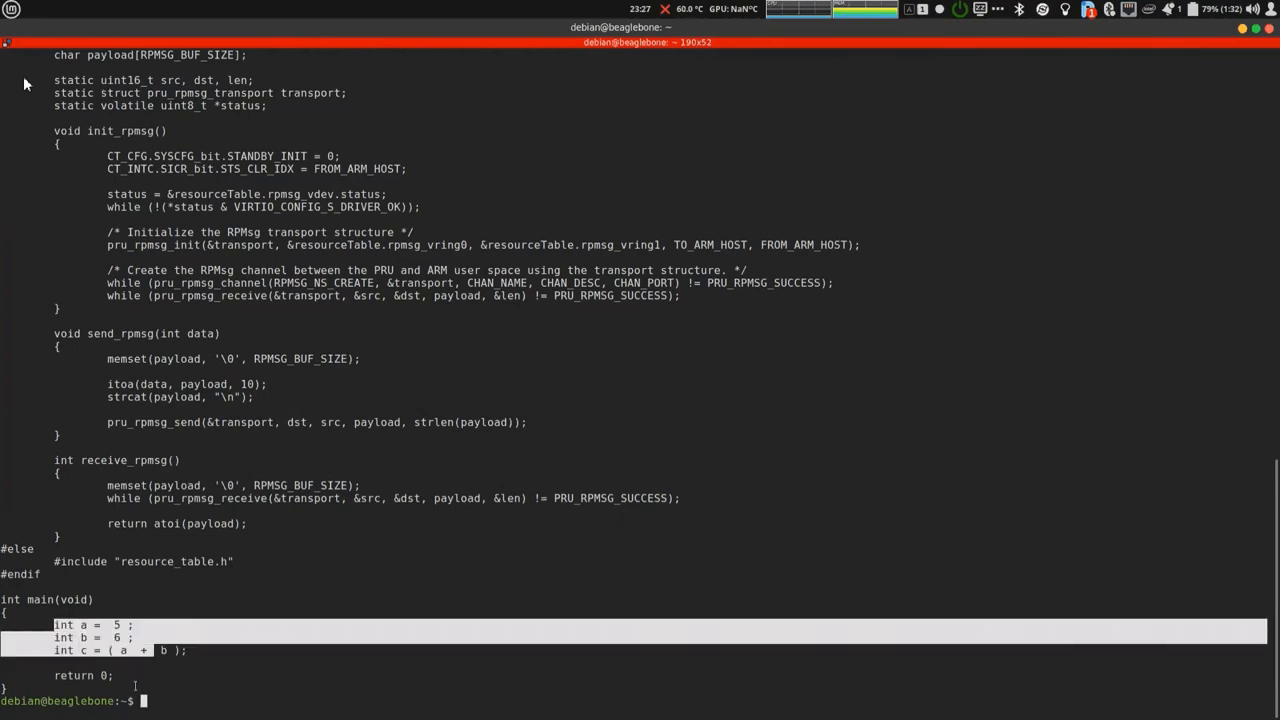
click(240, 630)
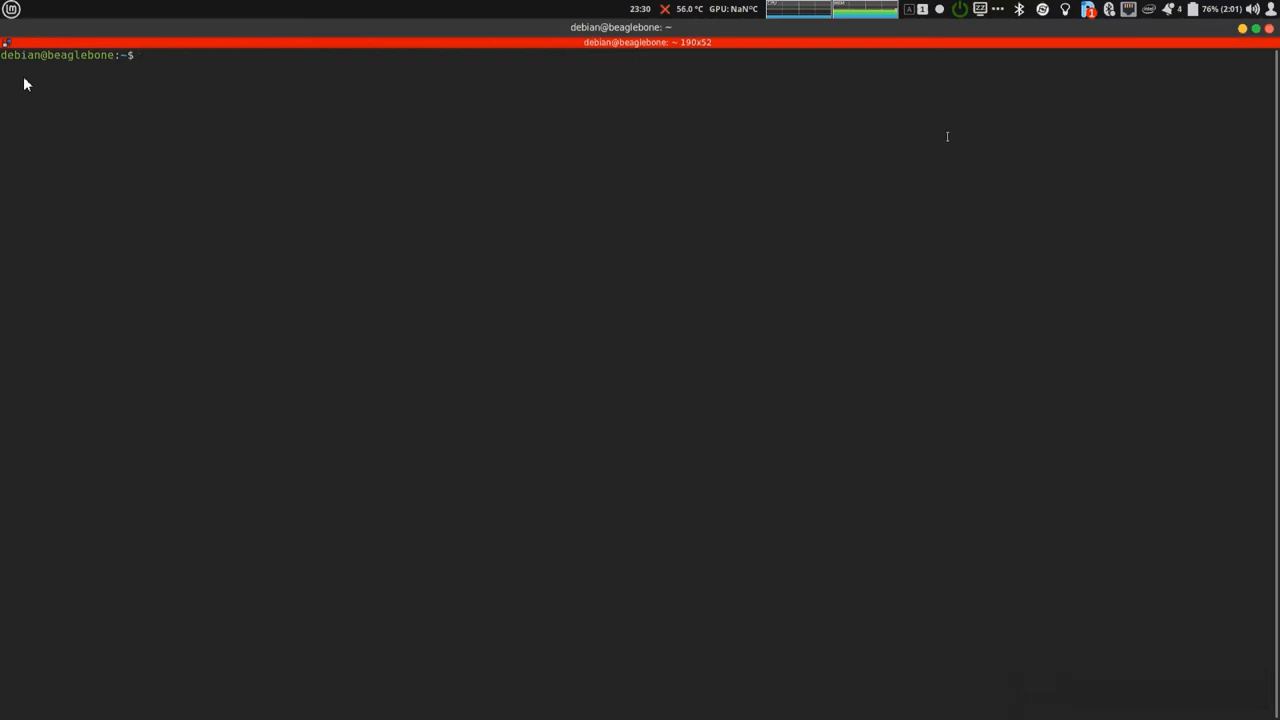
Check the kernel with uname -a, list files, and dpkg-install simppru-1.3-armhf.deb.
text(uname -a)
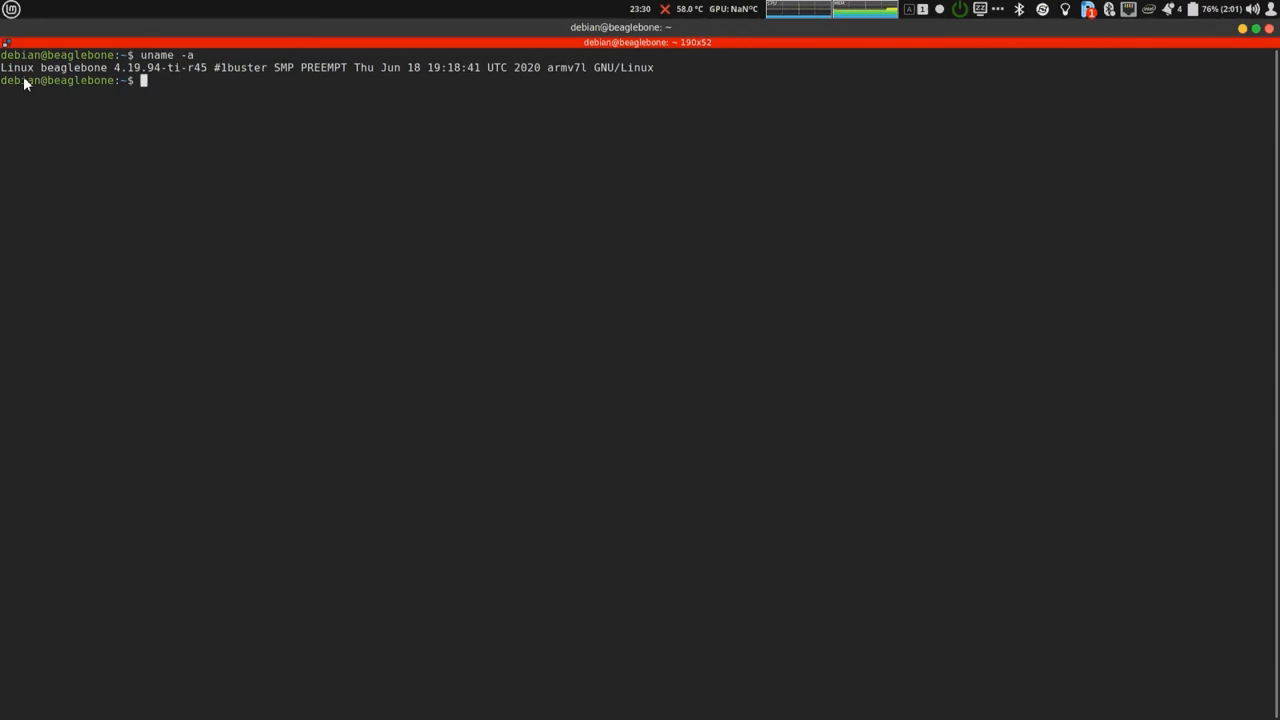
text(ls)
text(sudo d)
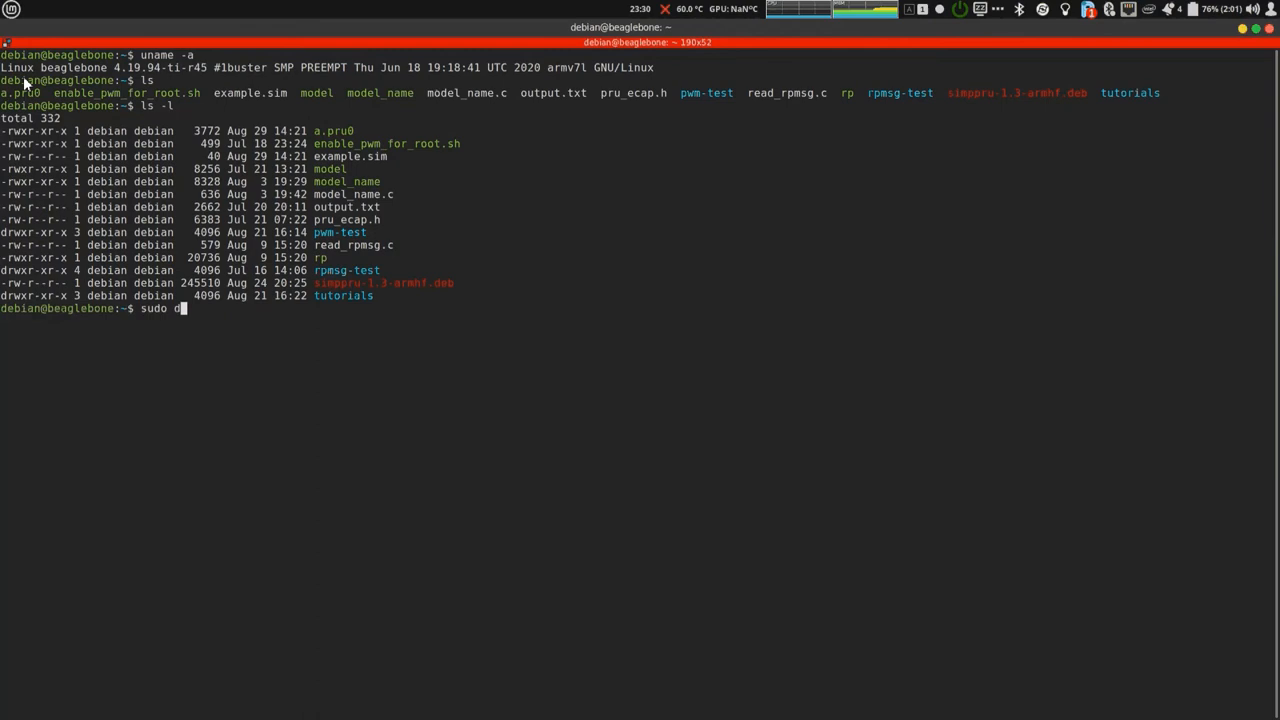
text(pkg -i simppru-1.3-armhf.deb)
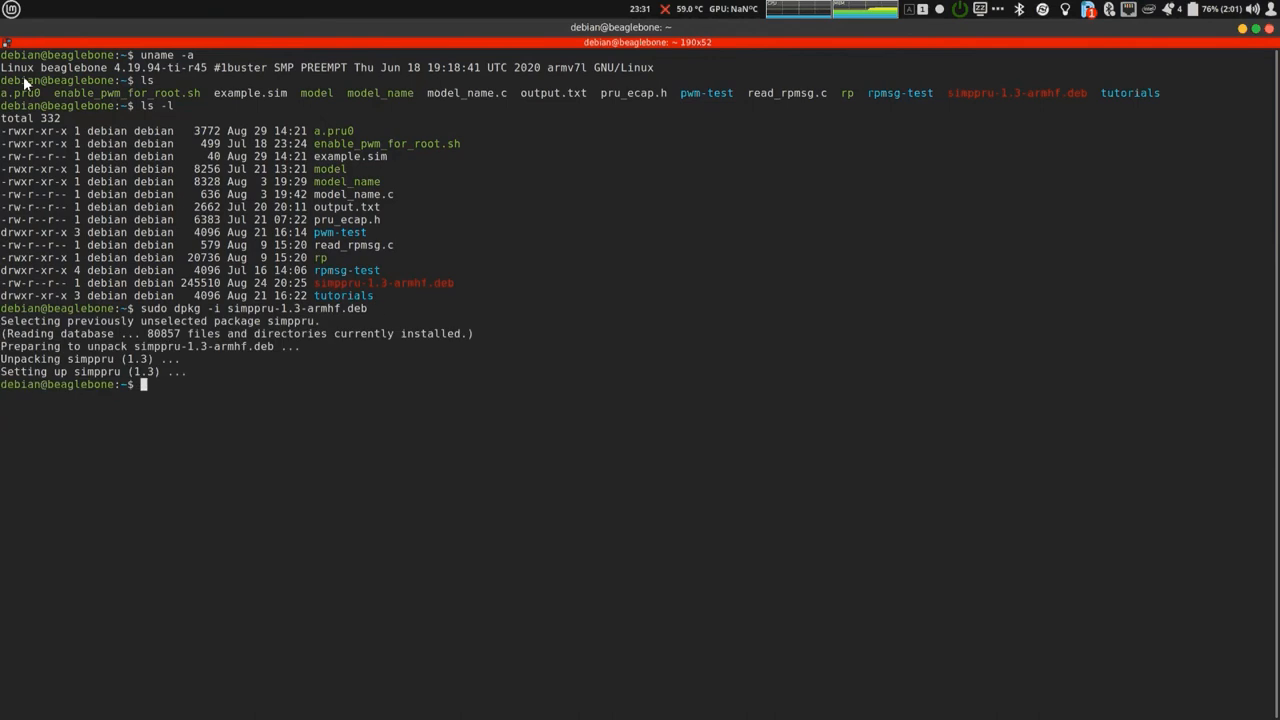
text(simppru)
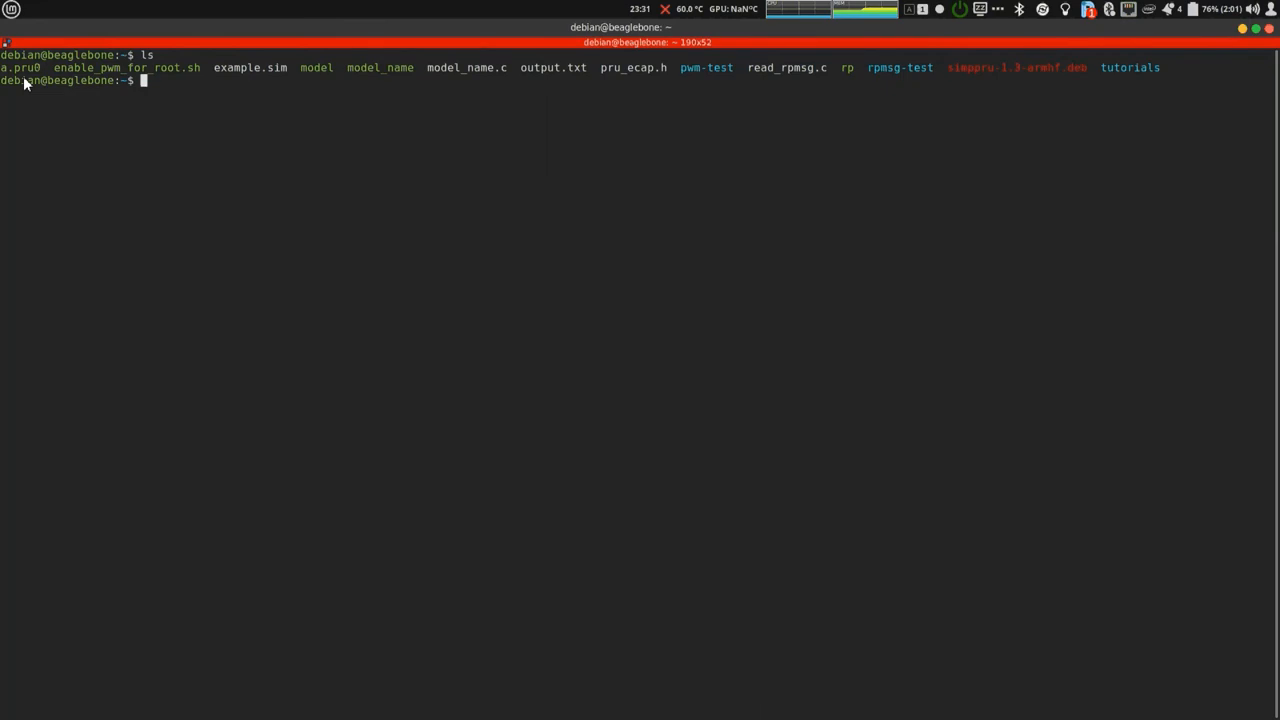
Try sudo apt install pru-gcc, hitting 'Unable to locate package', then move into tutorials.
text(sudo apt install)
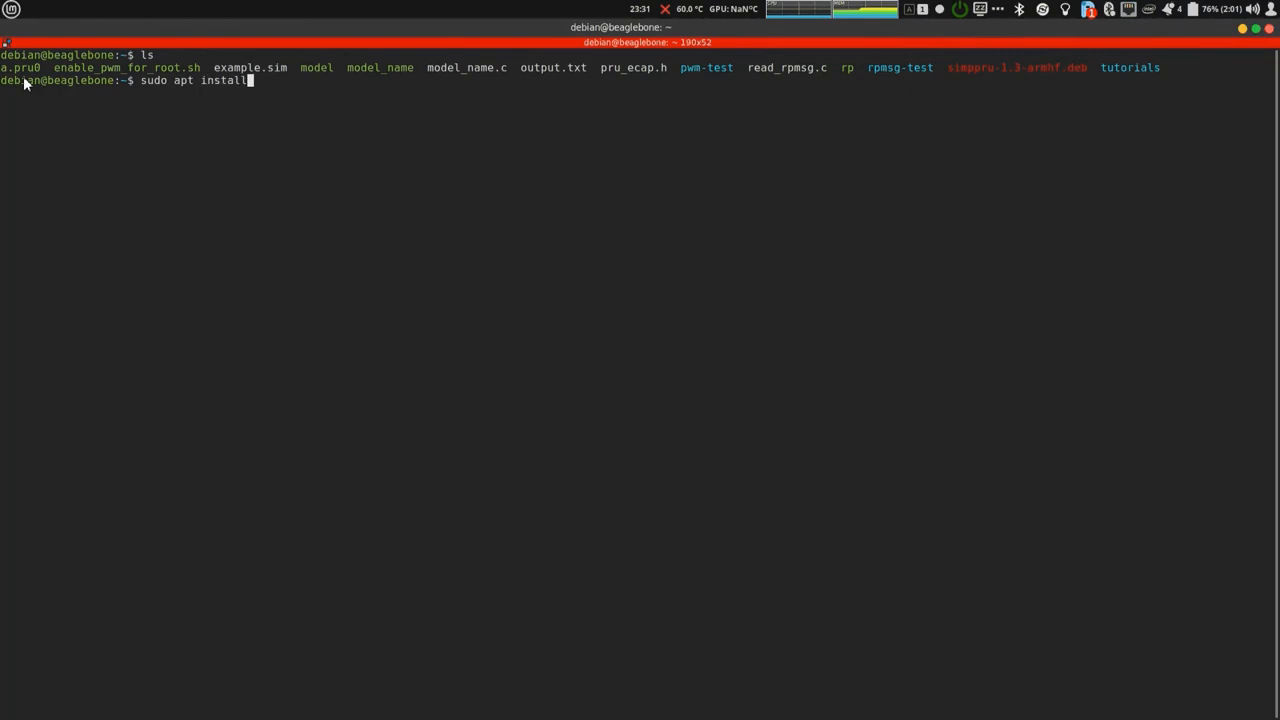
text(pru-gcc)
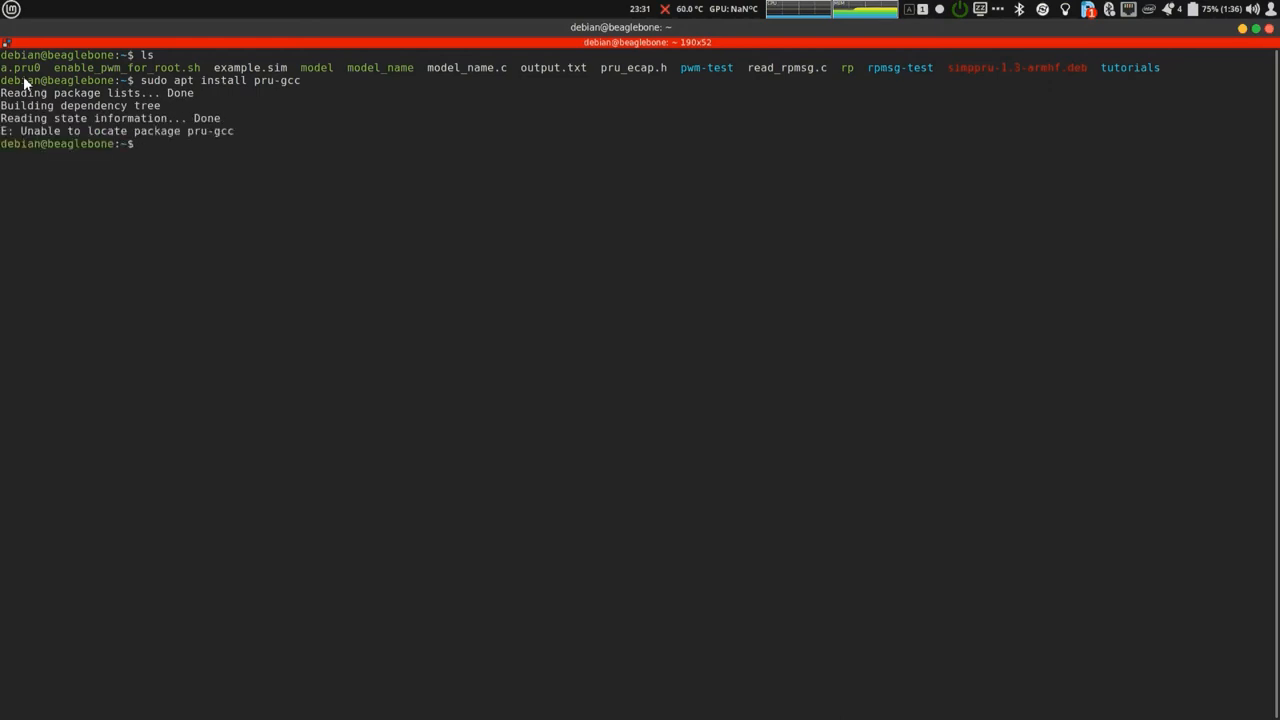
text(sudo apt install pru-gcc)
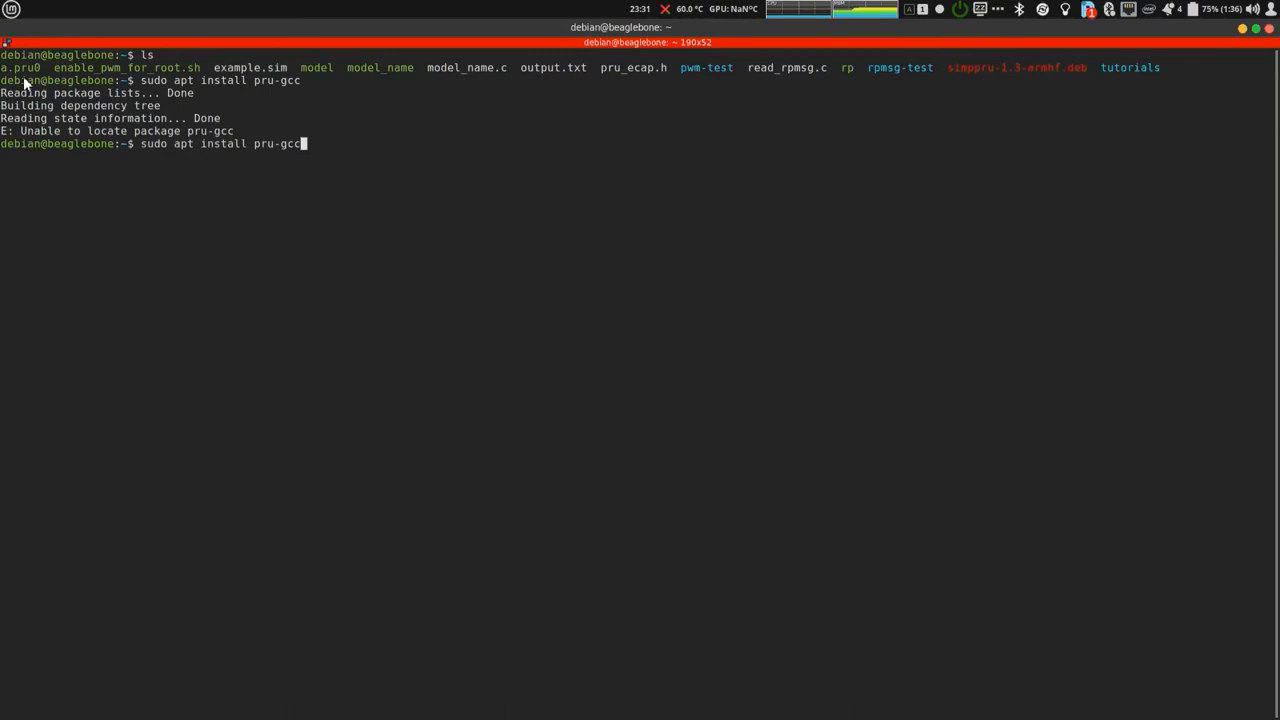
text(gcc-p)
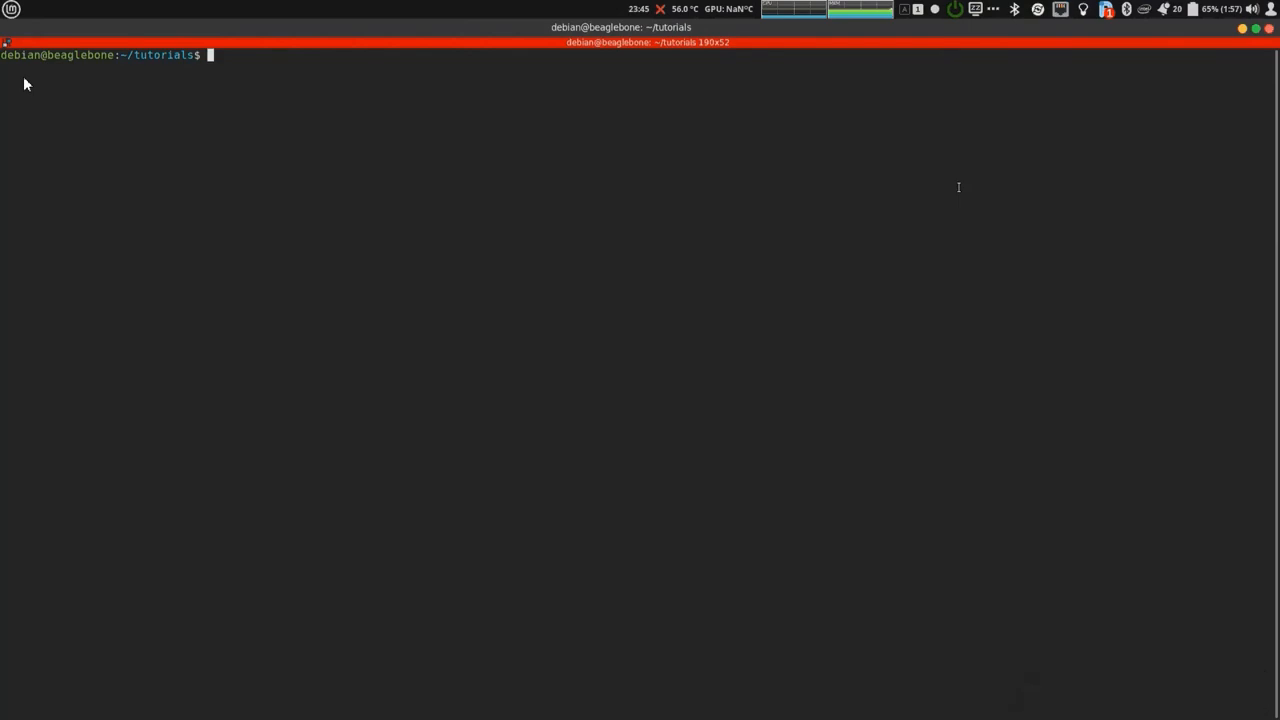
Review 01/led_blink.sim in nano, load it with simppru --load, and start simppru-console.
text(nno)
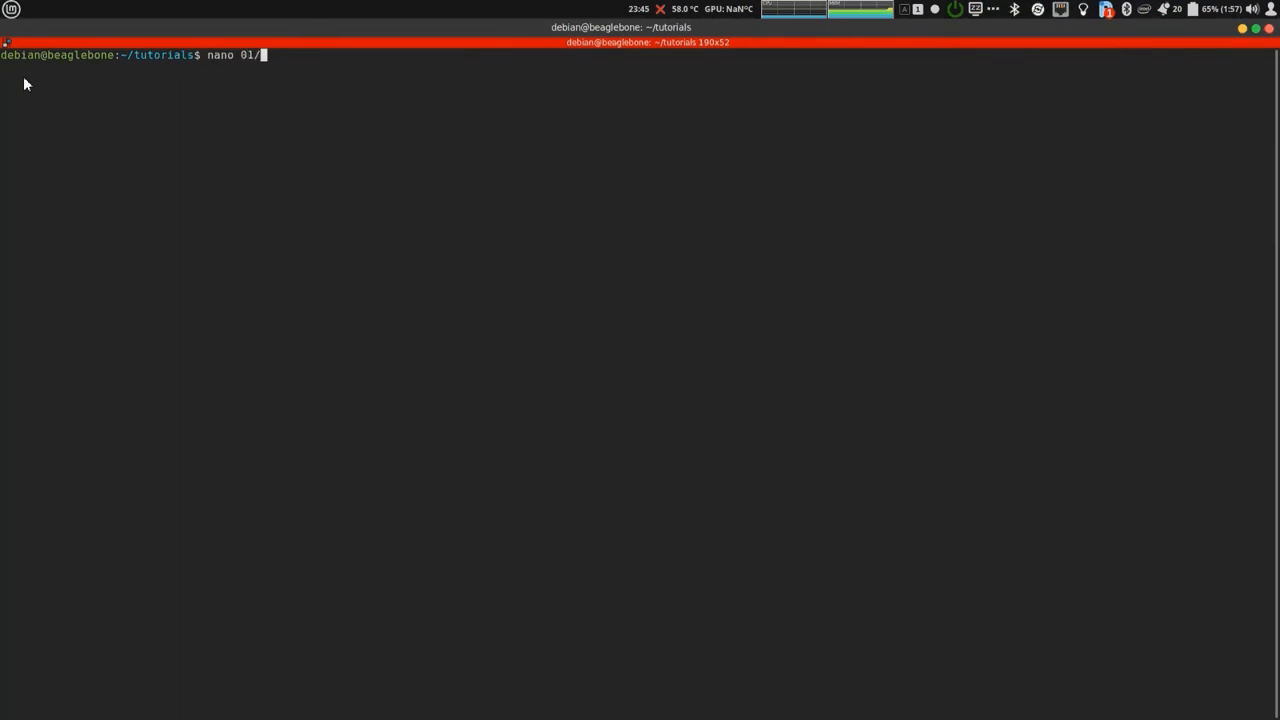
text(led_blink.s)
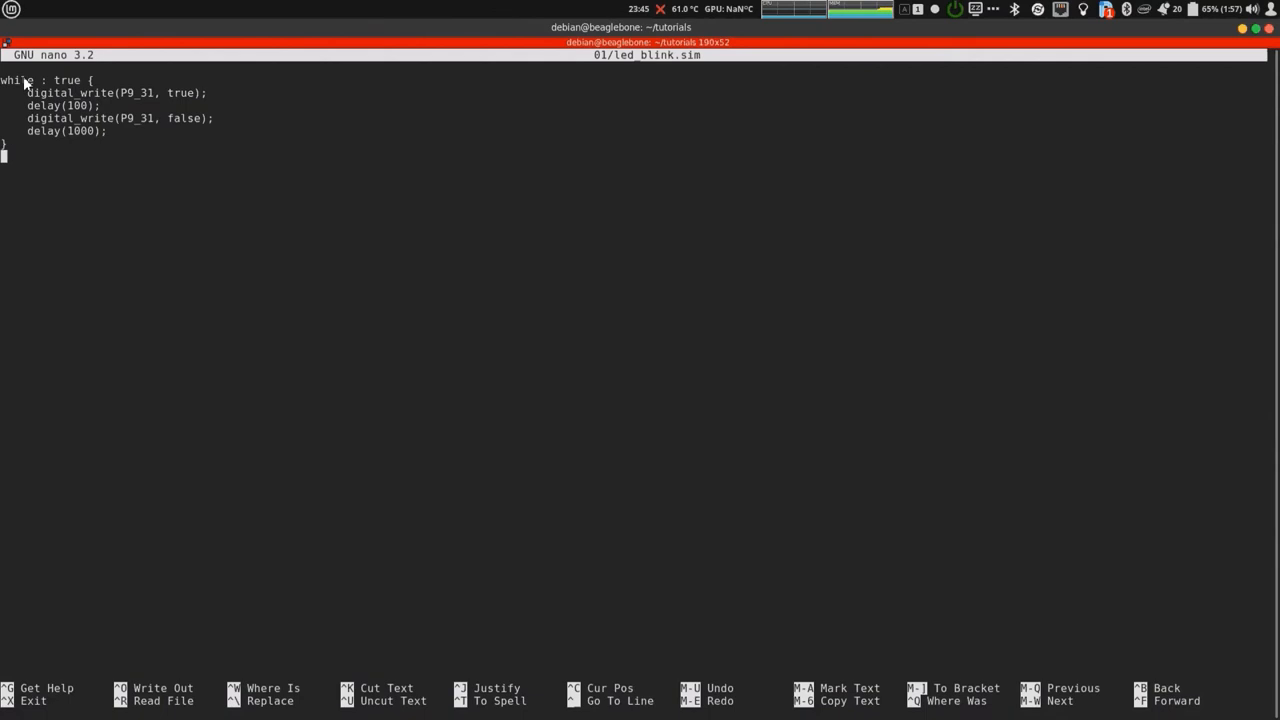
key(ctrl+x)
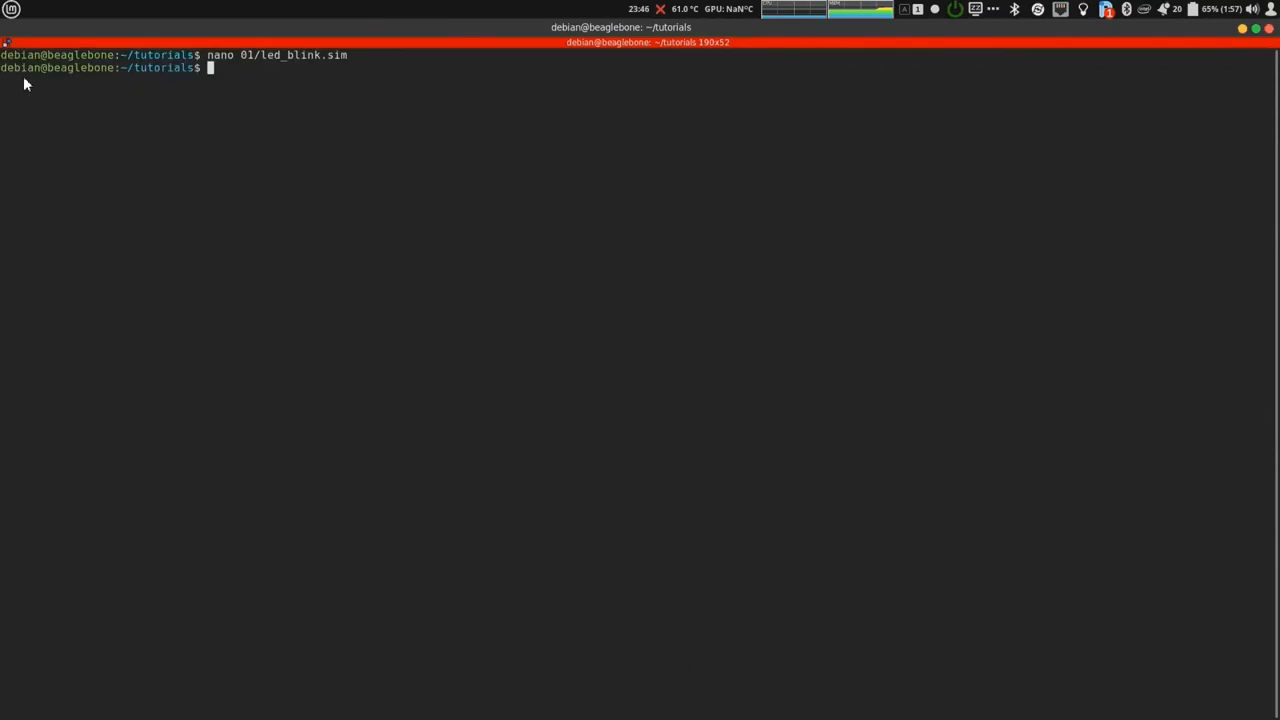
text(simppru 01/led_blink.sim --load)
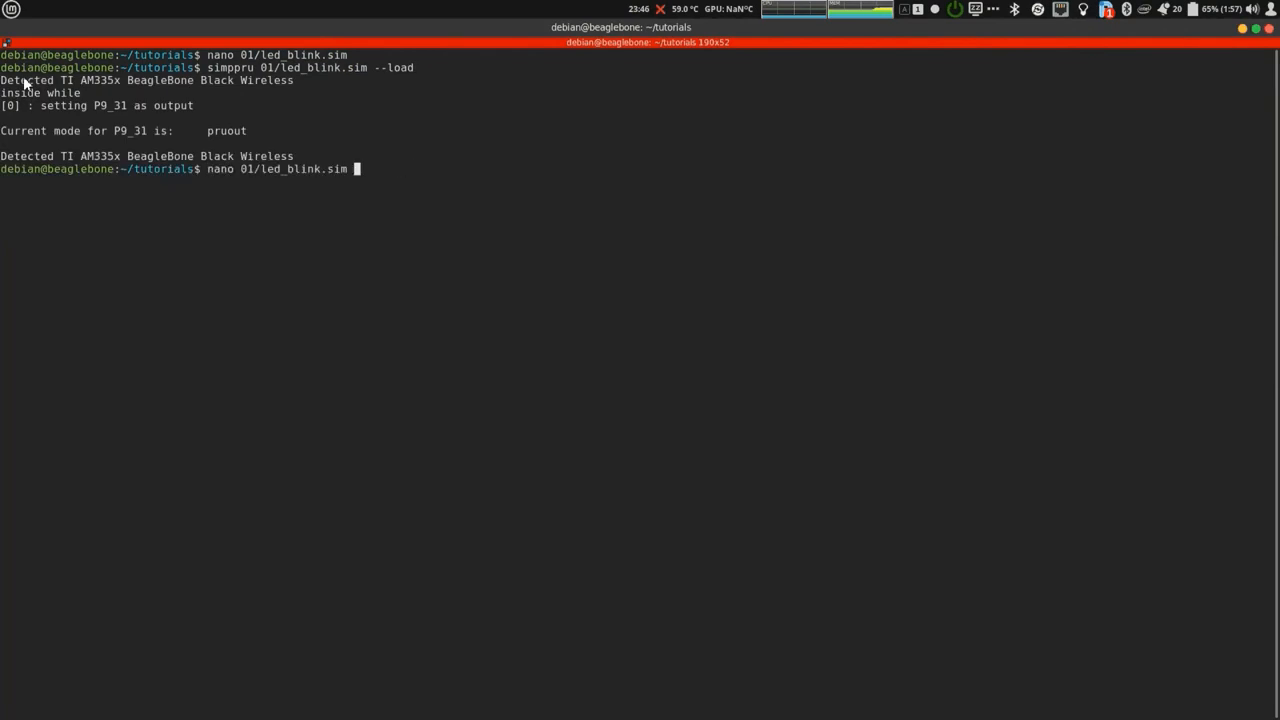
text(simppru-console)
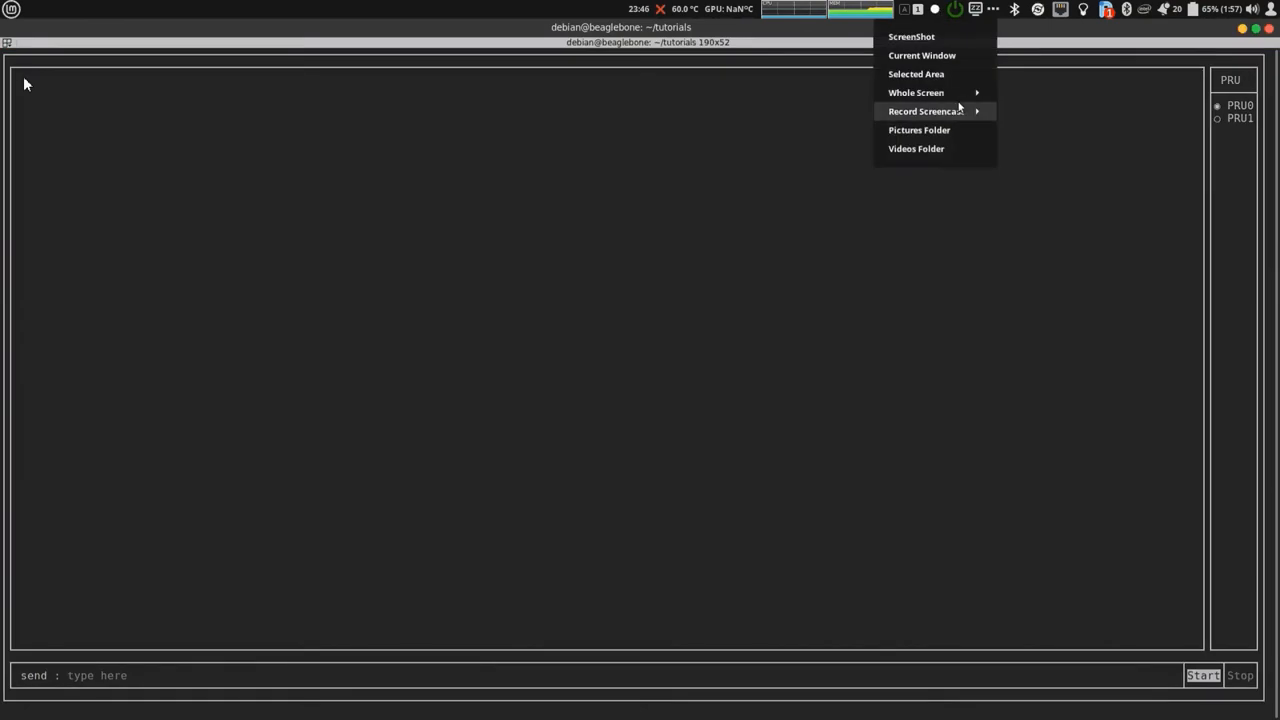
click(924, 111)
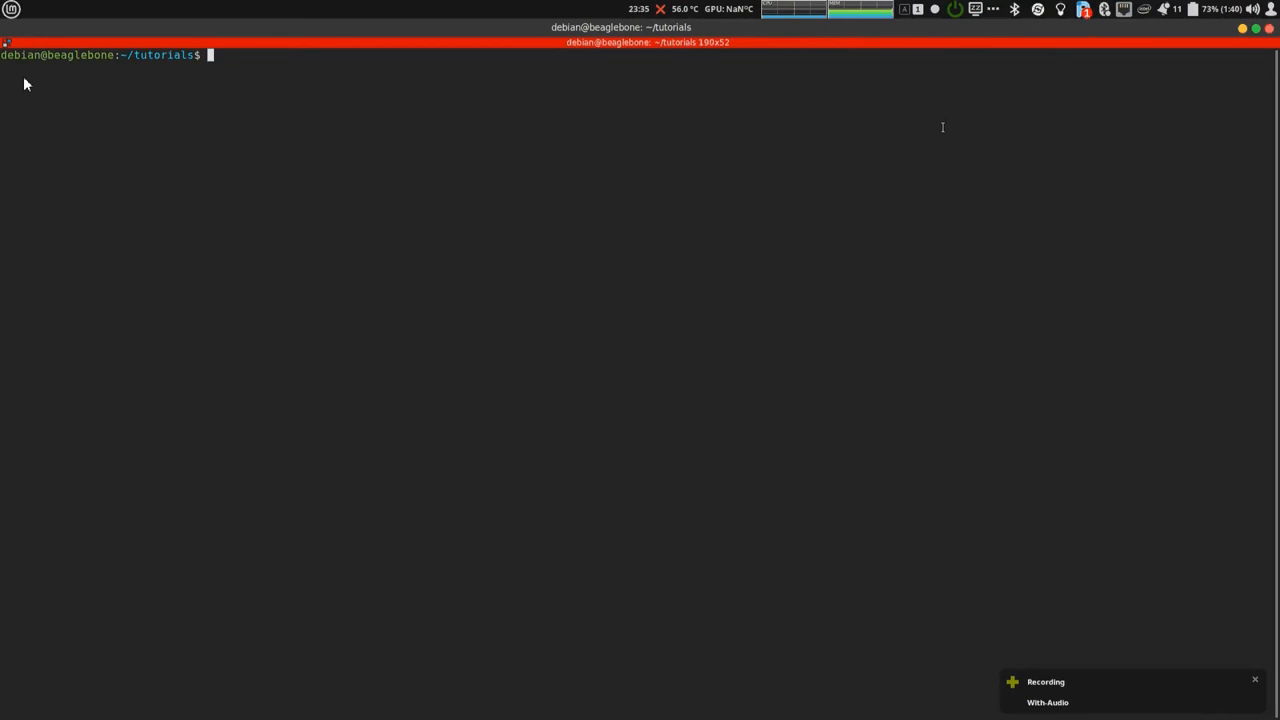
Open 01/test_rp.sim in nano, browsing the 01 folder's files.
text(n)
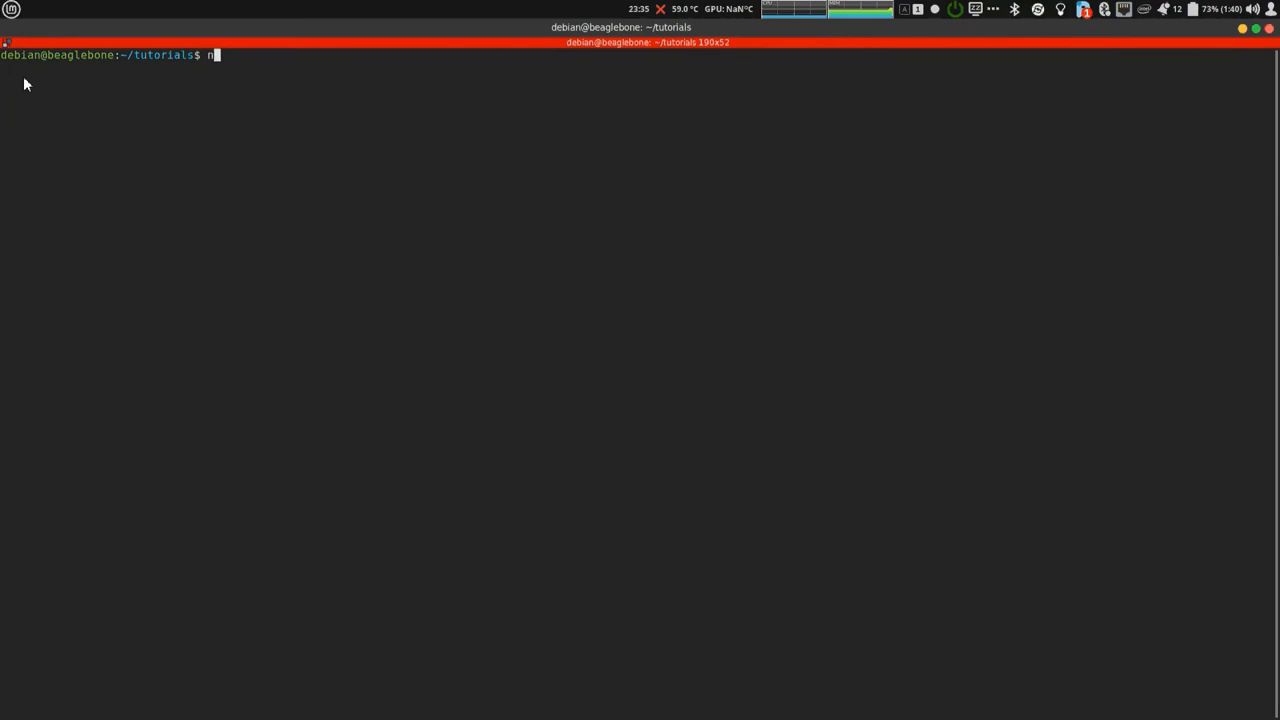
text(ano 01/)
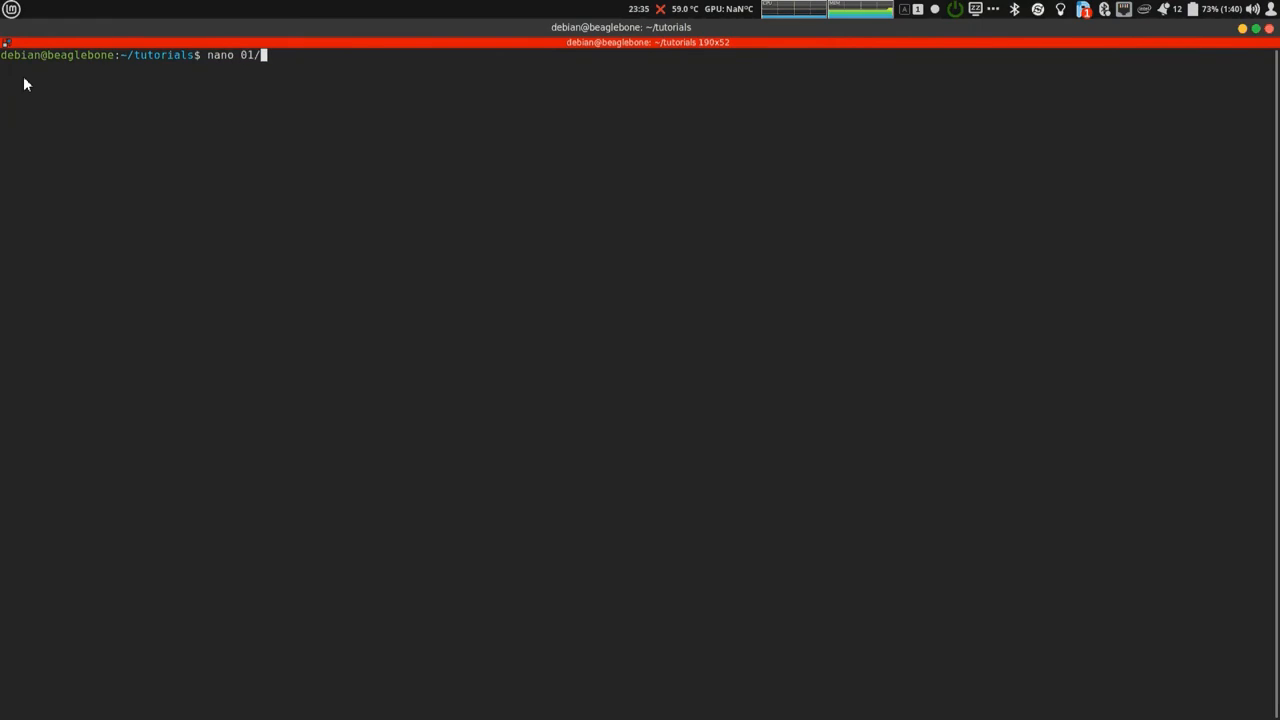
key(Tab)
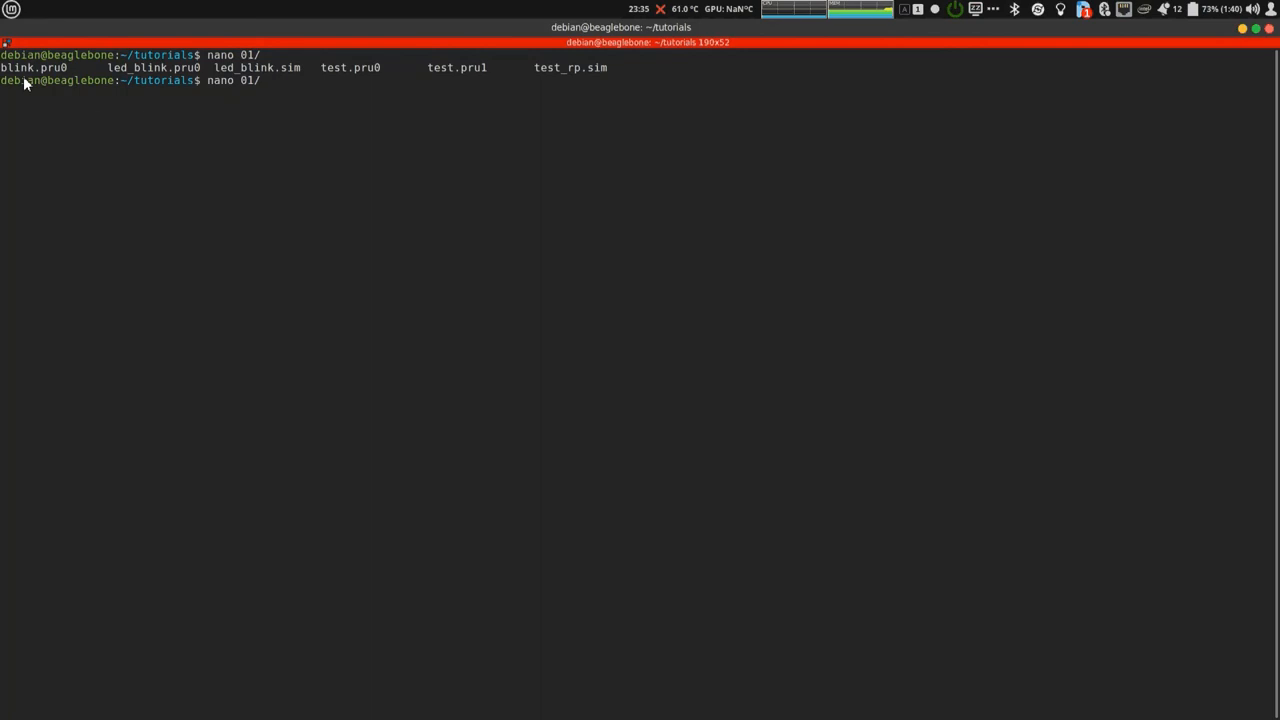
text(led_blink.)
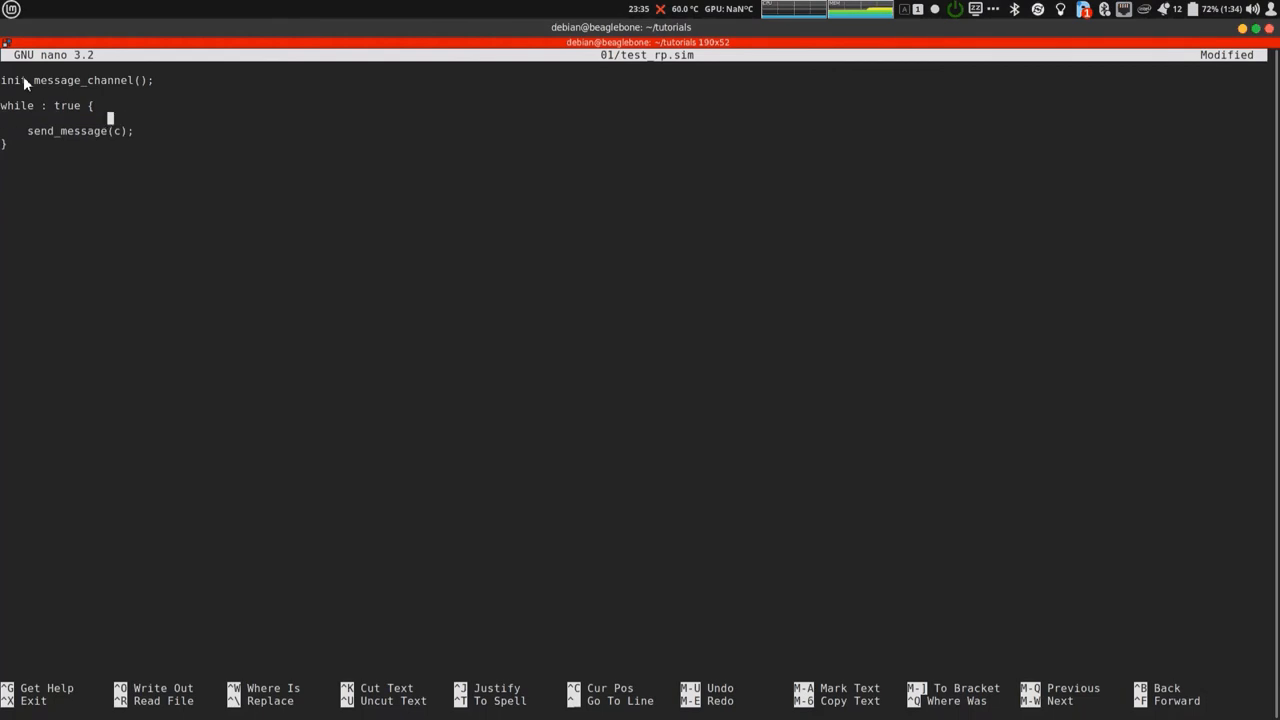
Add 'int c := receive_message();' inside the while loop, save, and exit nano.
text(int c)
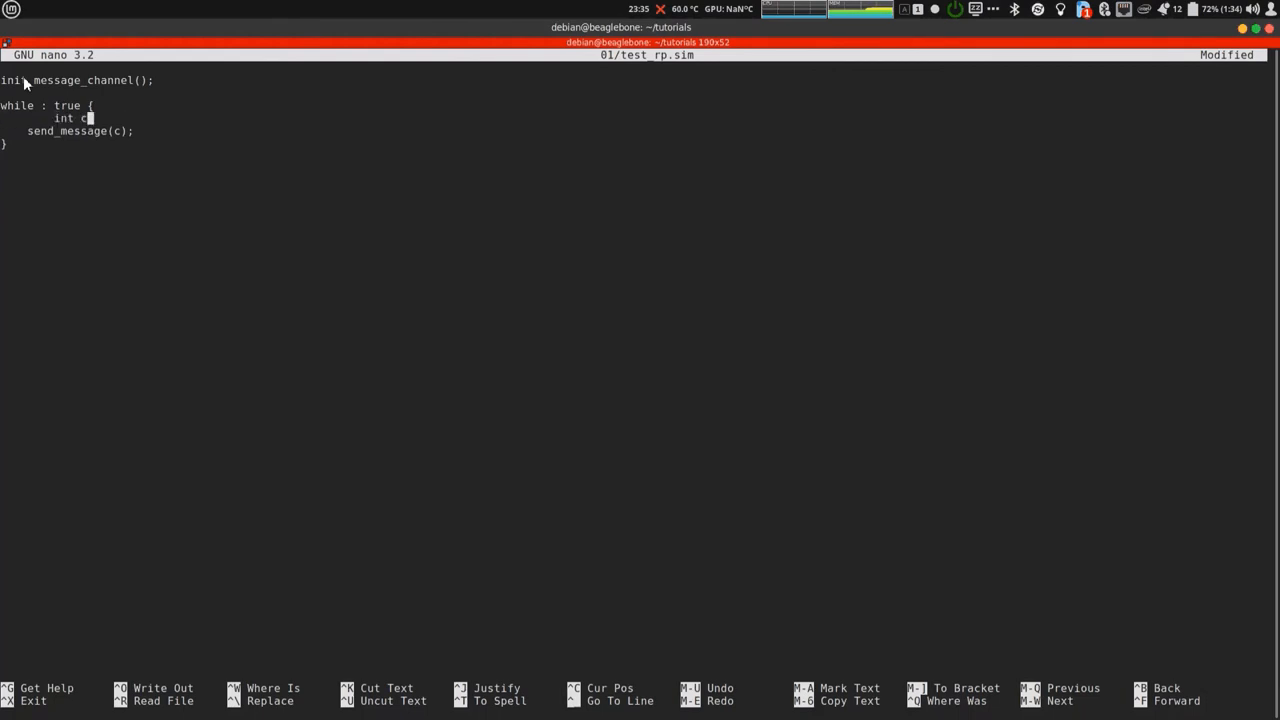
text(:= receive_message)
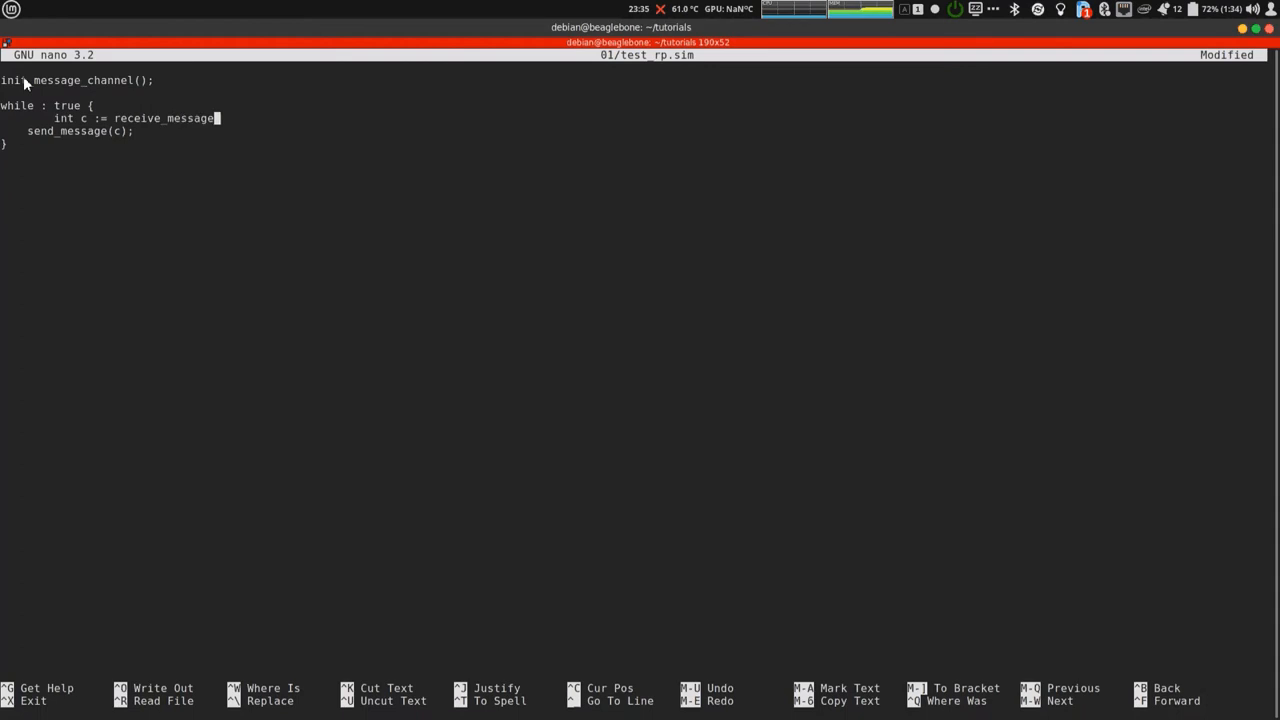
text(();)
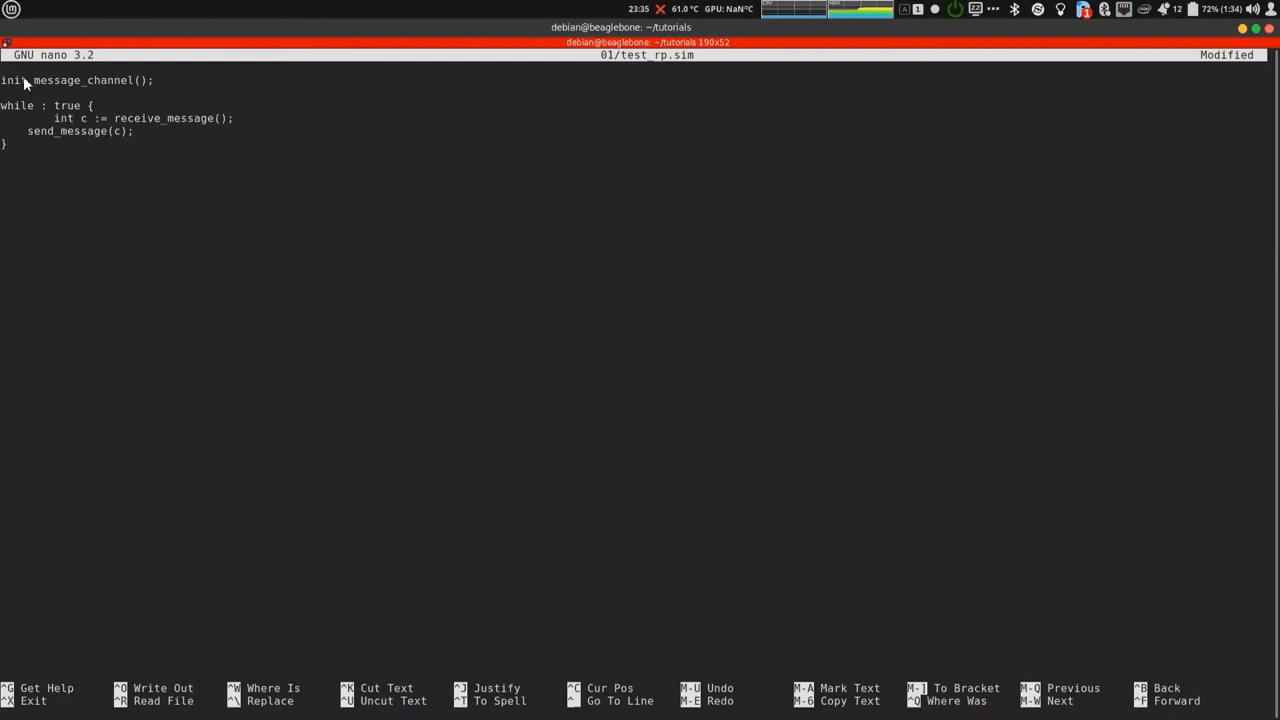
click(237, 118)
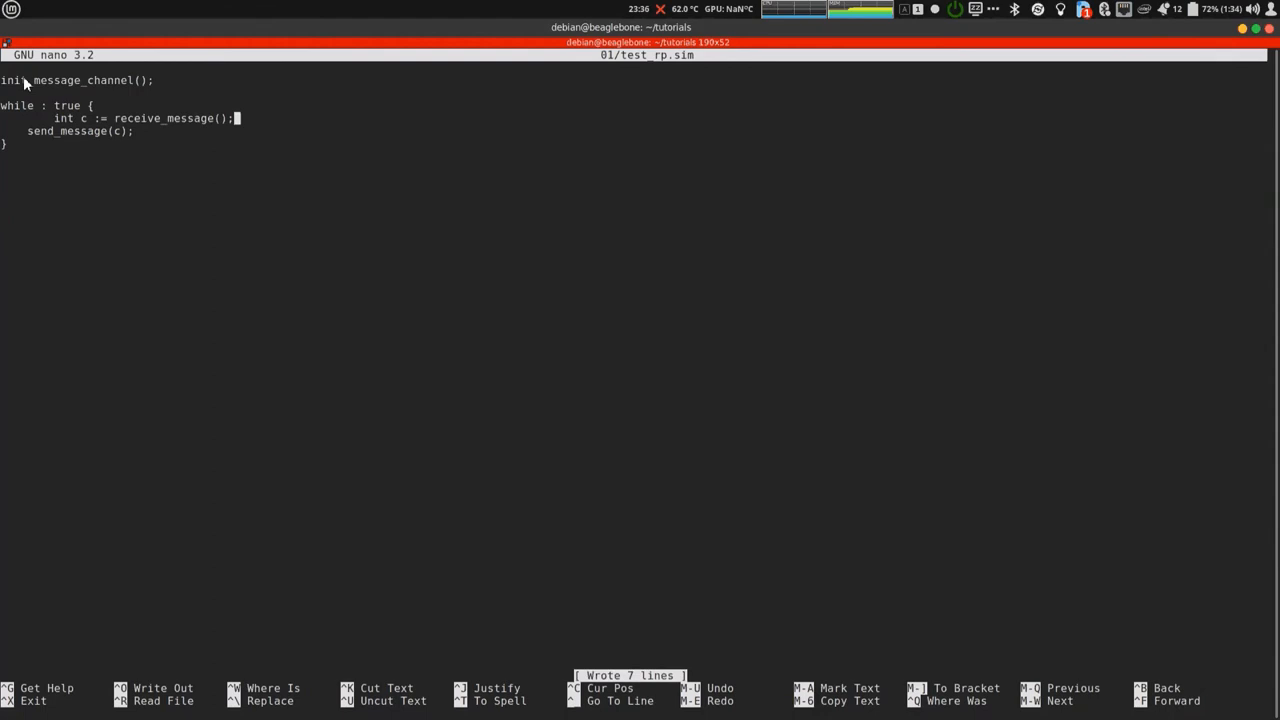
key(ctrl+x)
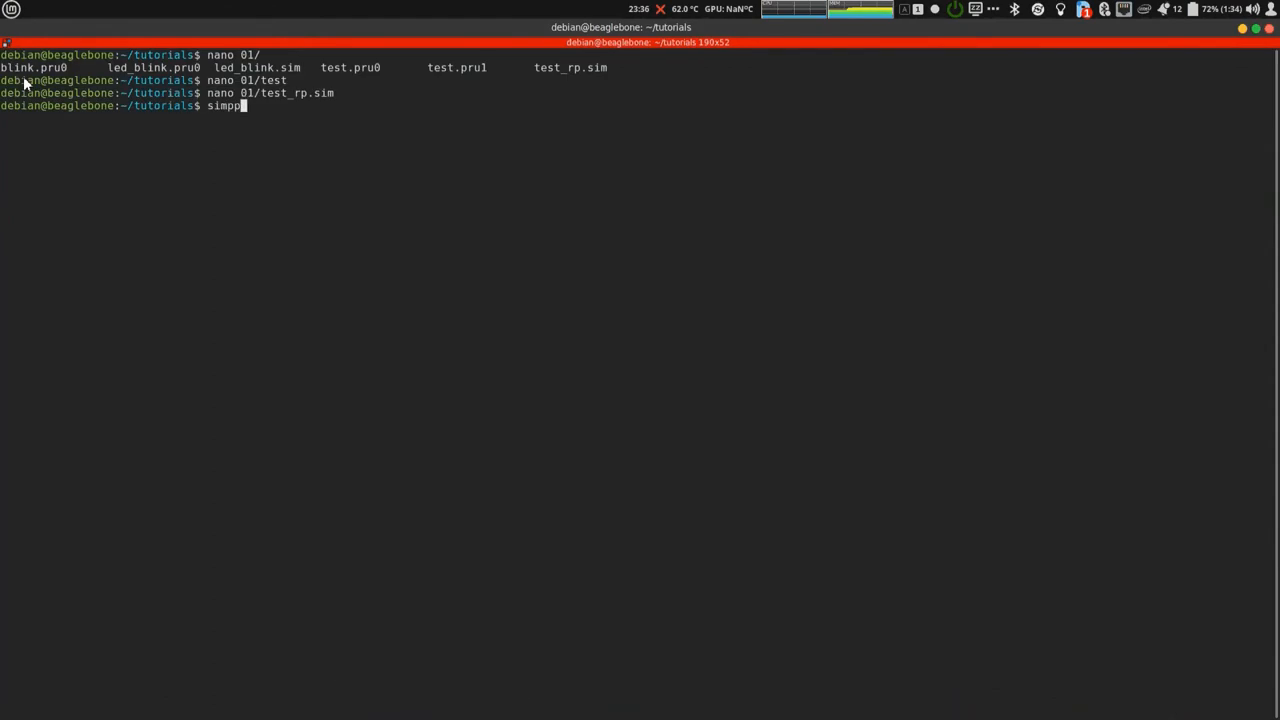
Compile and load 01/test_rp.sim onto the PRU with simppru --load.
text(ru)
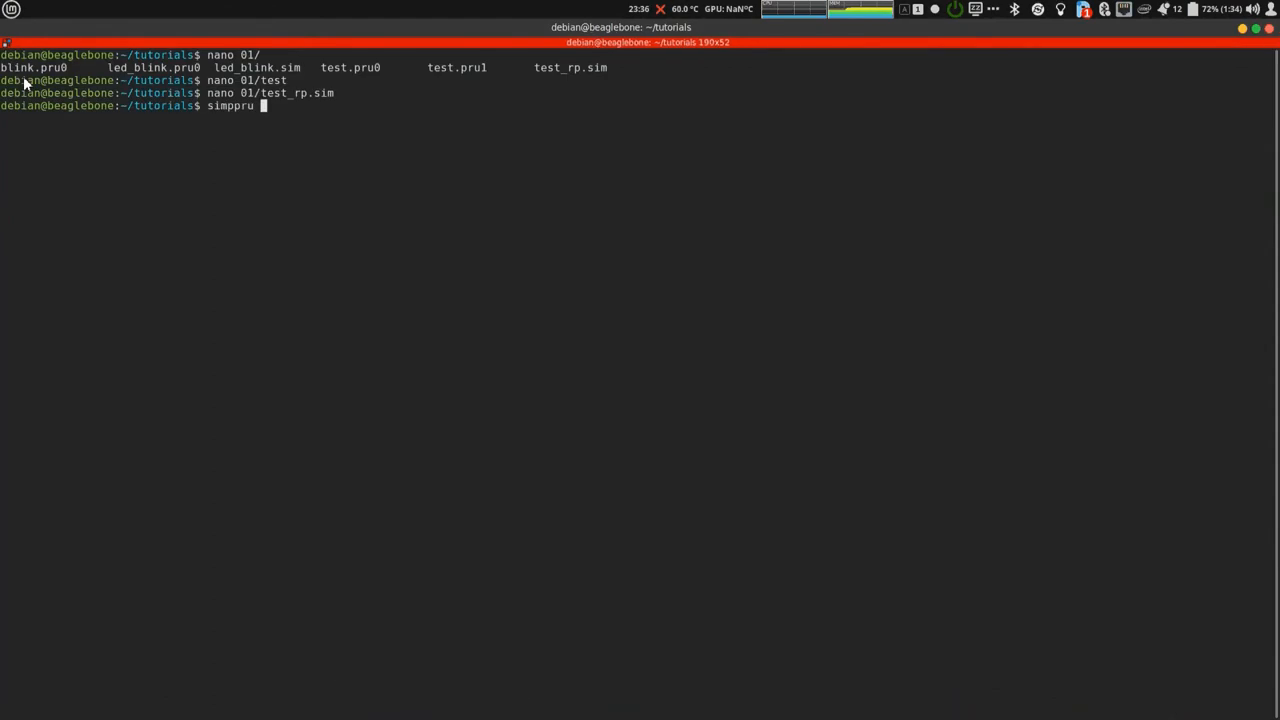
text(01/test_rp.sim)
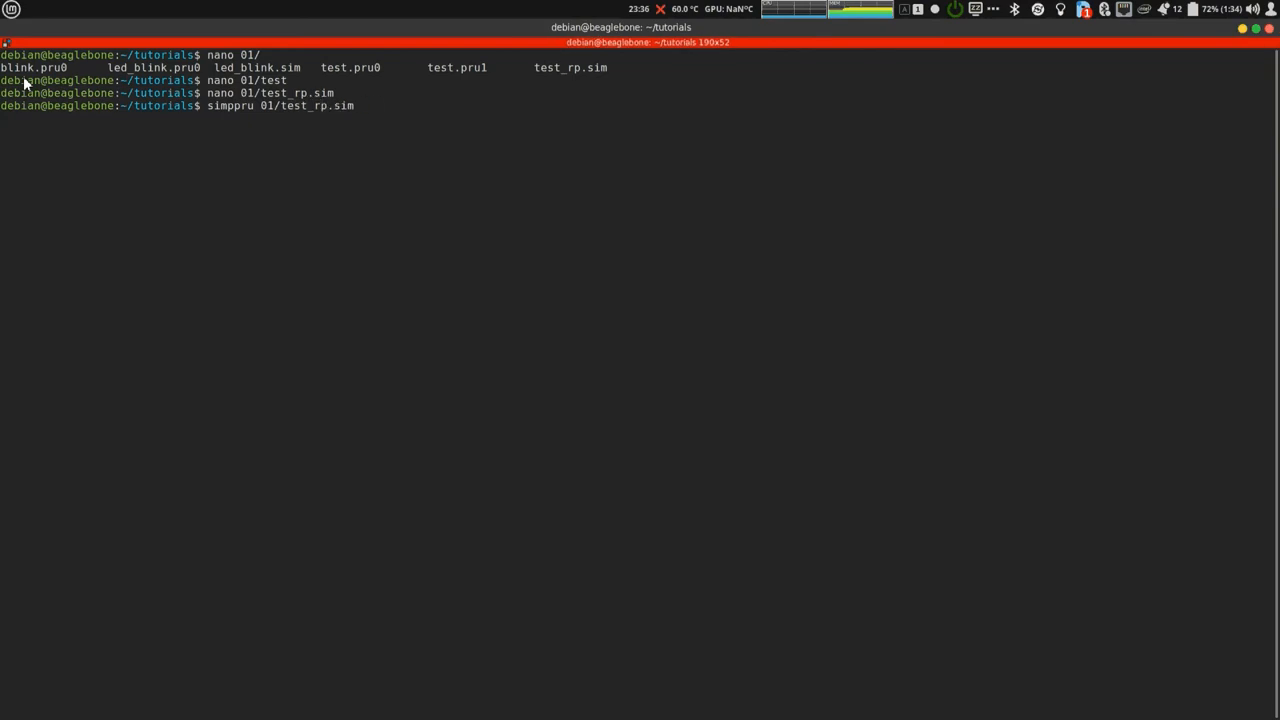
text(--load -)
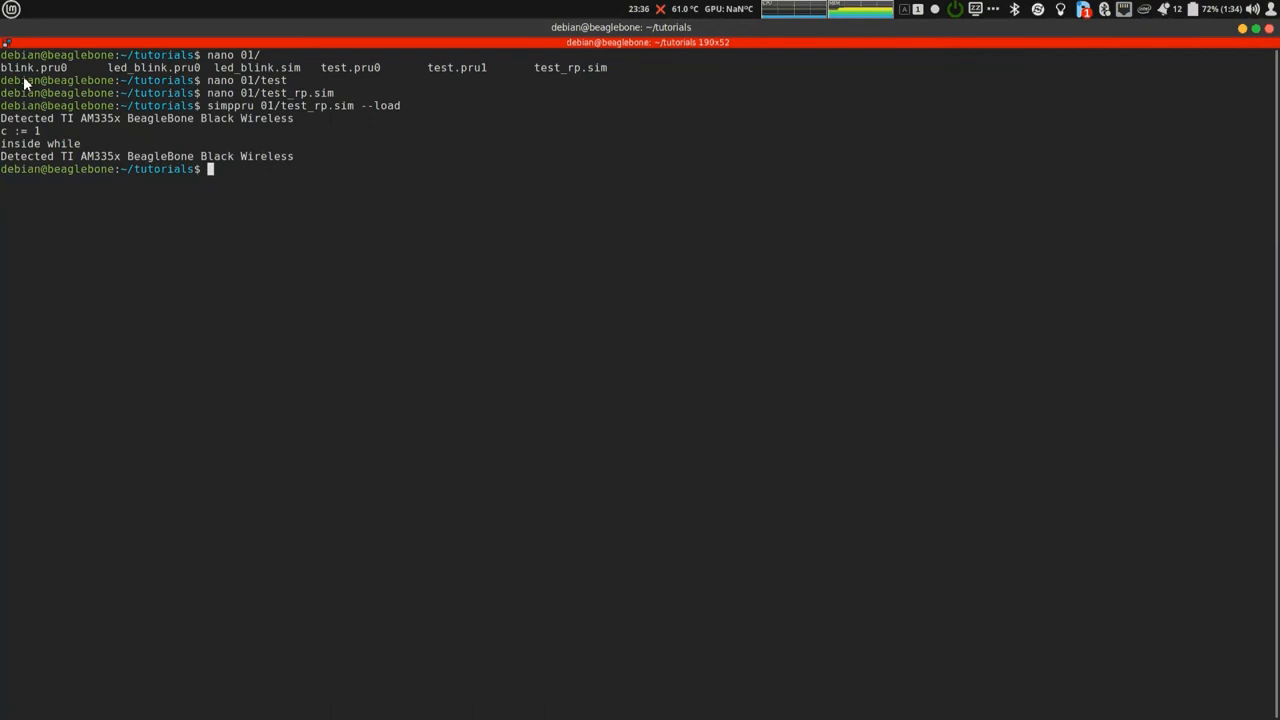
Open and close simppru-console, leaving a cleared ~/tutorials prompt.
text(simppr)
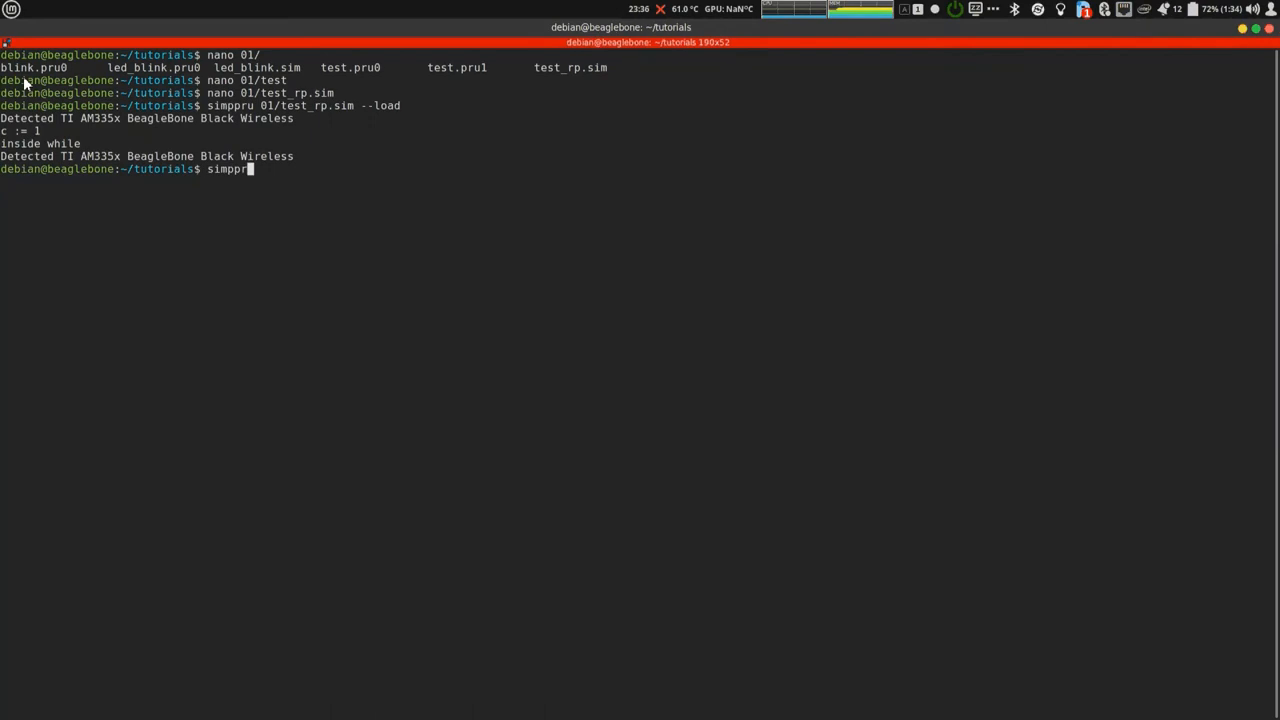
text(u-console)
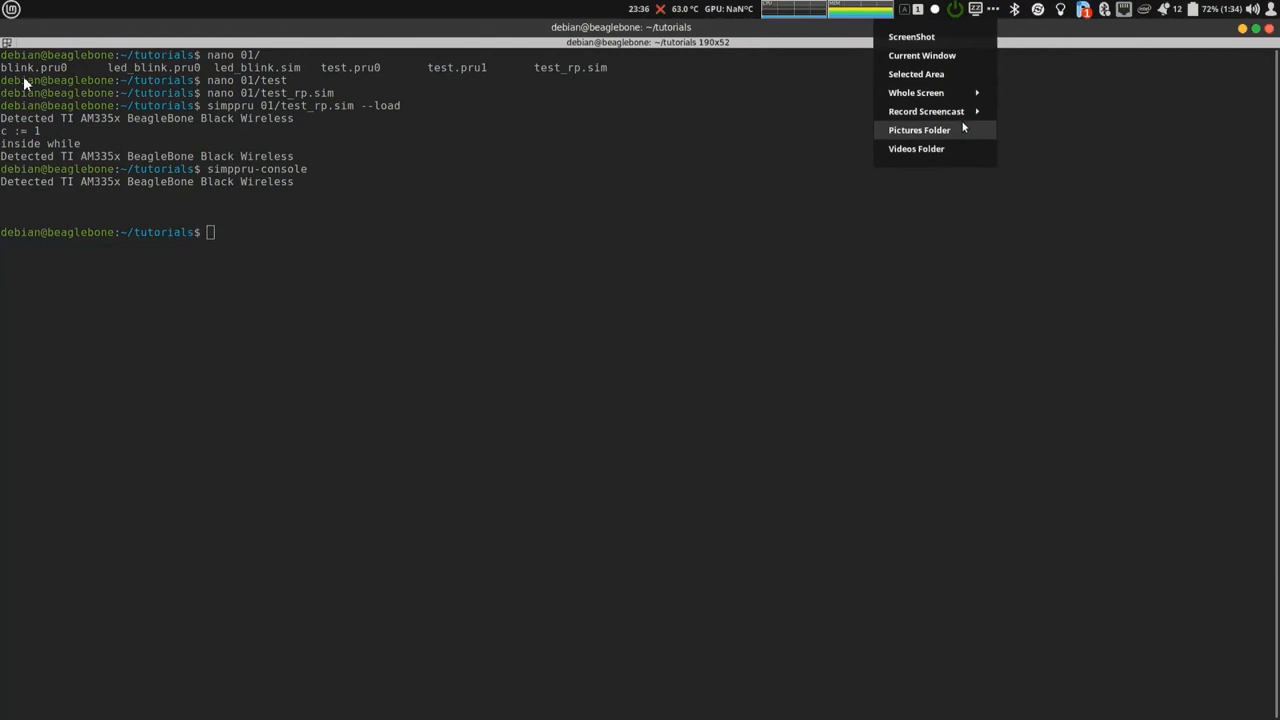
mouse_move(916, 92)
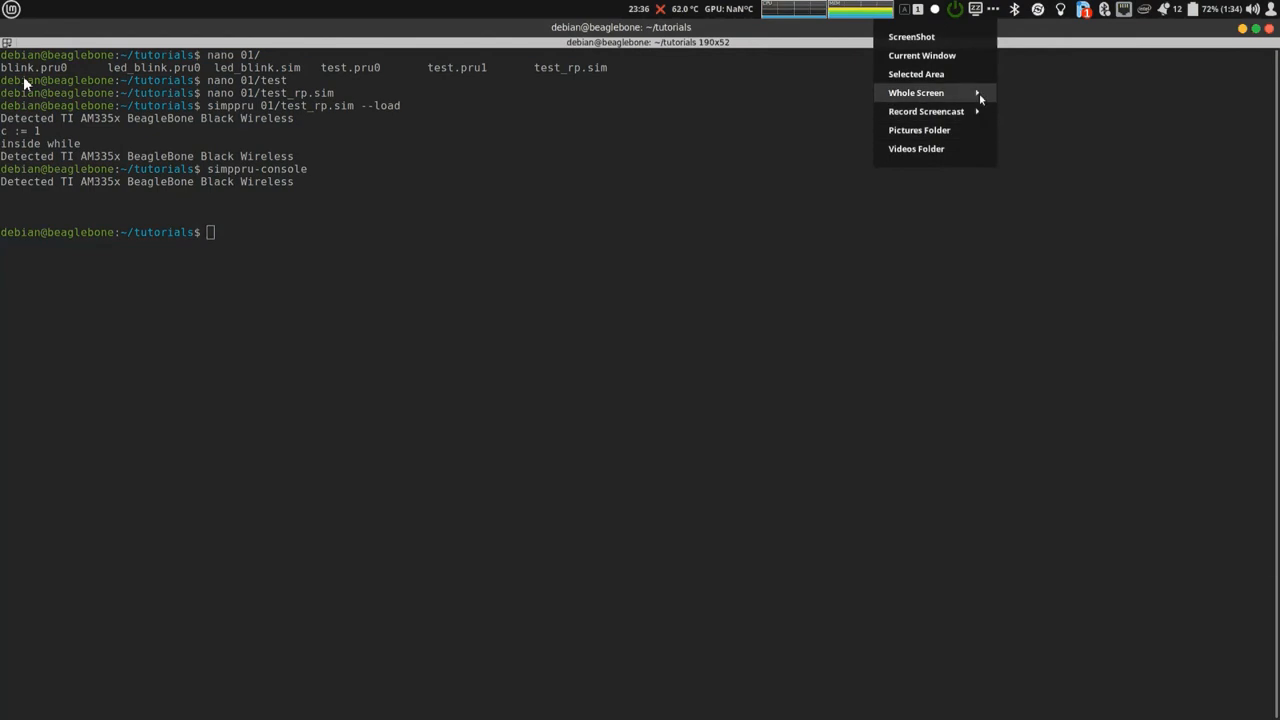
click(916, 92)
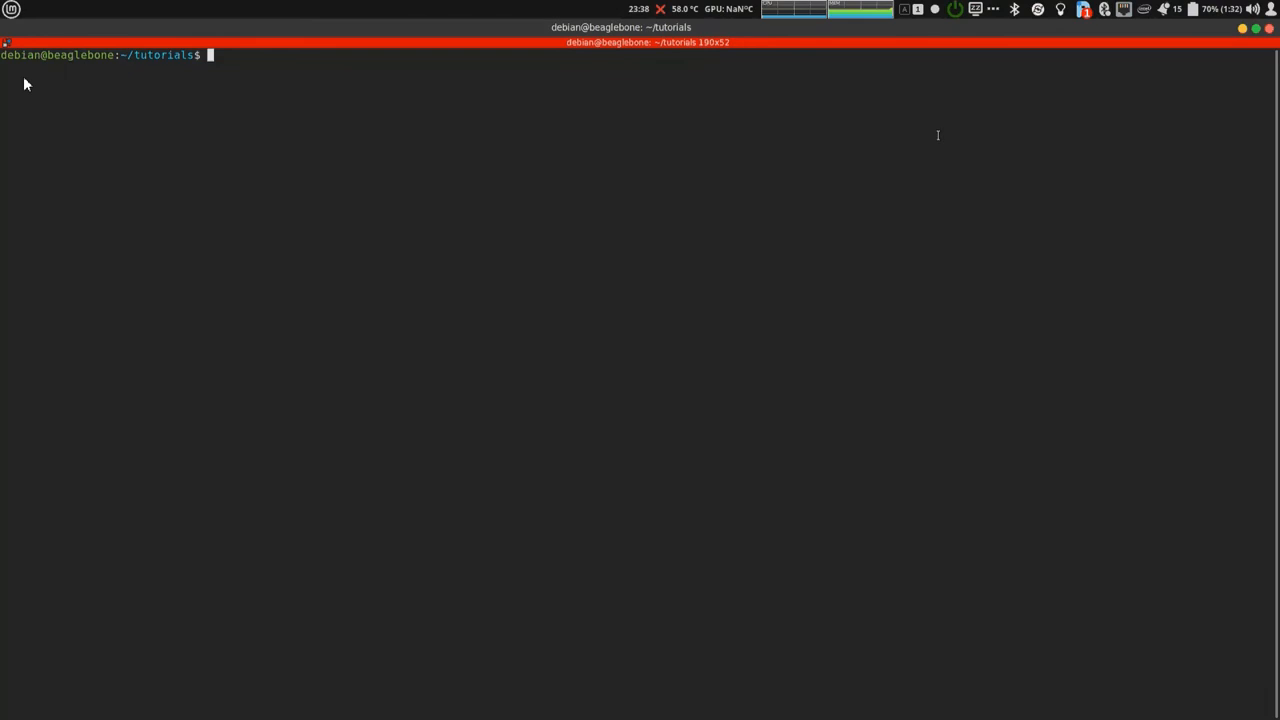
Edit 01/test_rp.sim in nano: int count := 0, send count, count + 1, delay(1000).
text(nano)
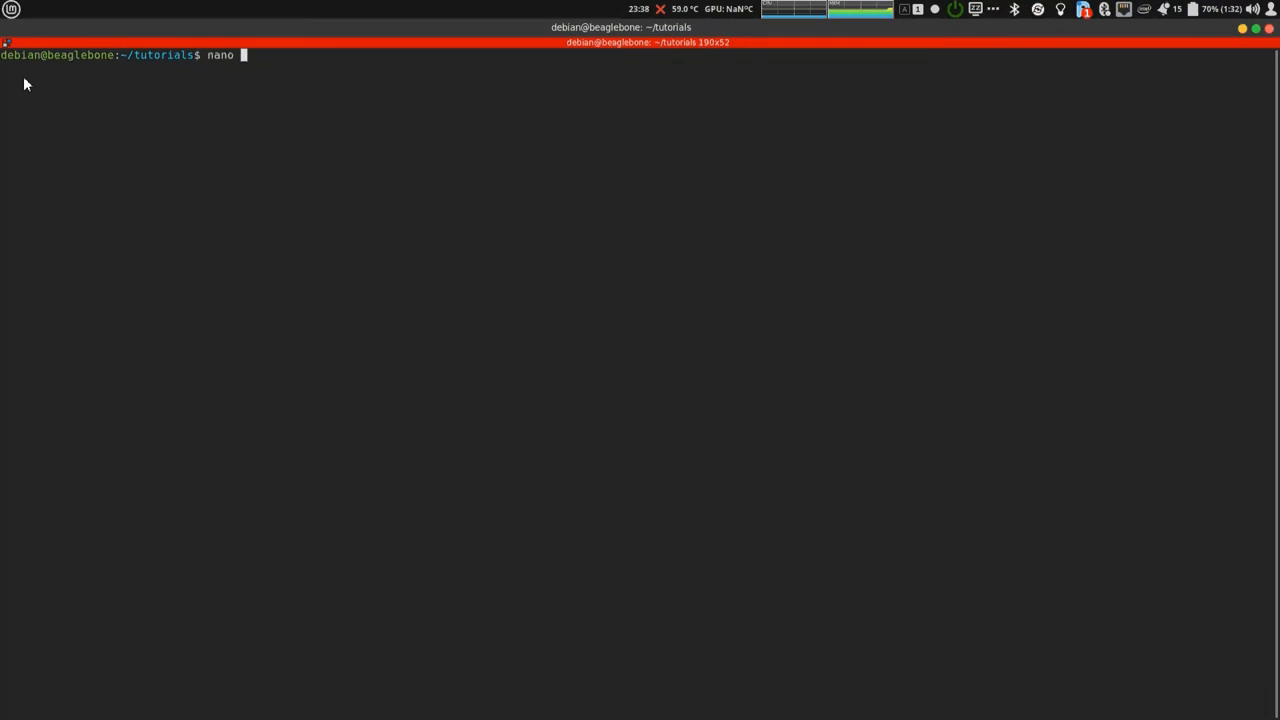
text(01/te)
text(c)
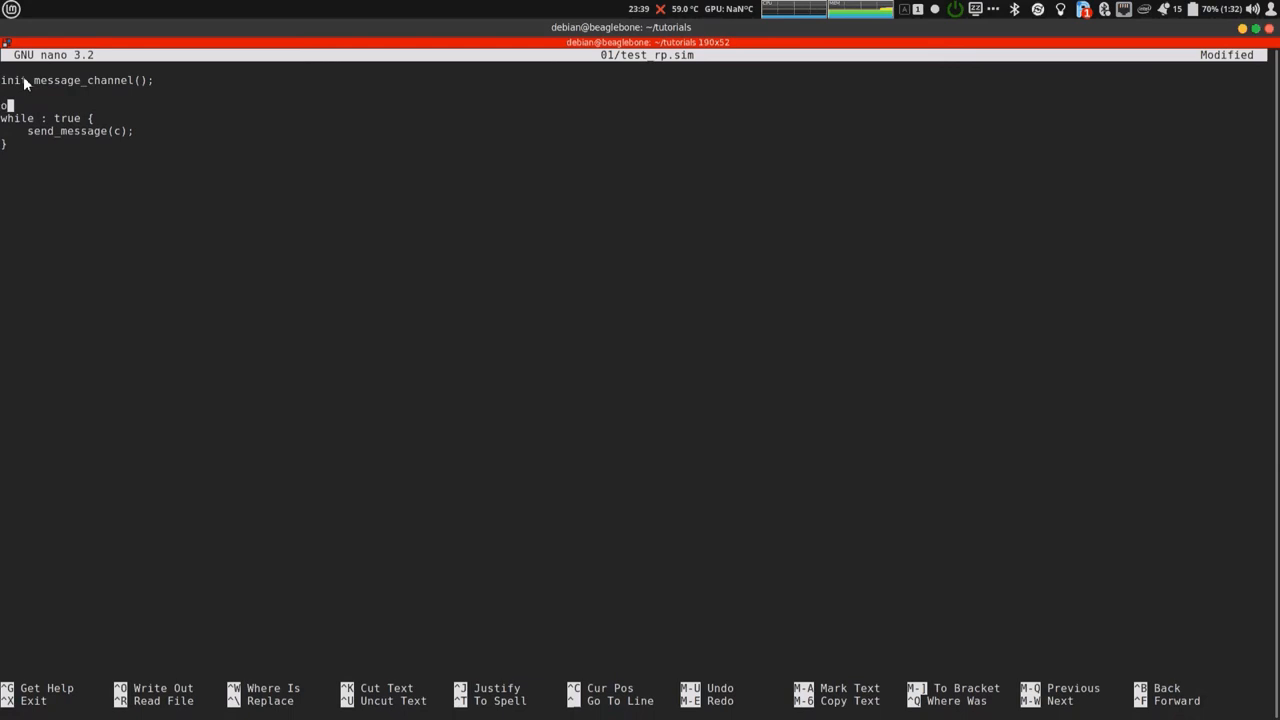
key(BackSpace)
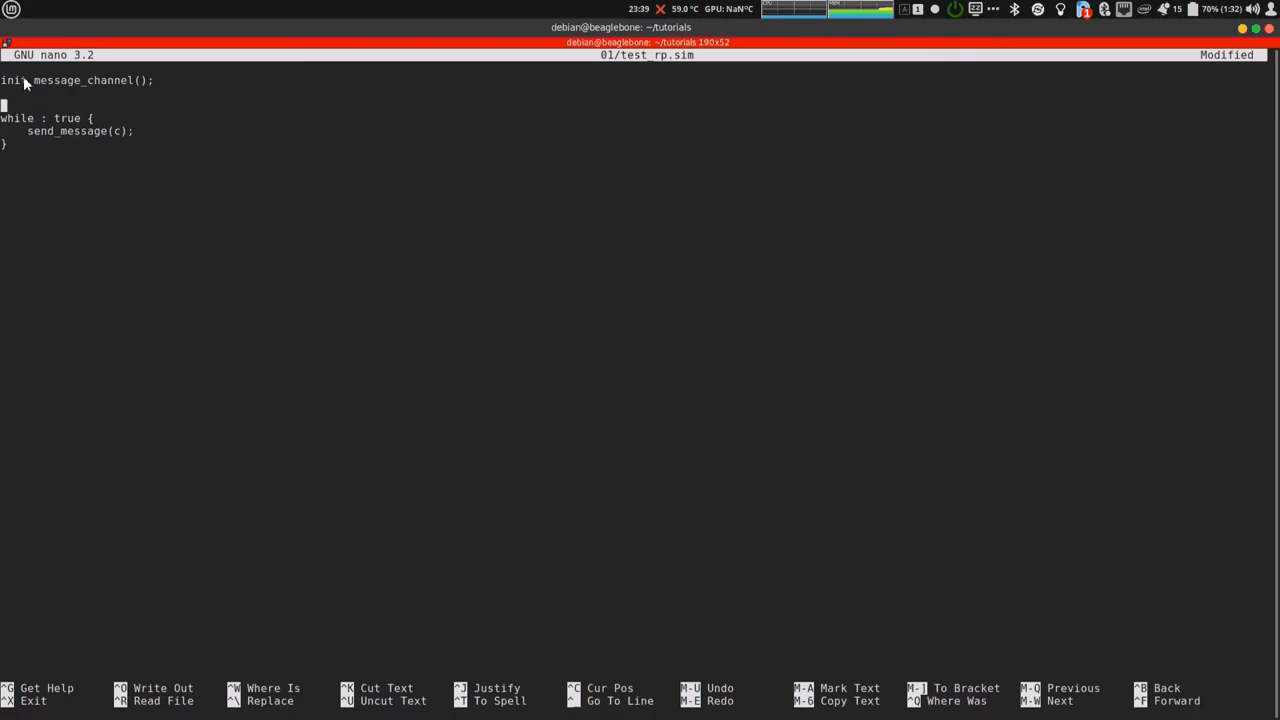
text(int count)
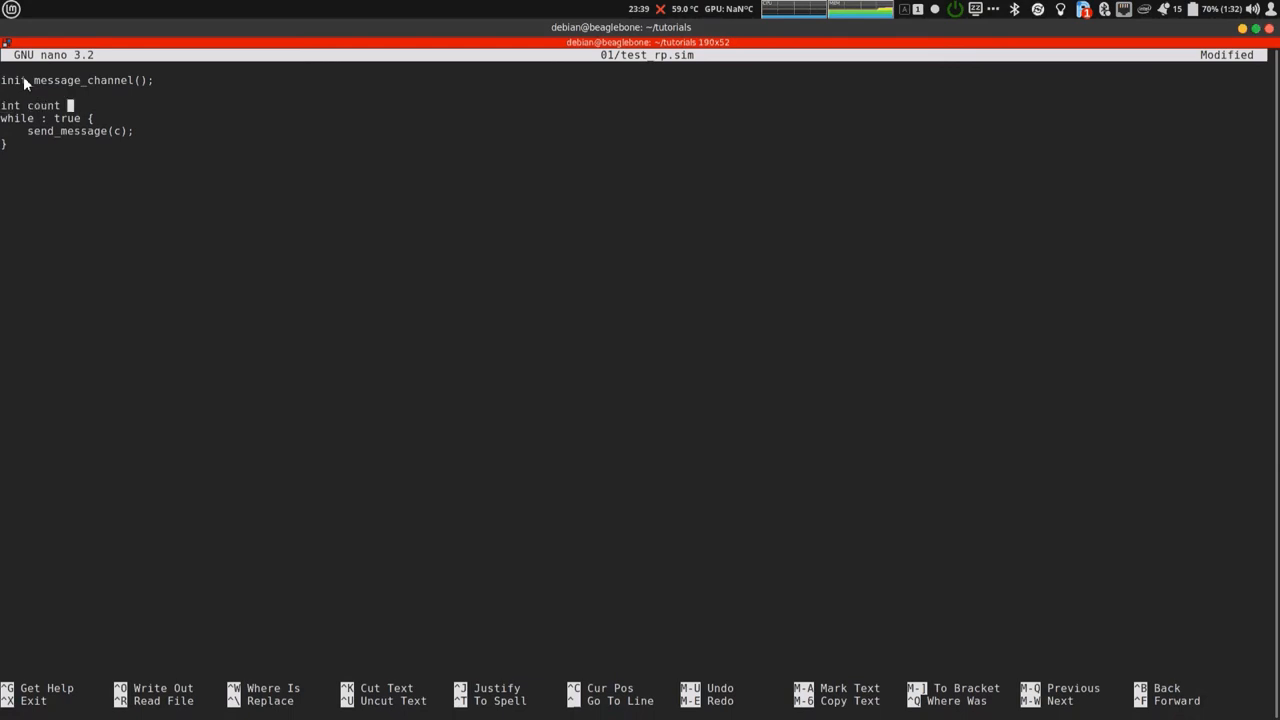
text(:= 0;)
click(320, 130)
text(ount)
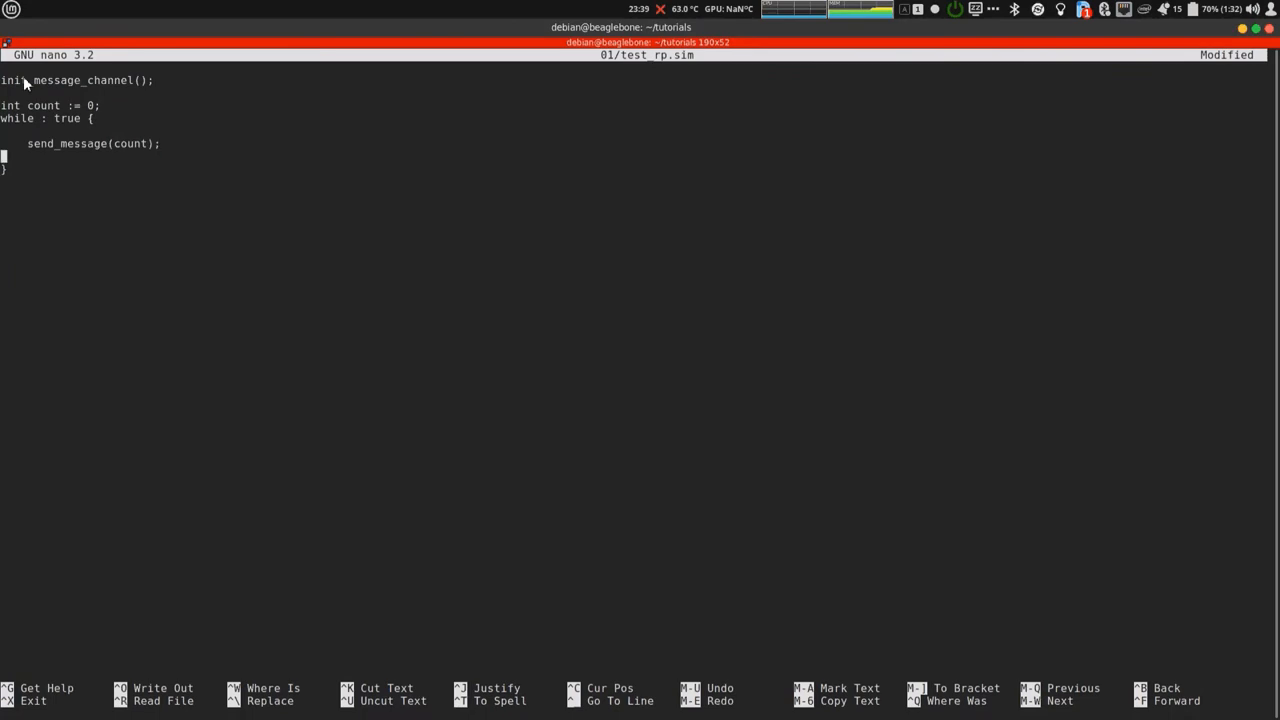
text(count = c)
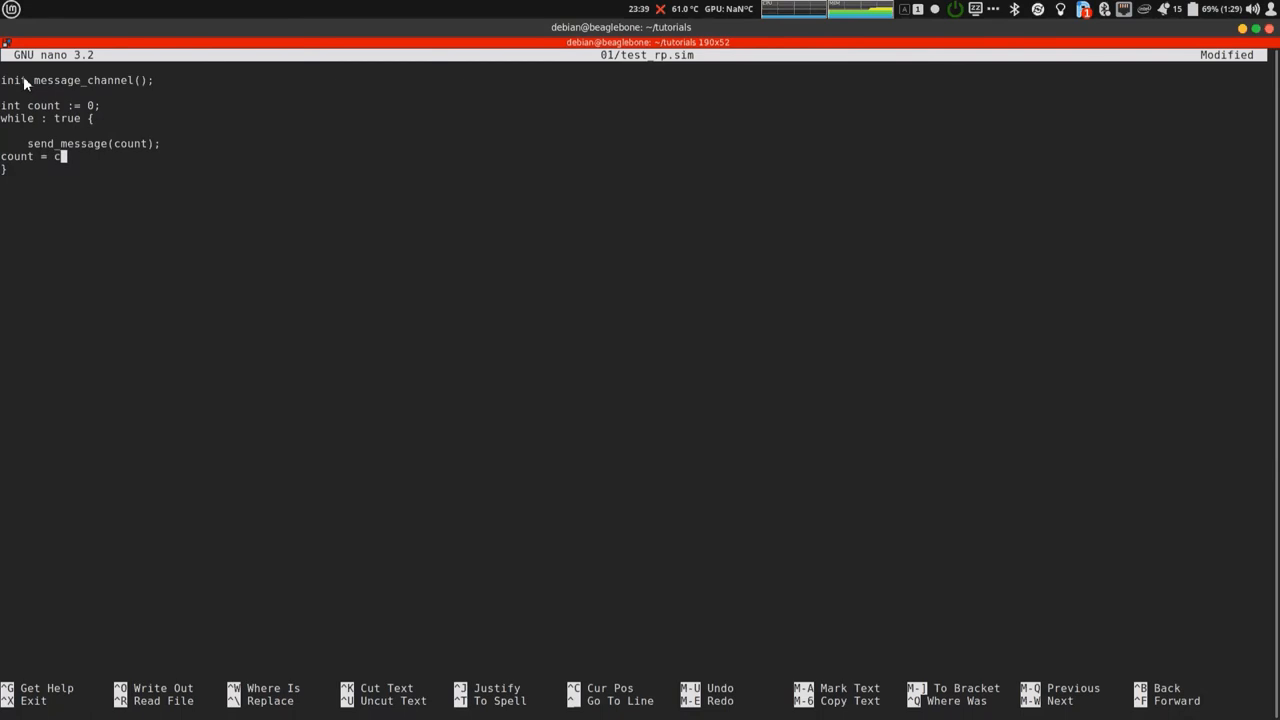
text(ount + 1;)
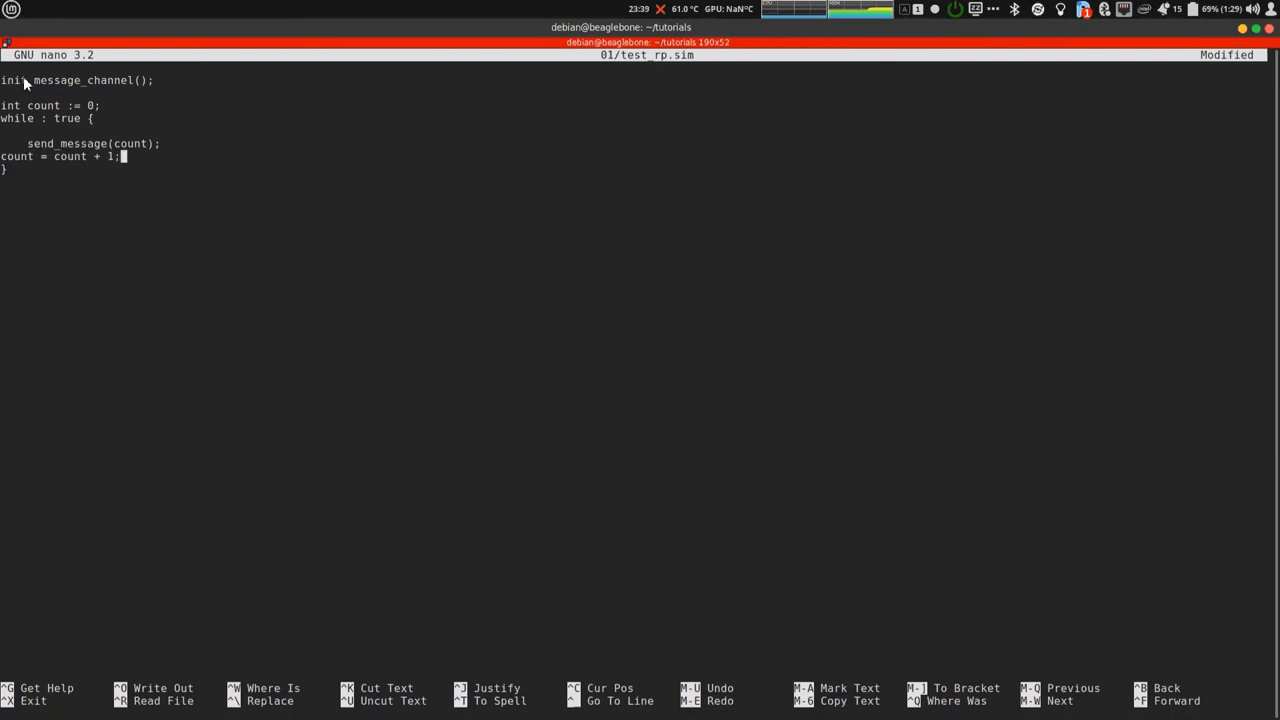
text(delay)
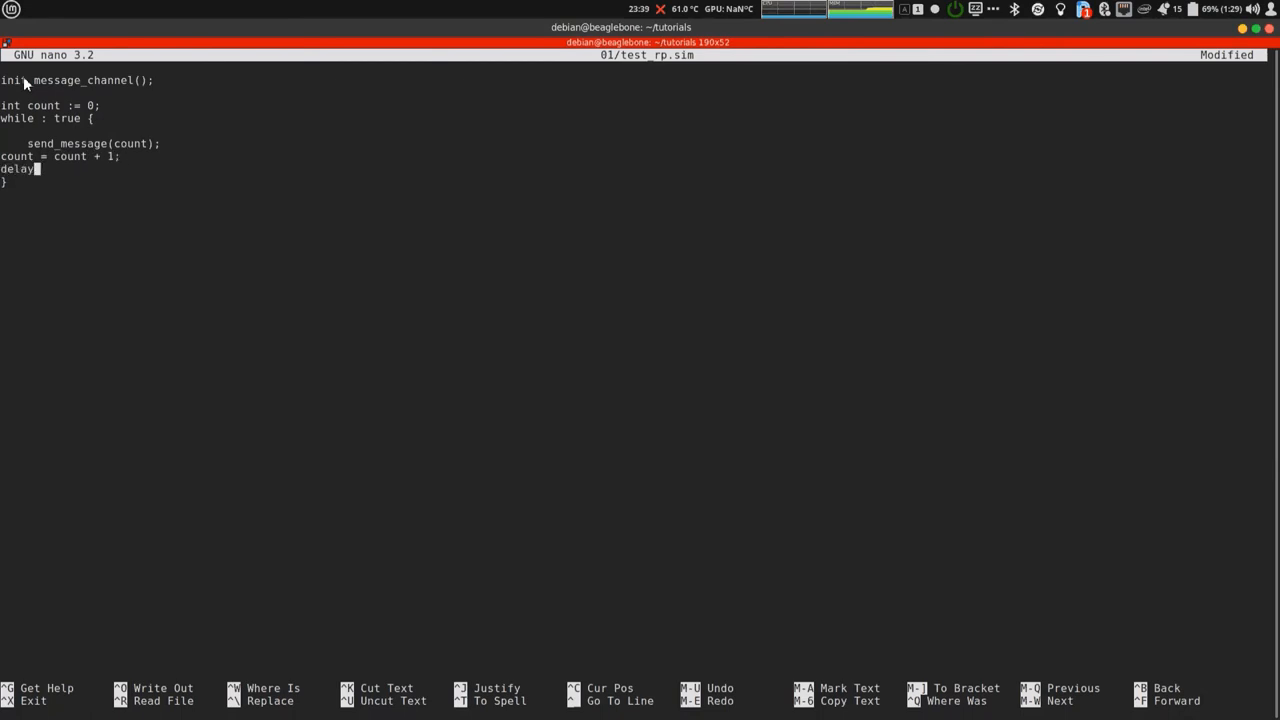
text((1000))
text(simppru)
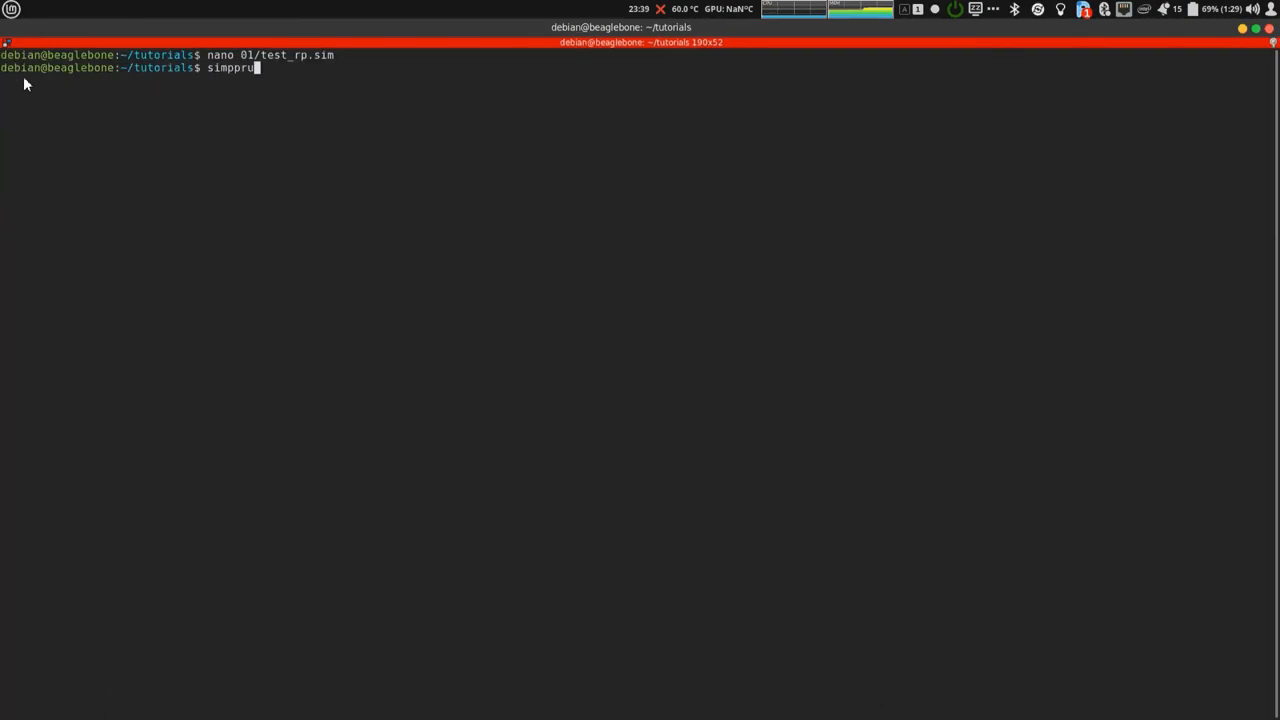
Run simppru 01/test_rp.sim --load, which reports a syntax error.
text(01/t)
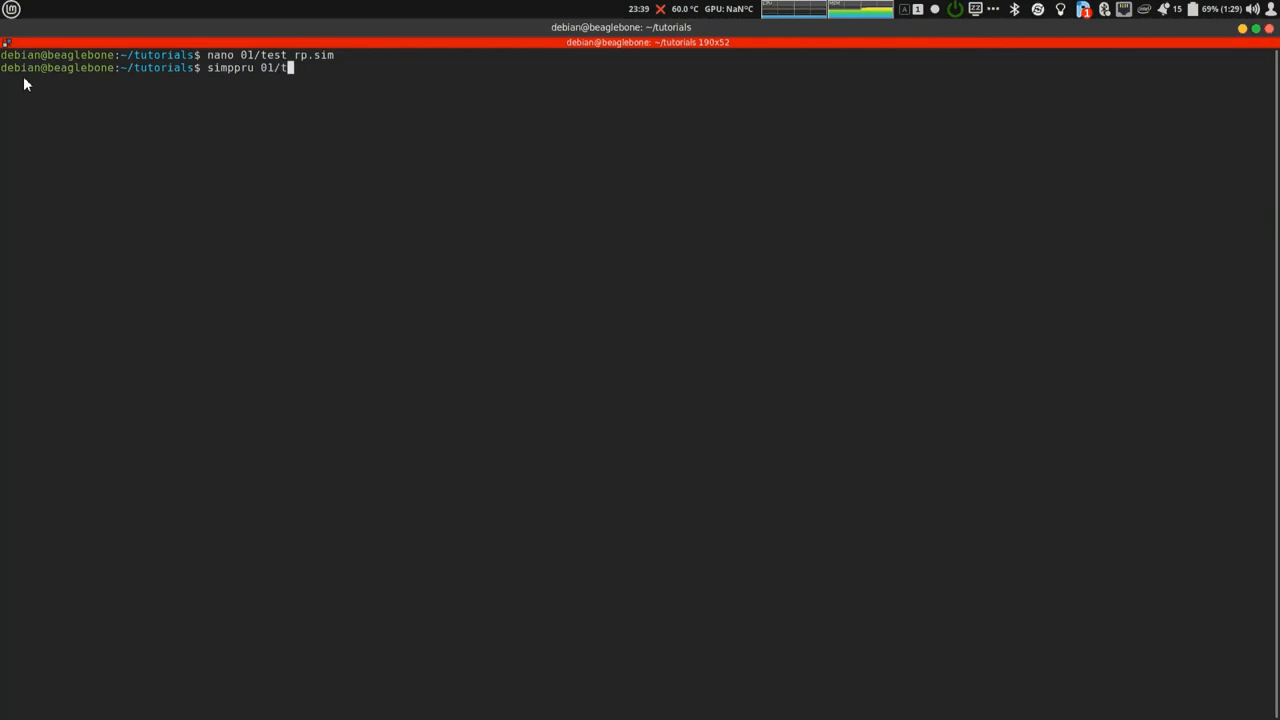
text(est_rp.sim)
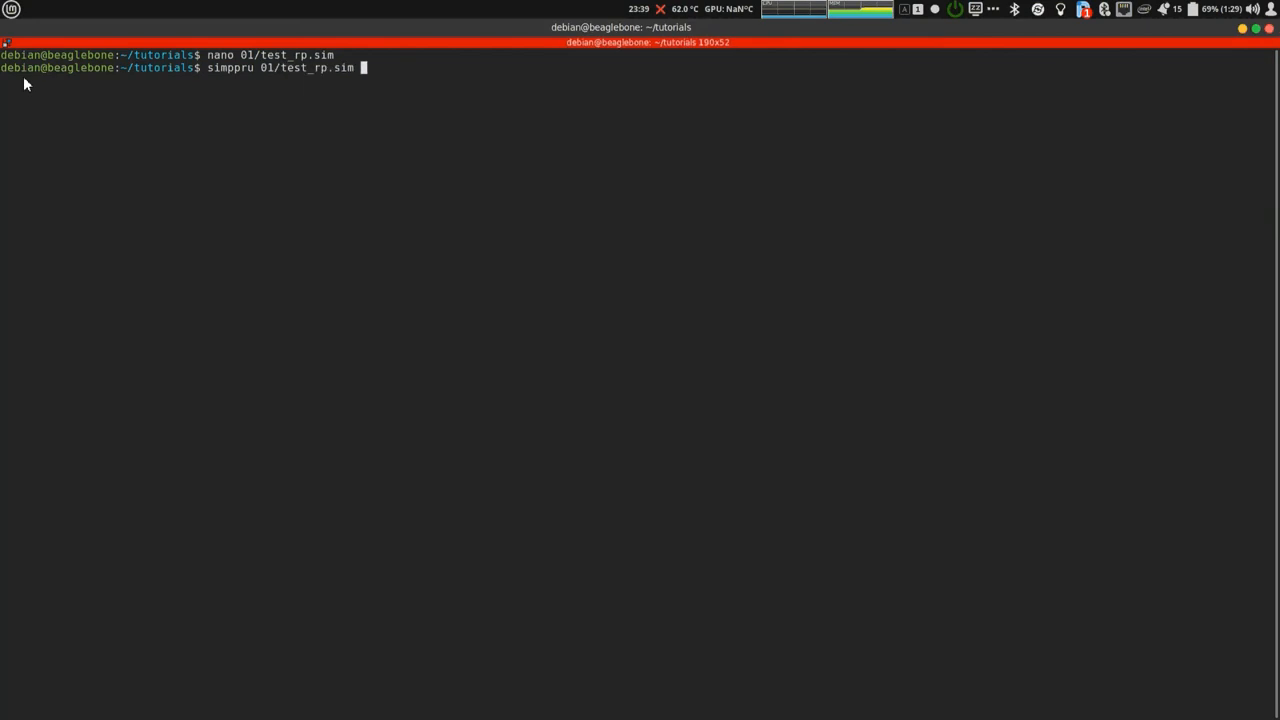
text(--load)
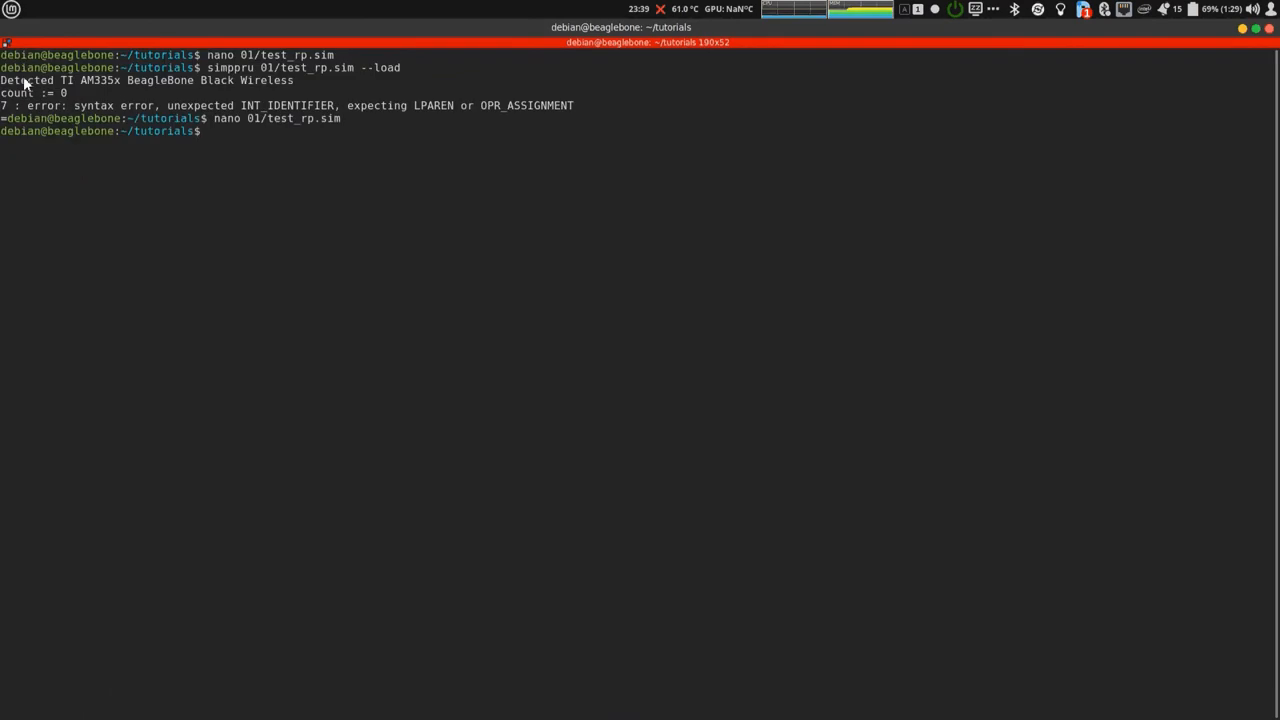
Fix the increment to count := count + 1; in nano, save, and reload with simppru.
text(nano 01/test_rp.sim)
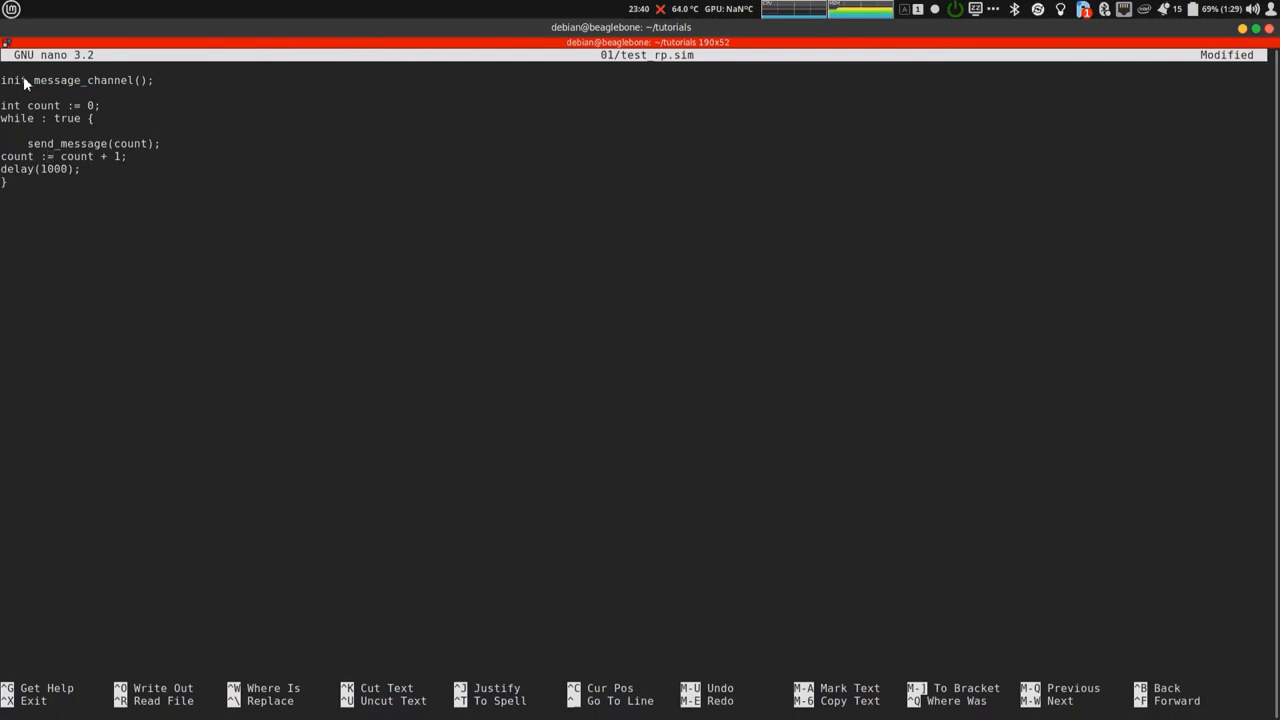
key(ctrl+o)
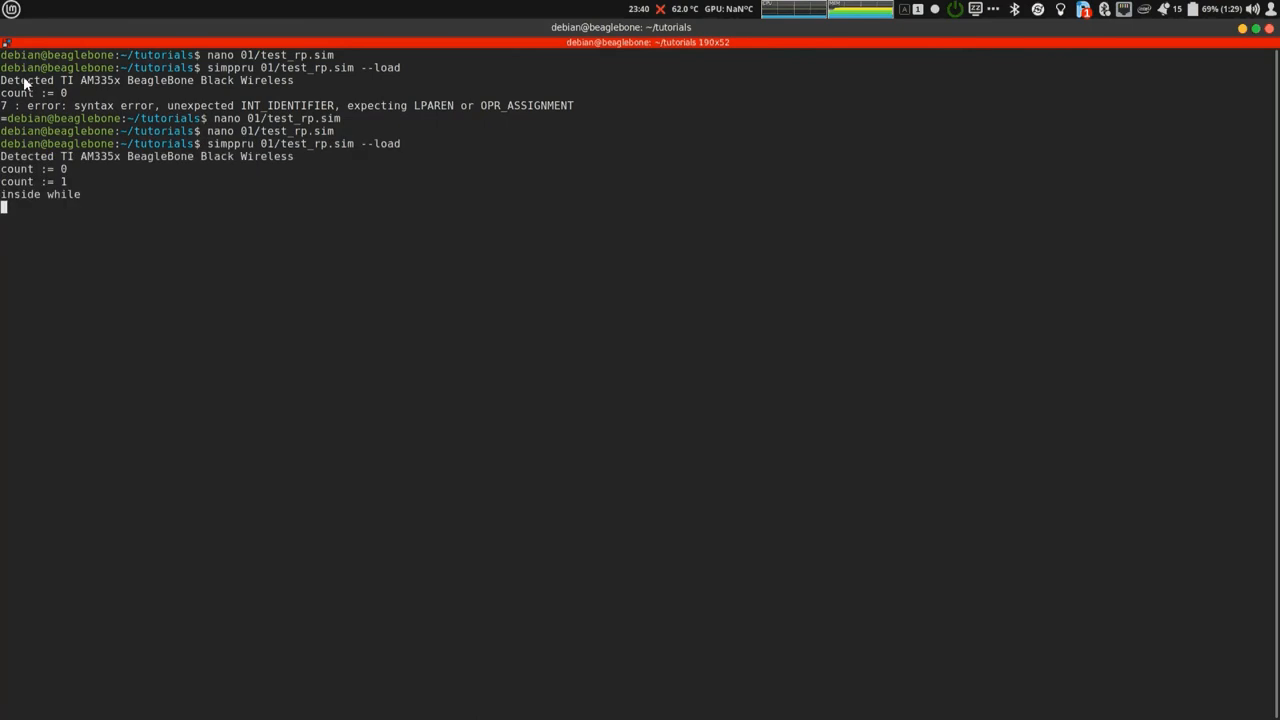
text(sim)
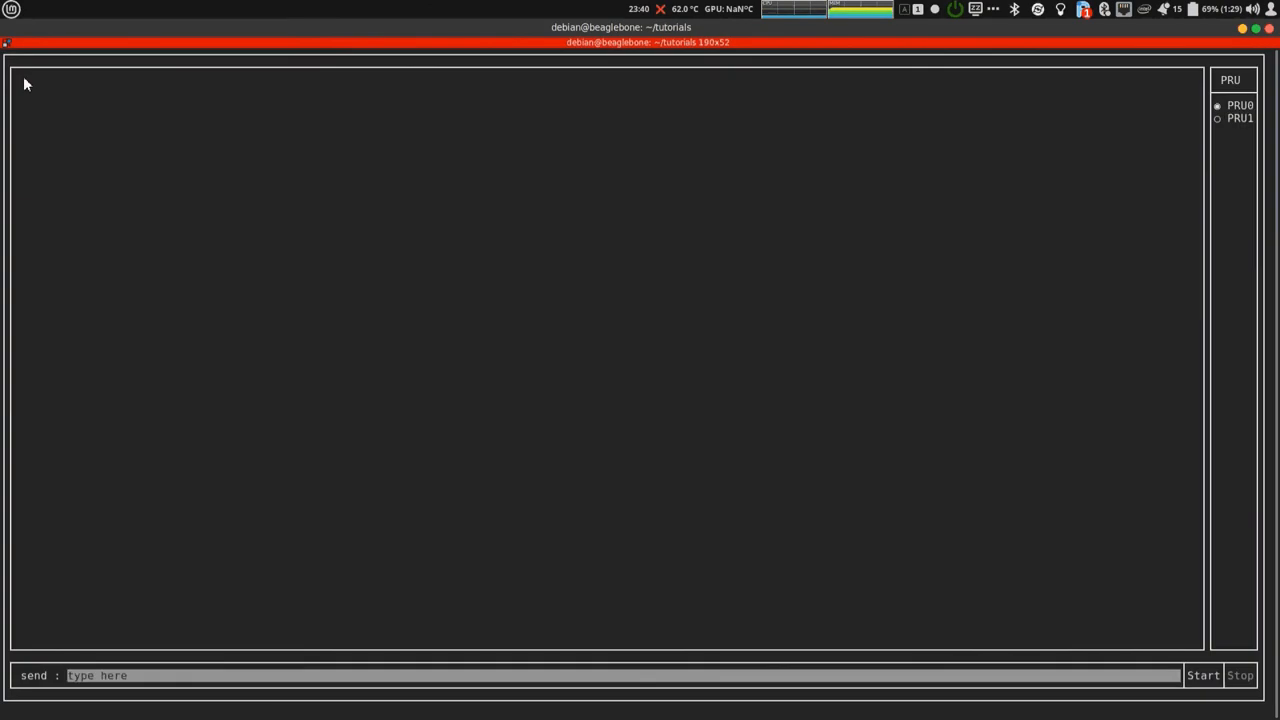
Start the counter on PRU0 in simppru-console, watch counts 0–8, then stop it.
click(1203, 675)
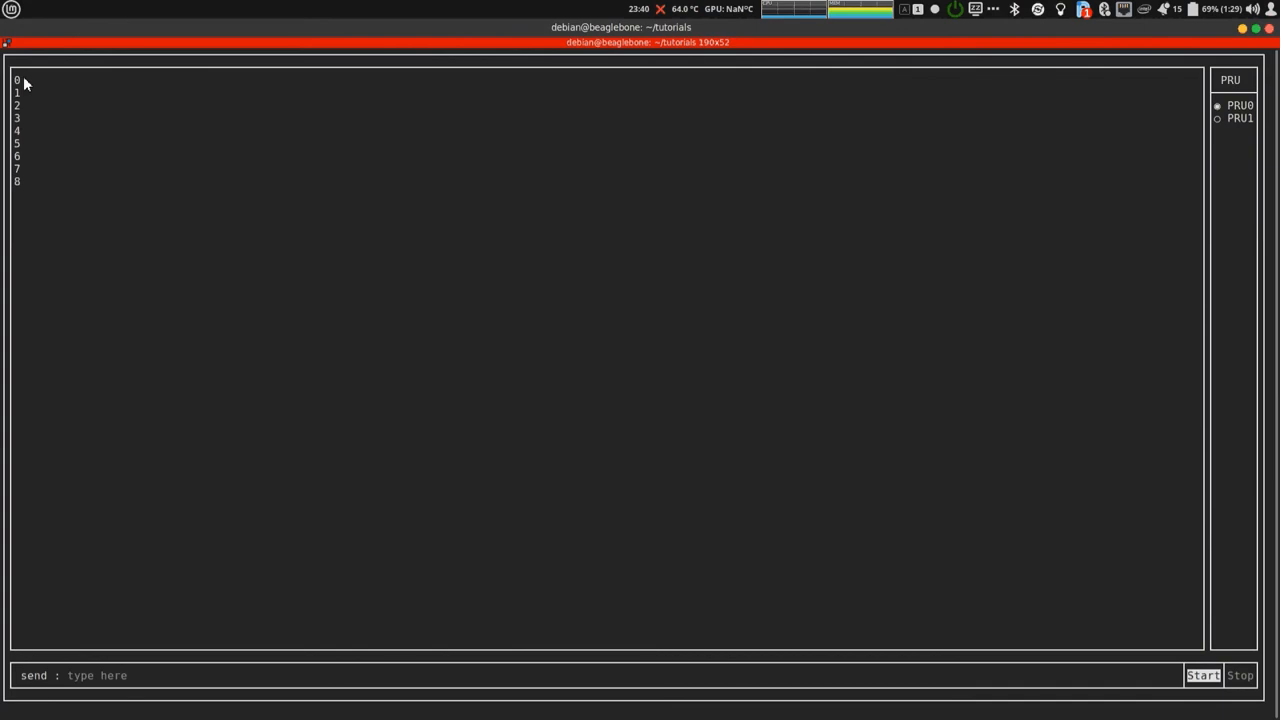
click(934, 9)
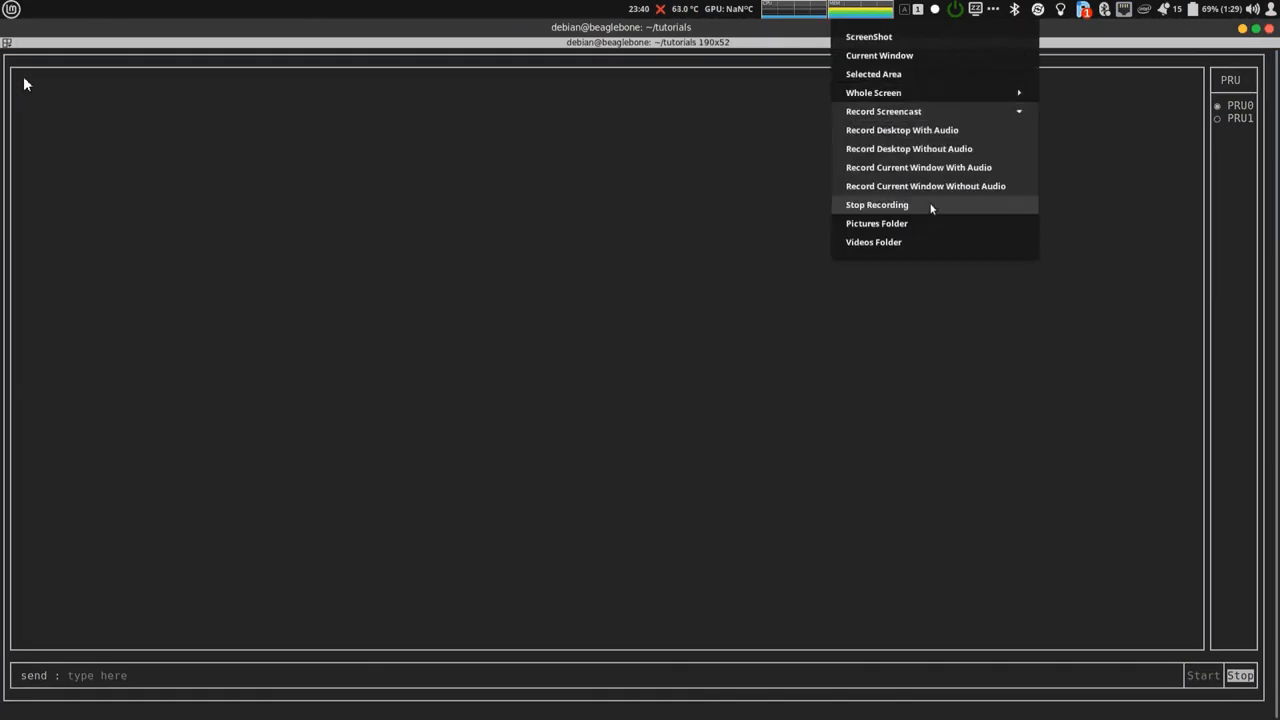
click(902, 130)
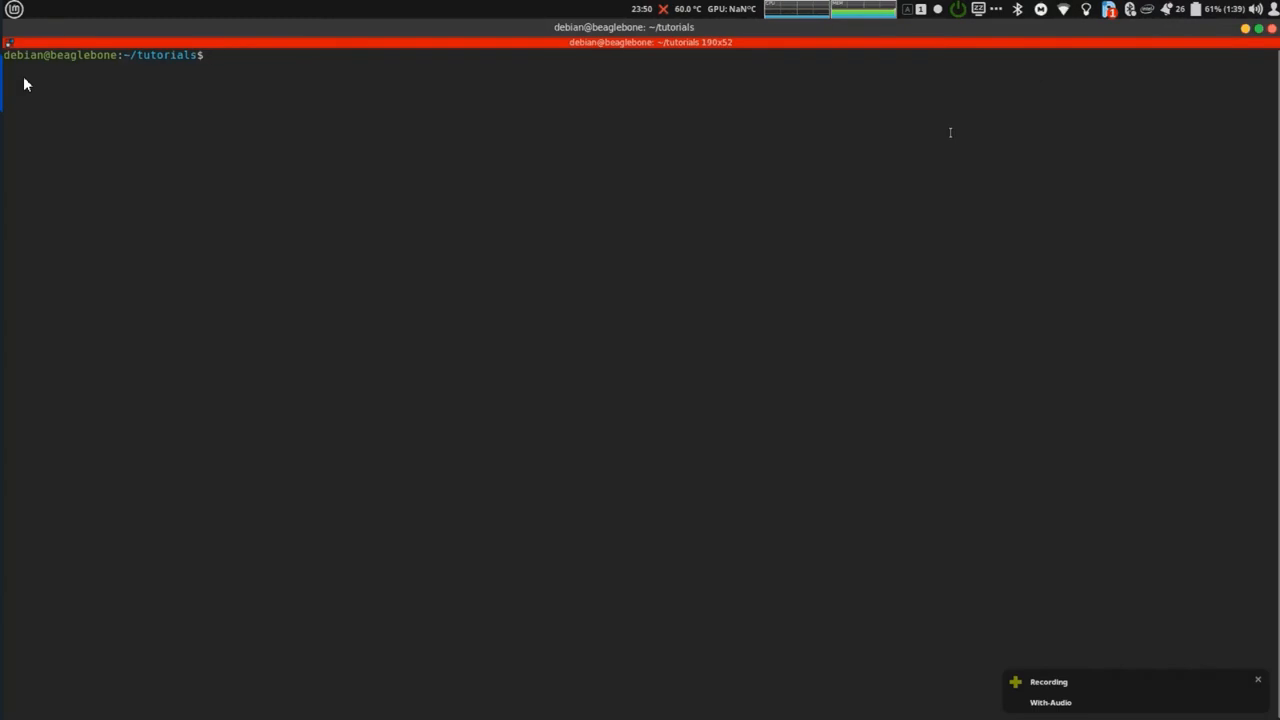
Review 01/led_blink.sim in nano, which drives P9_31 from received messages.
text(nano 01/led_blink.sim)
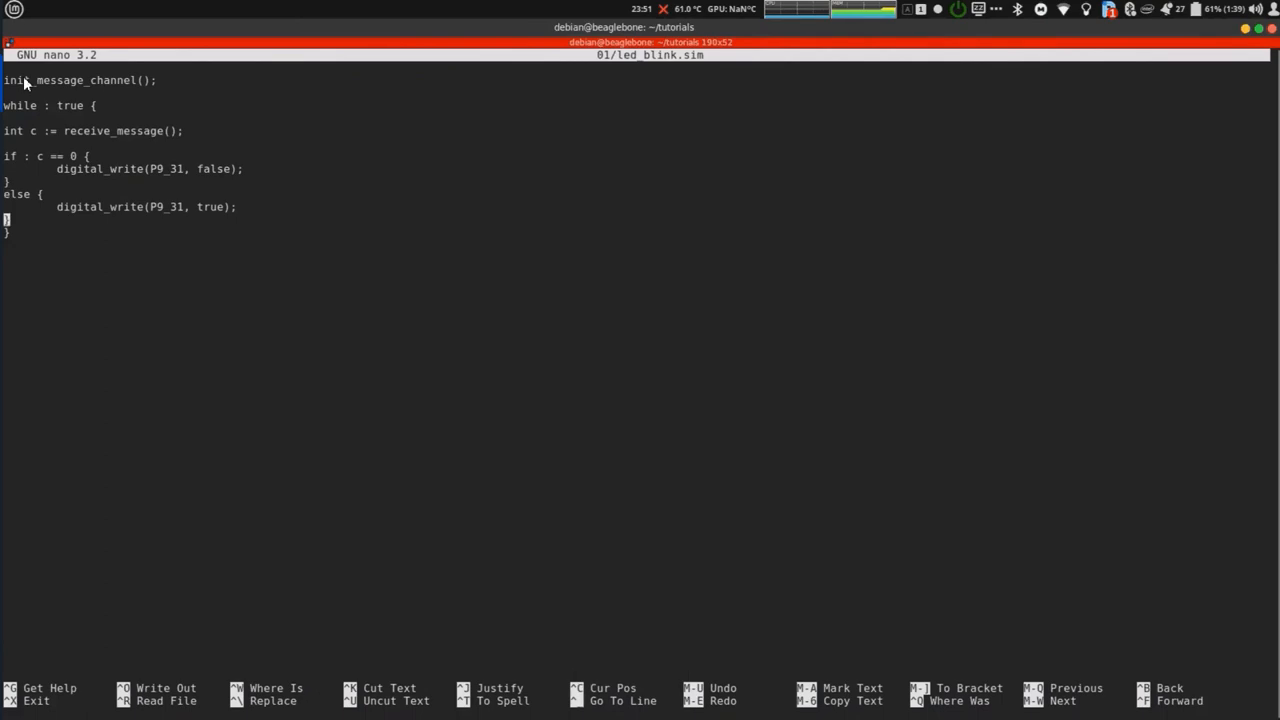
key(ctrl+x)
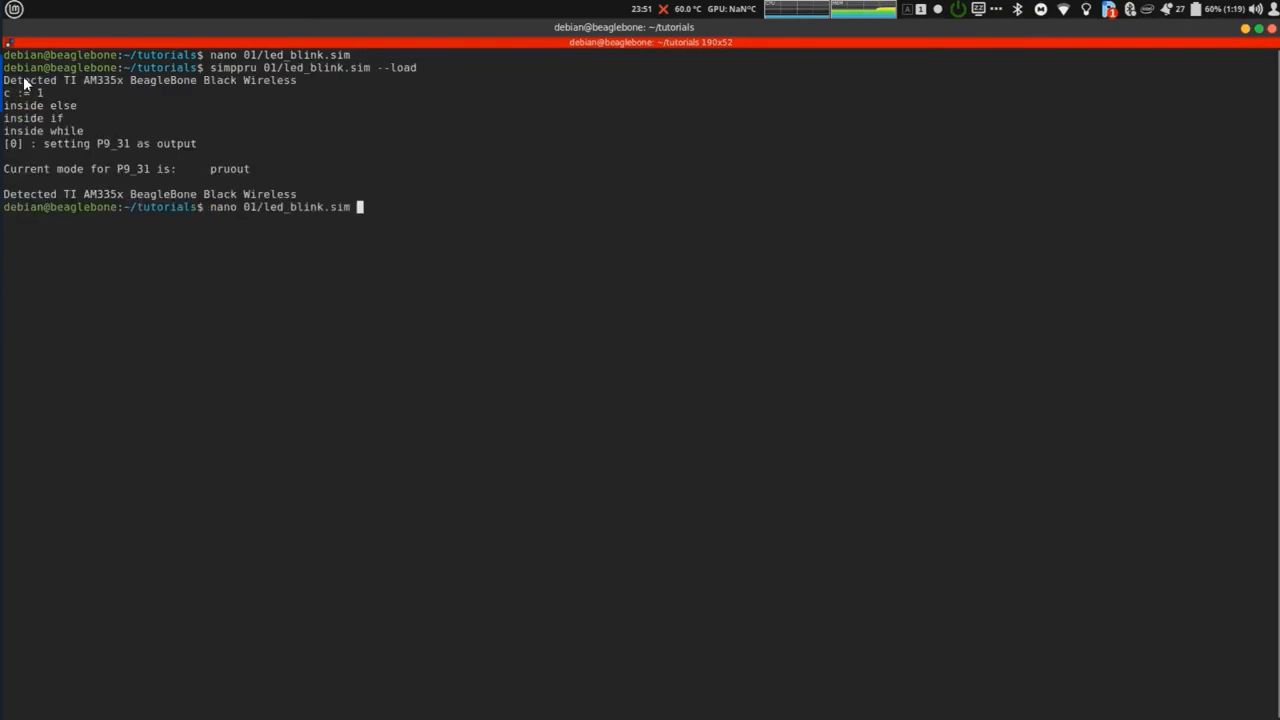
Send values to PRU0 from simppru-console to light the breadboard LED, then stop.
text(simppru-console)
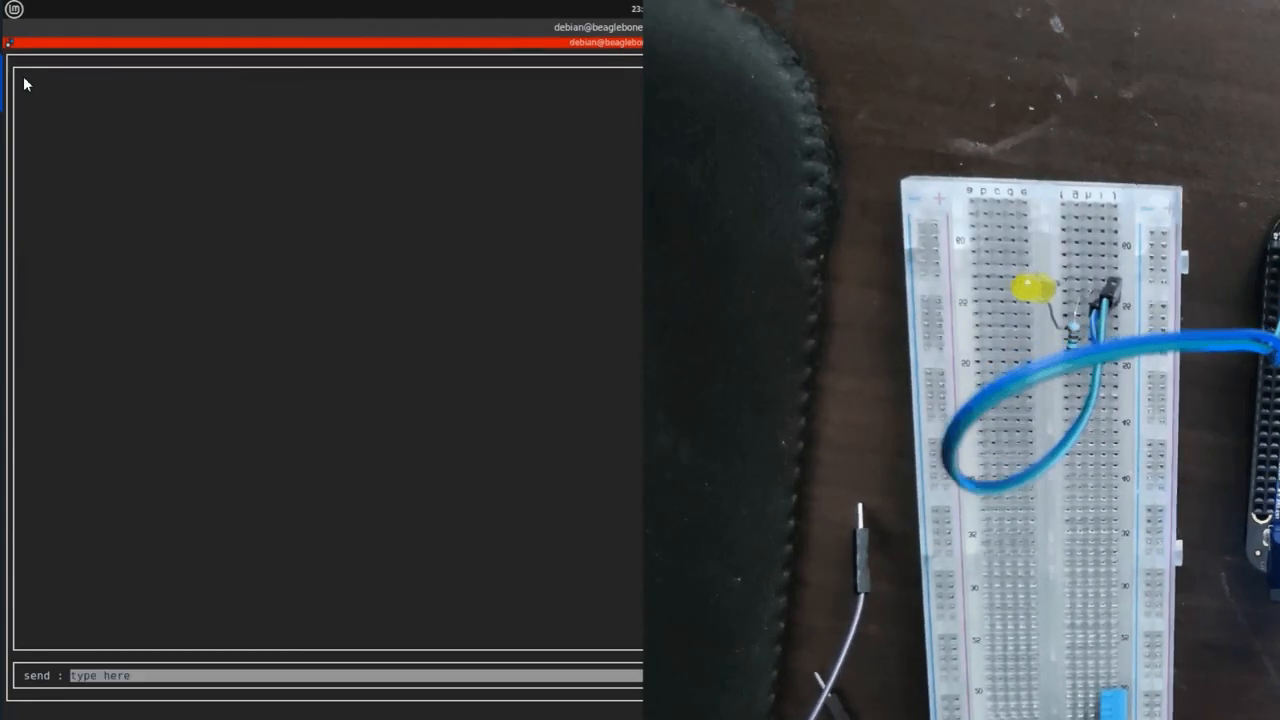
text(l)
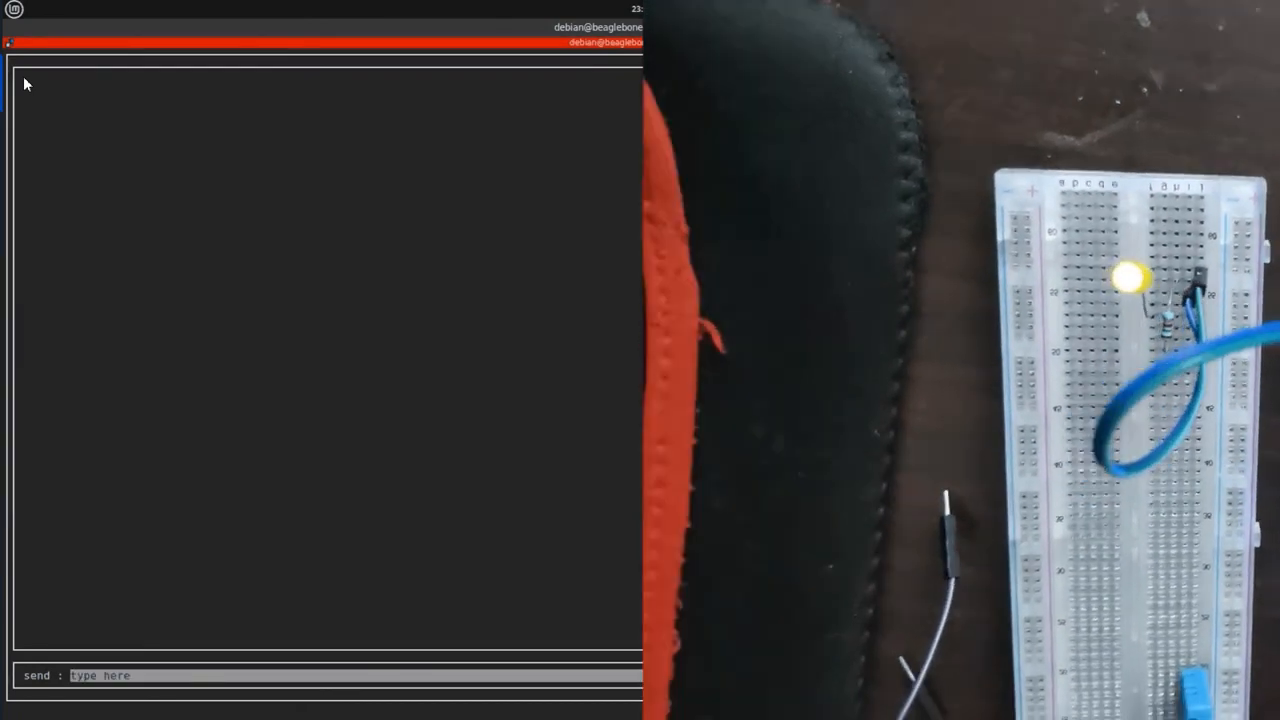
text(78)
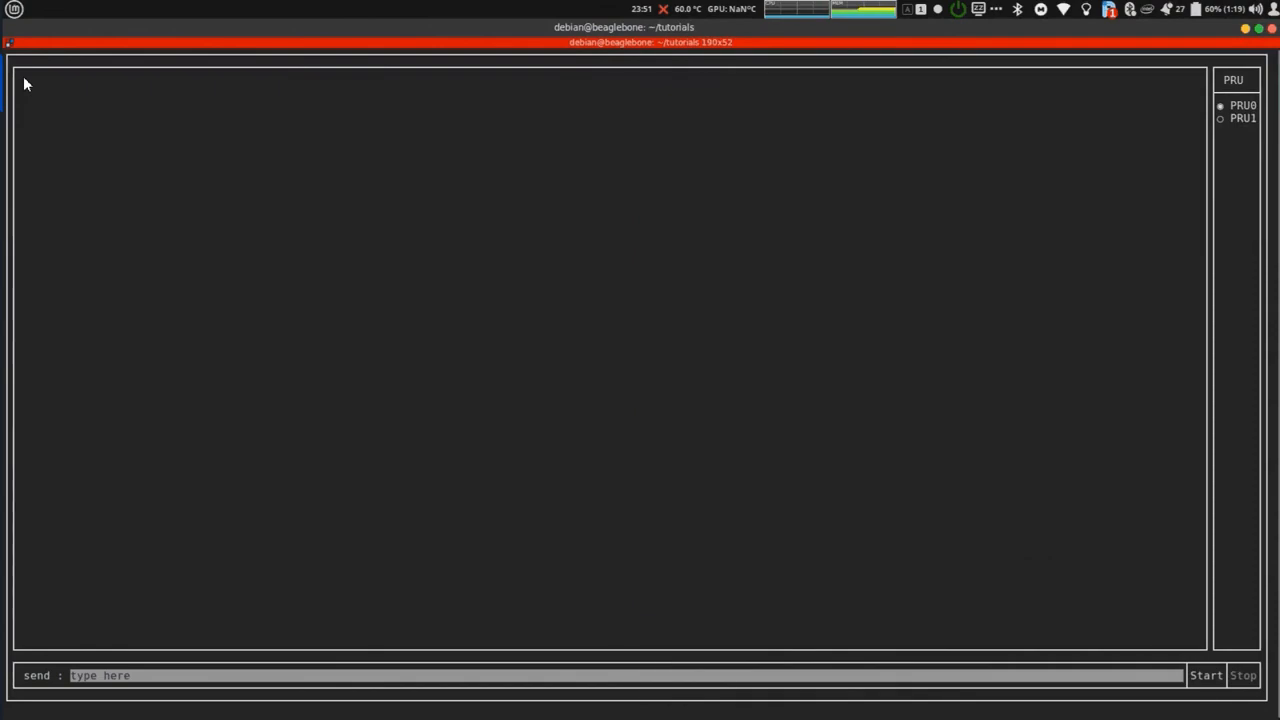
click(1243, 675)
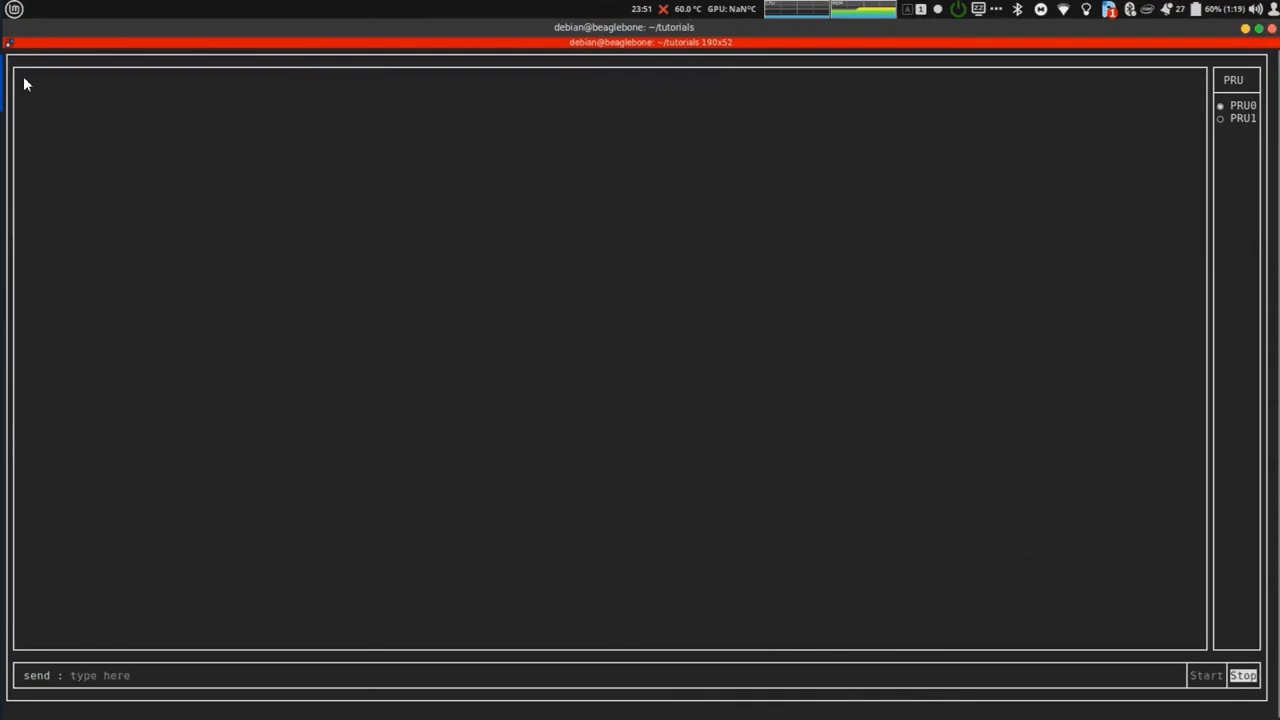